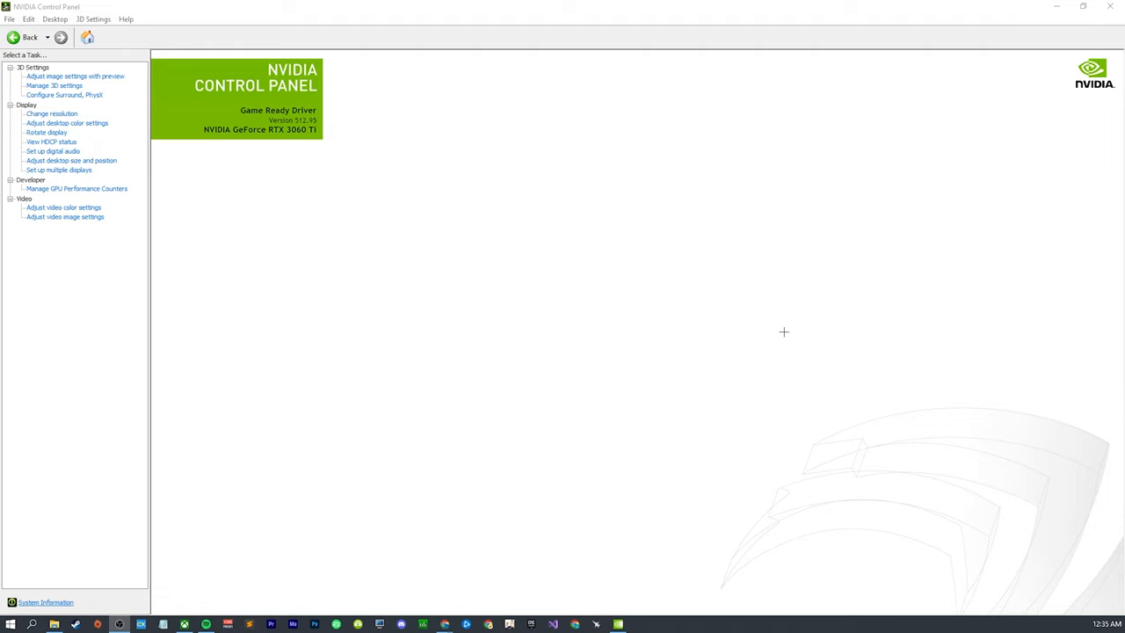
pyautogui.moveTo(697, 154)
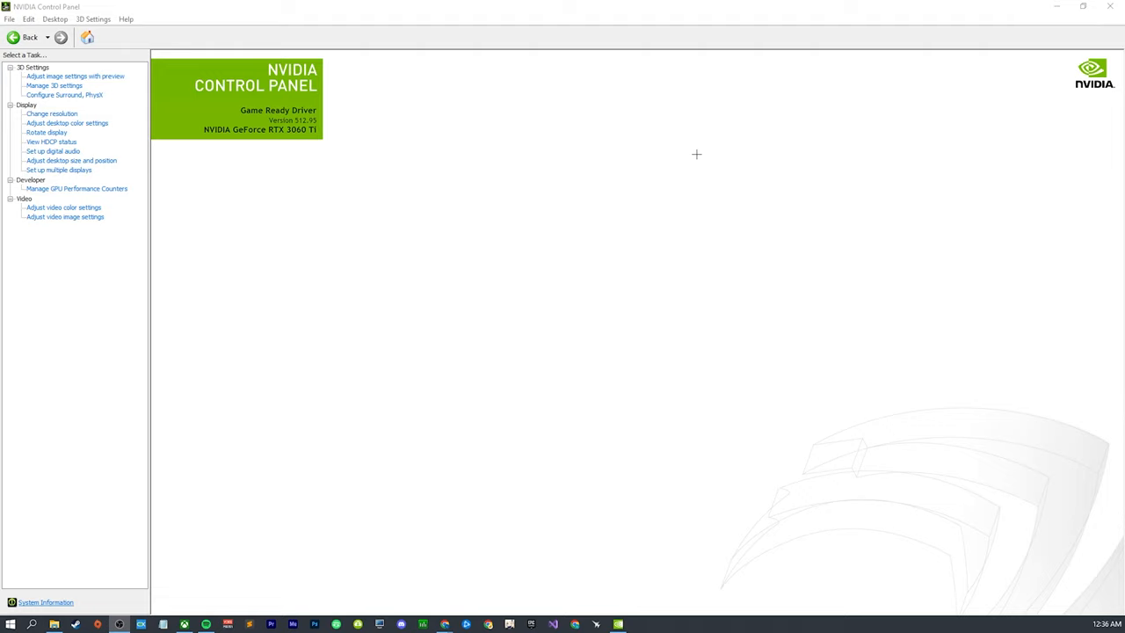
pyautogui.moveTo(759, 197)
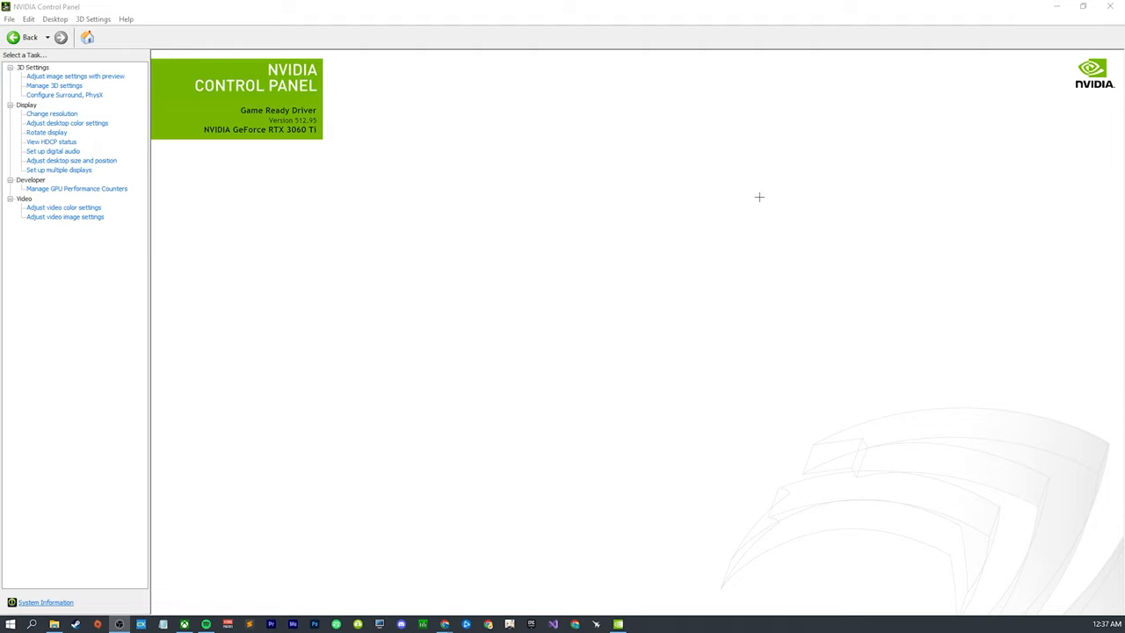
pyautogui.moveTo(508, 86)
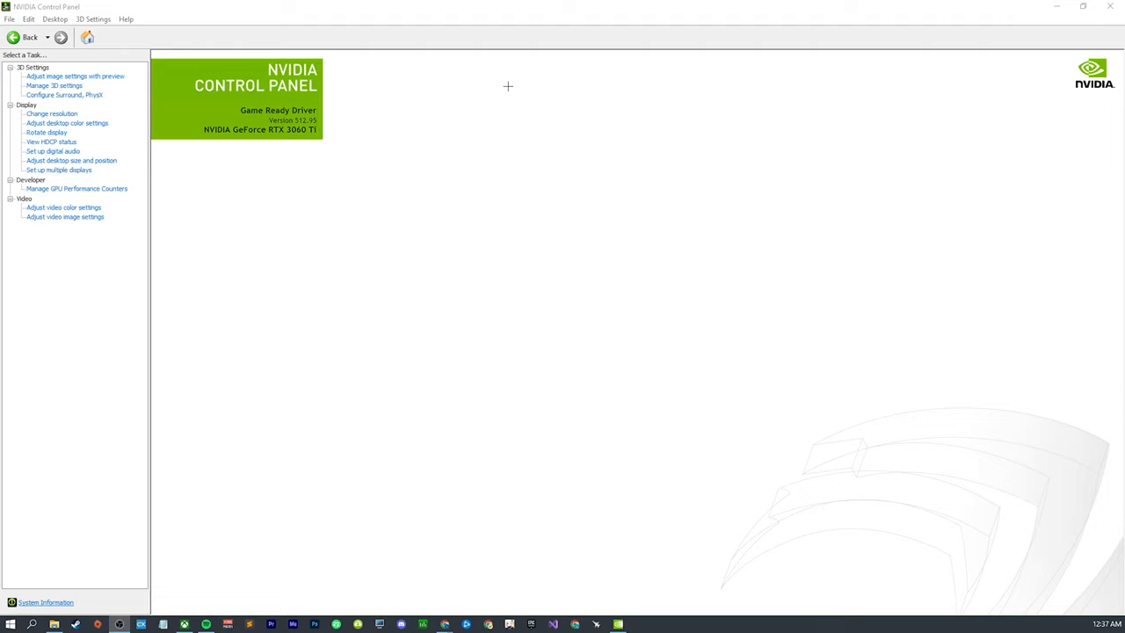
pyautogui.moveTo(637, 107)
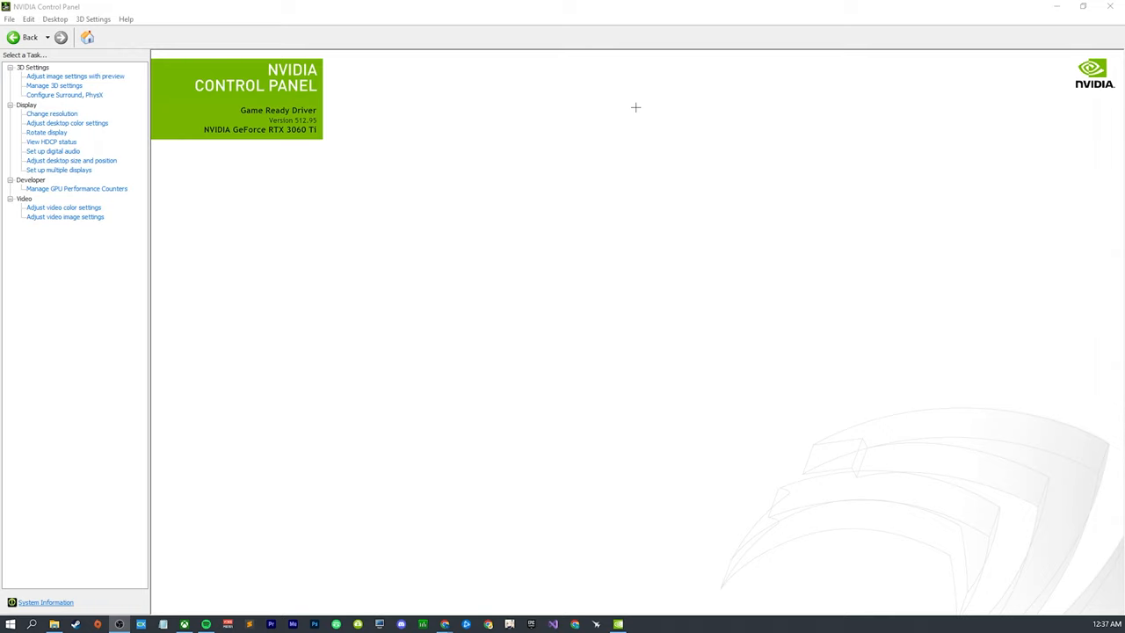
pyautogui.moveTo(449, 152)
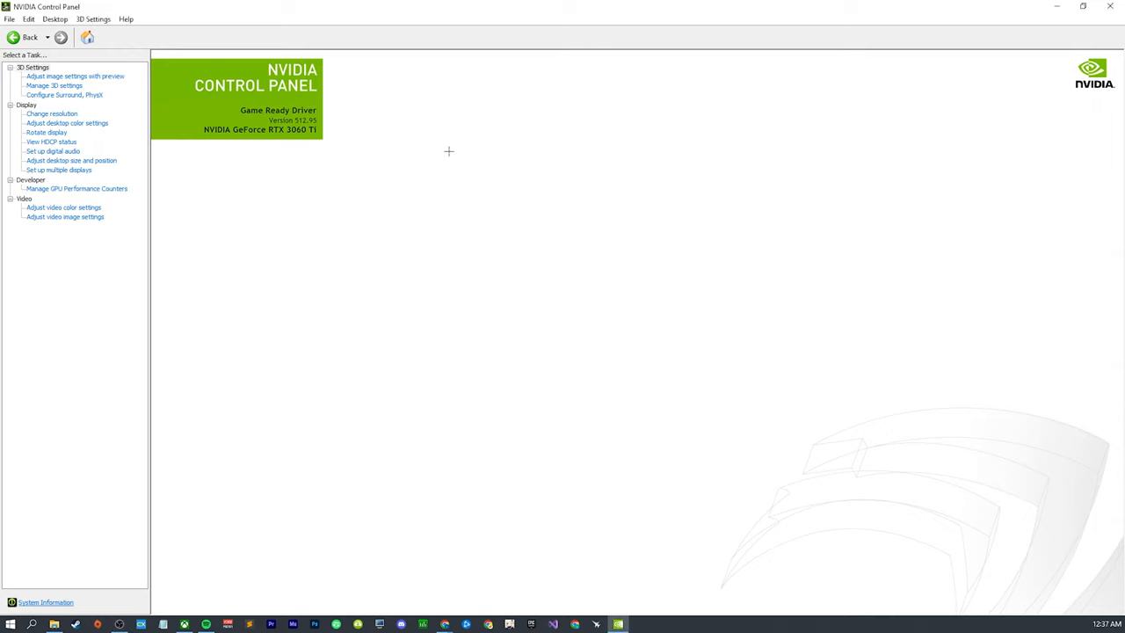
pyautogui.moveTo(921, 247)
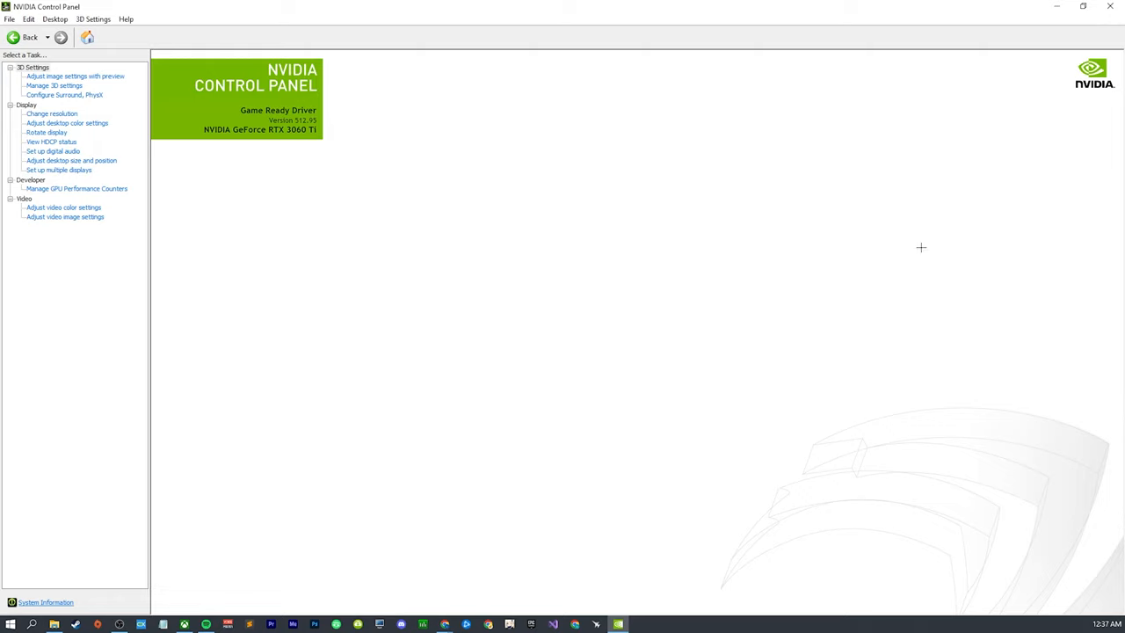
pyautogui.moveTo(649, 282)
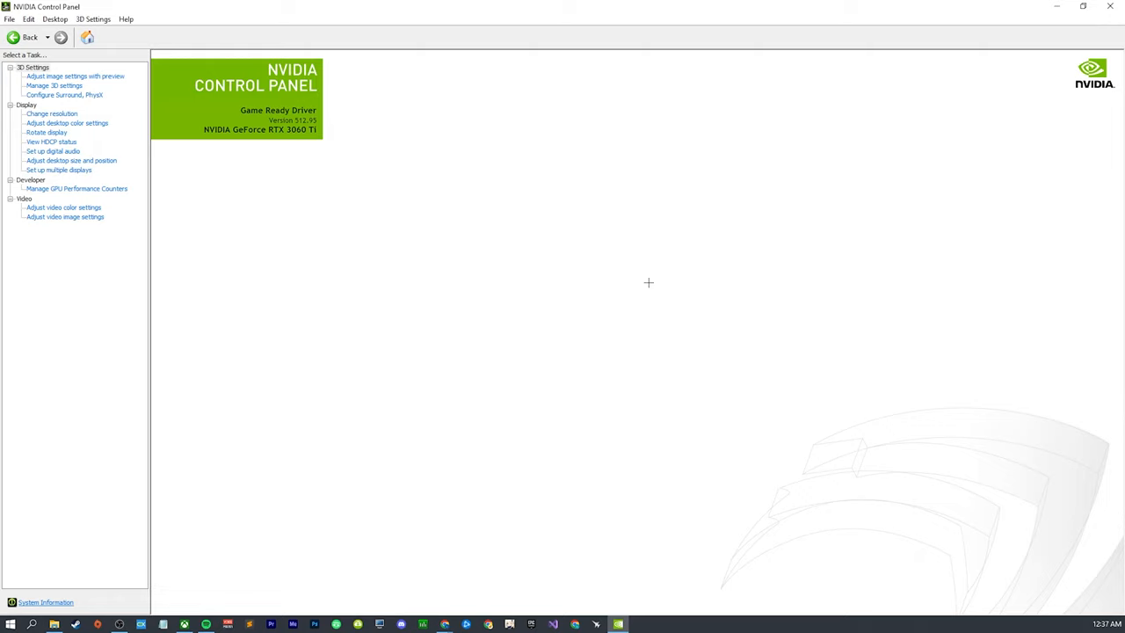
pyautogui.moveTo(1061, 259)
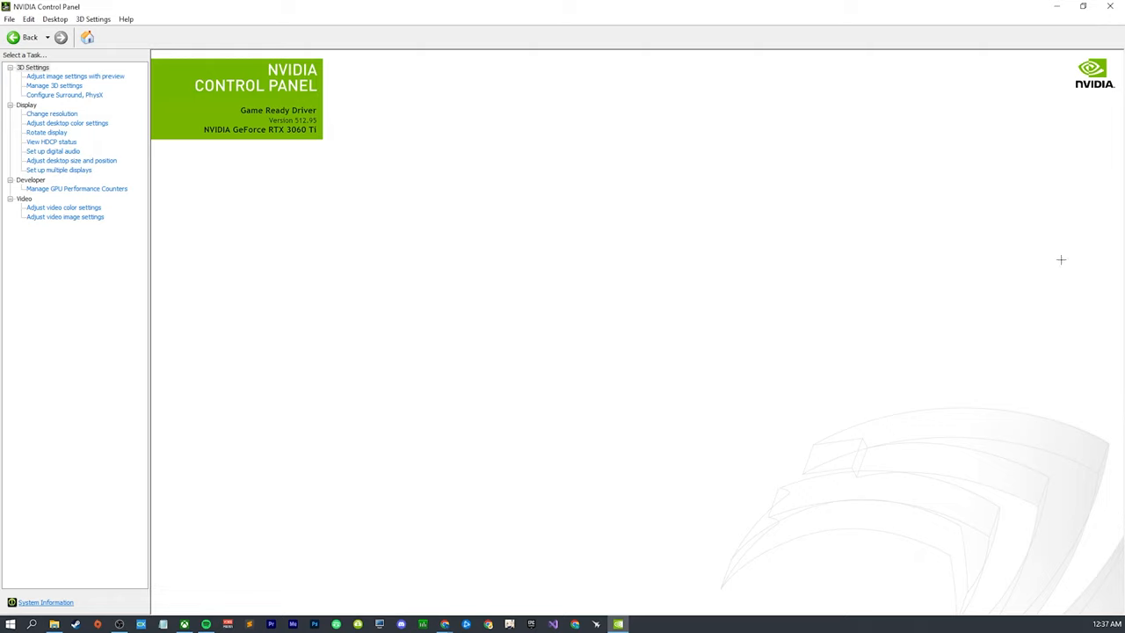
pyautogui.moveTo(164, 112)
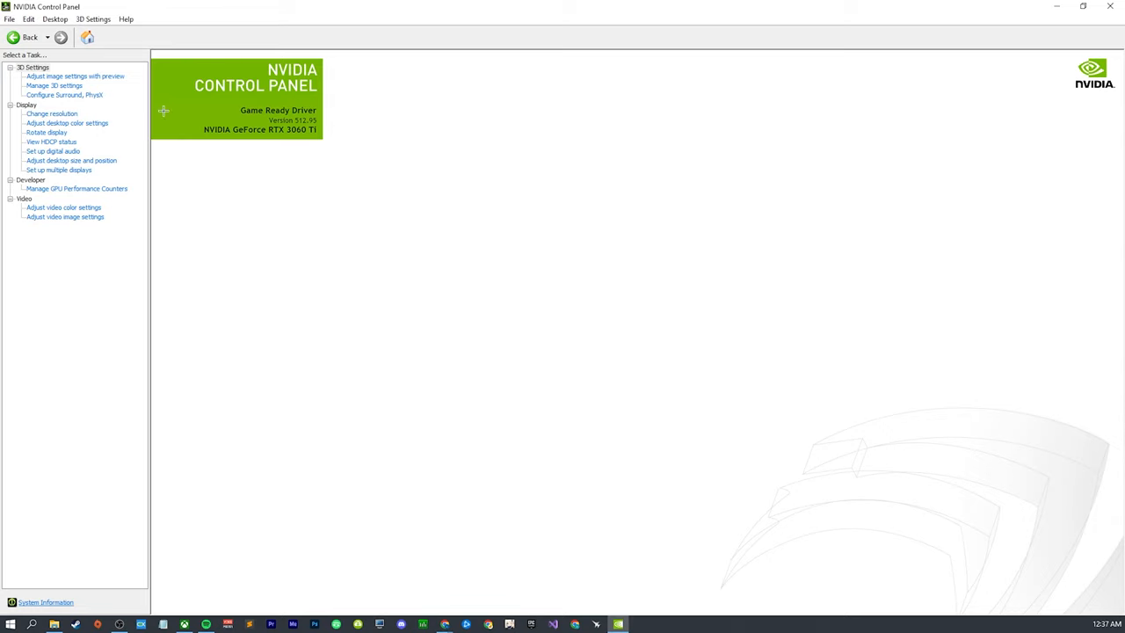
pyautogui.moveTo(155, 158)
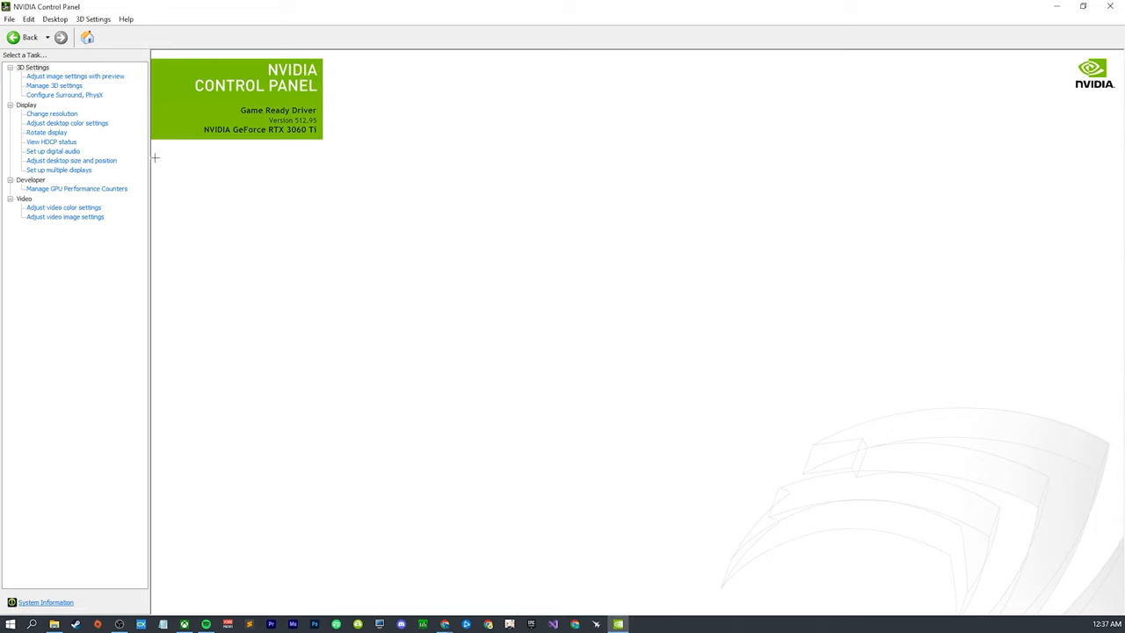
pyautogui.moveTo(615, 297)
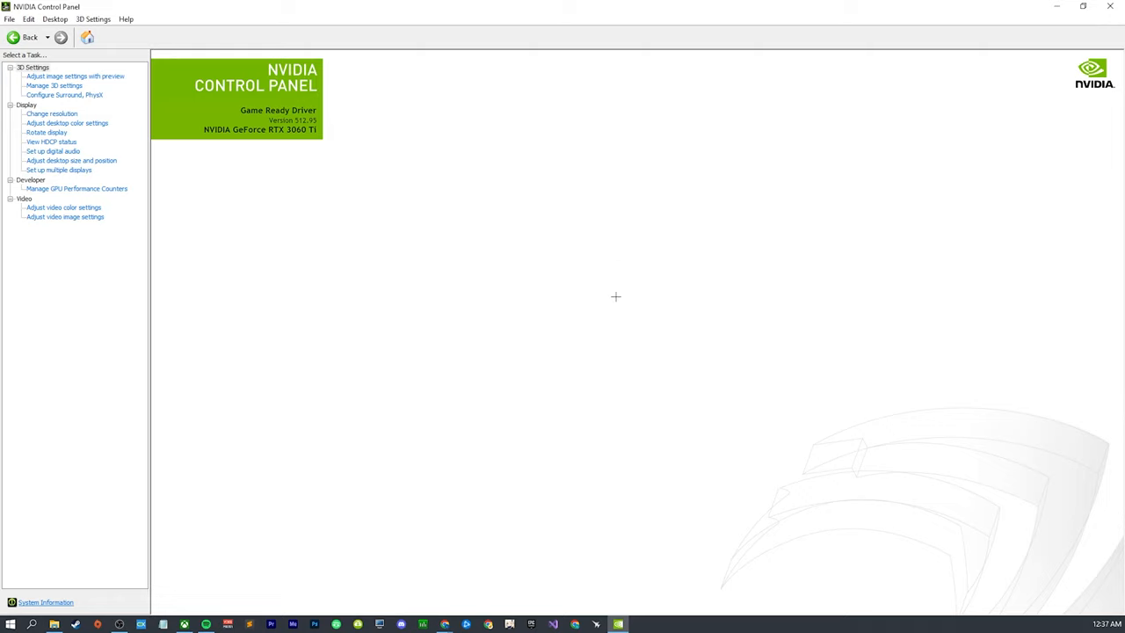
pyautogui.moveTo(627, 338)
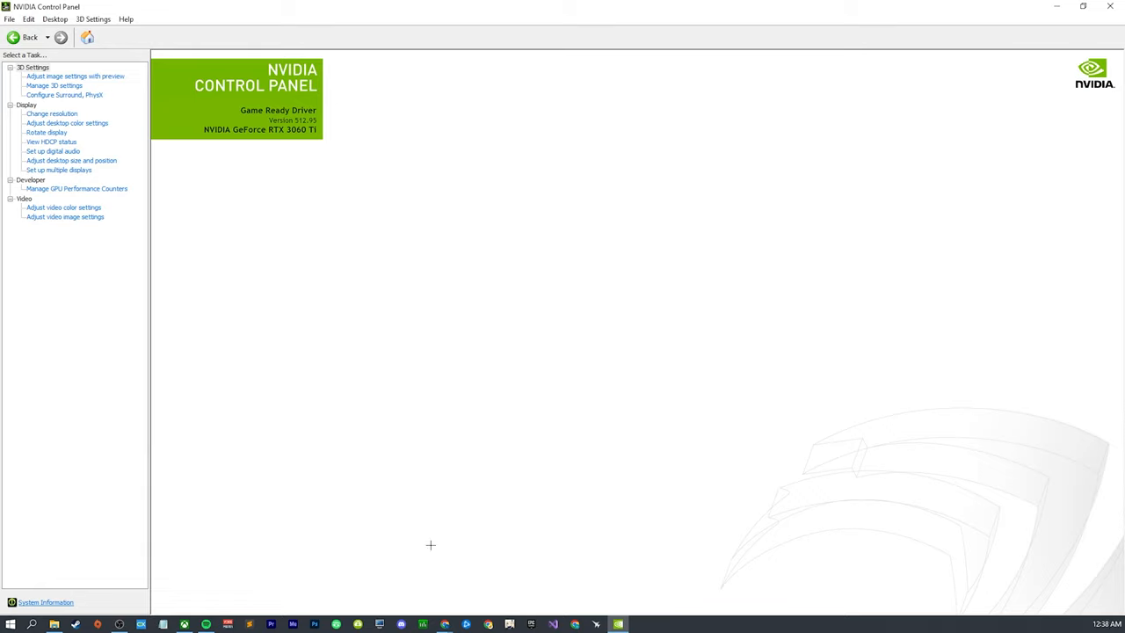
pyautogui.moveTo(475, 588)
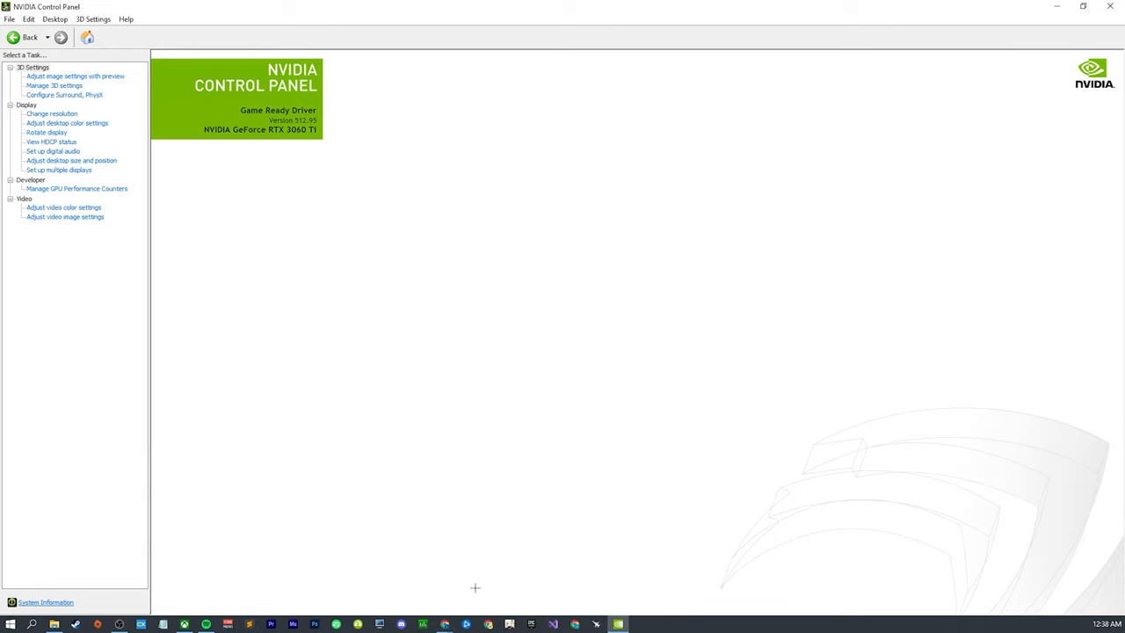
pyautogui.moveTo(444, 624)
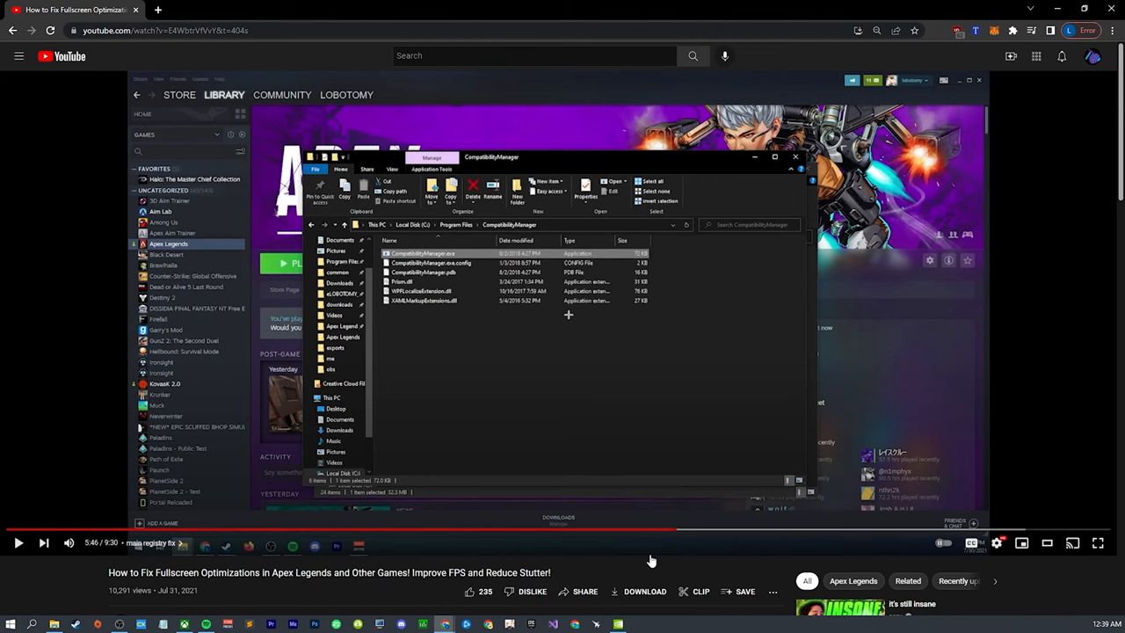
# Scroll the paused YouTube fullscreen-optimizations tutorial page before returning to NVIDIA Control Panel
pyautogui.scroll(-3)
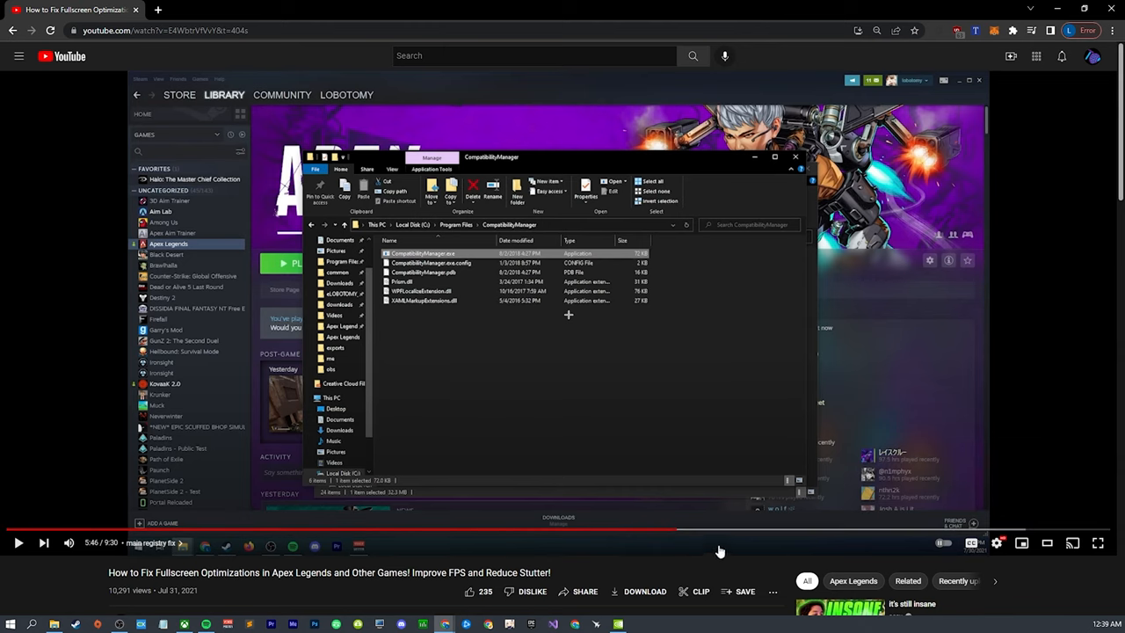
pyautogui.moveTo(279, 579)
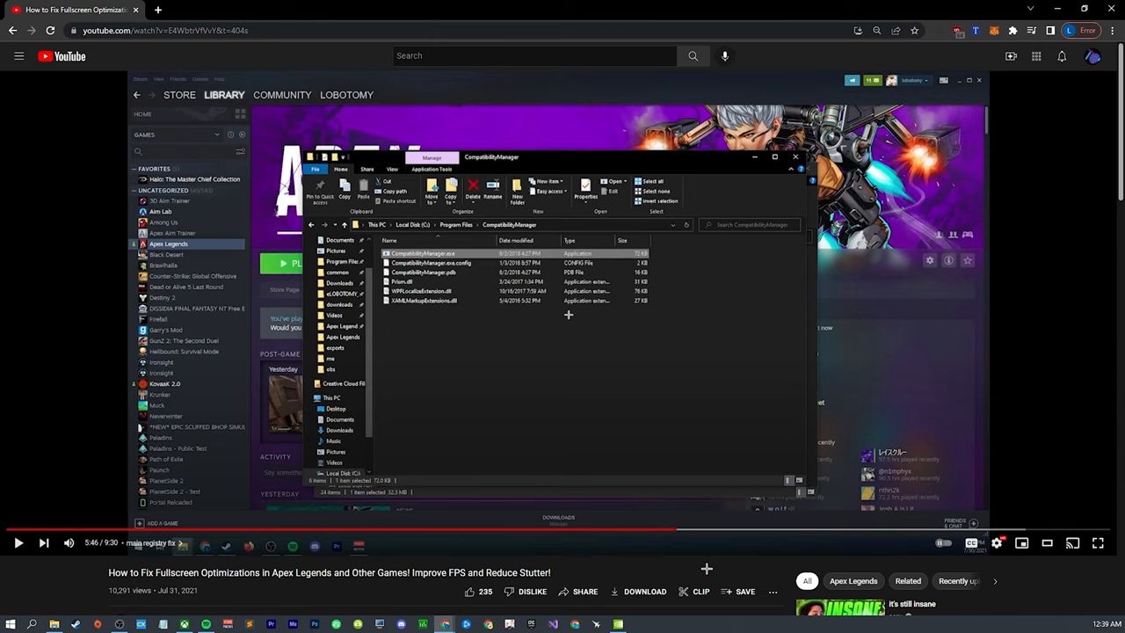
pyautogui.moveTo(627, 464)
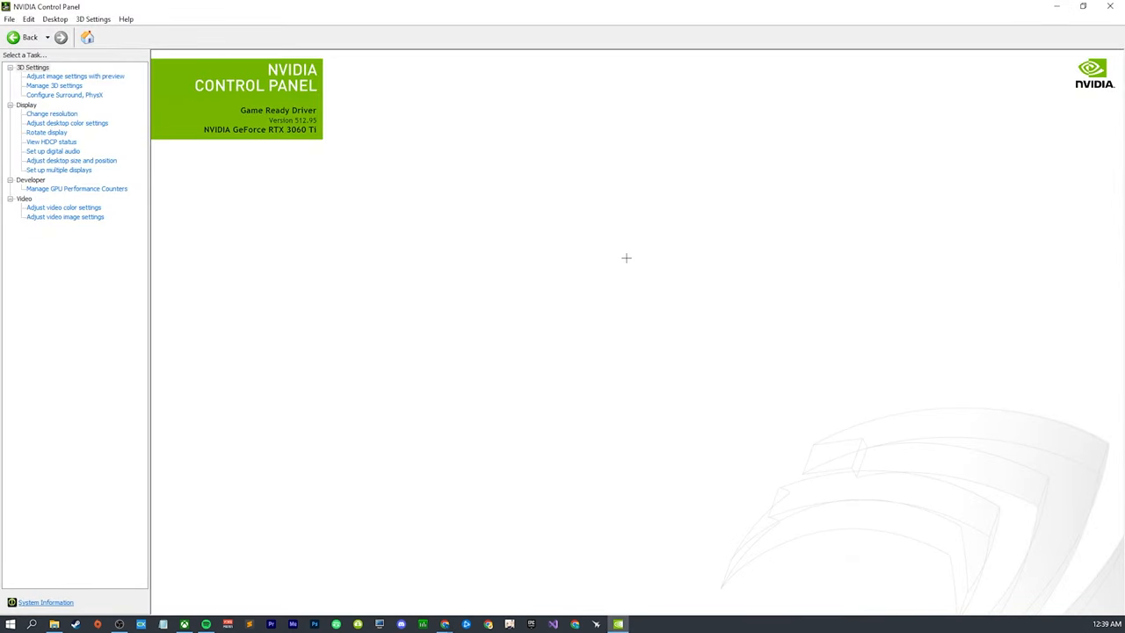
# Open Manage 3D Settings and show the Global Settings feature list
pyautogui.click(54, 85)
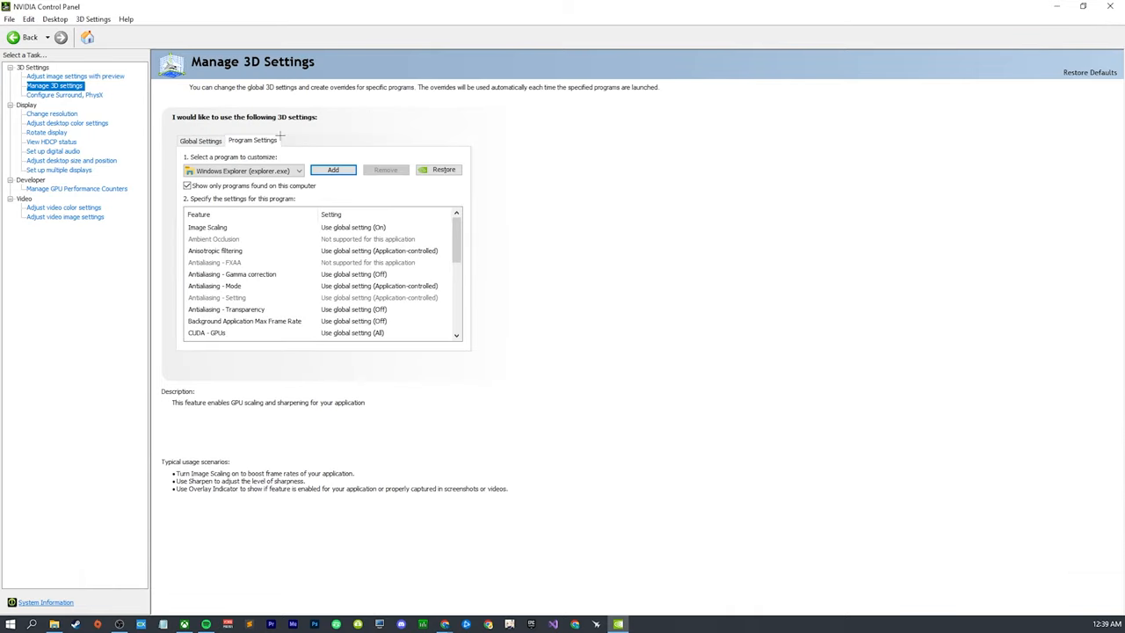
pyautogui.click(200, 140)
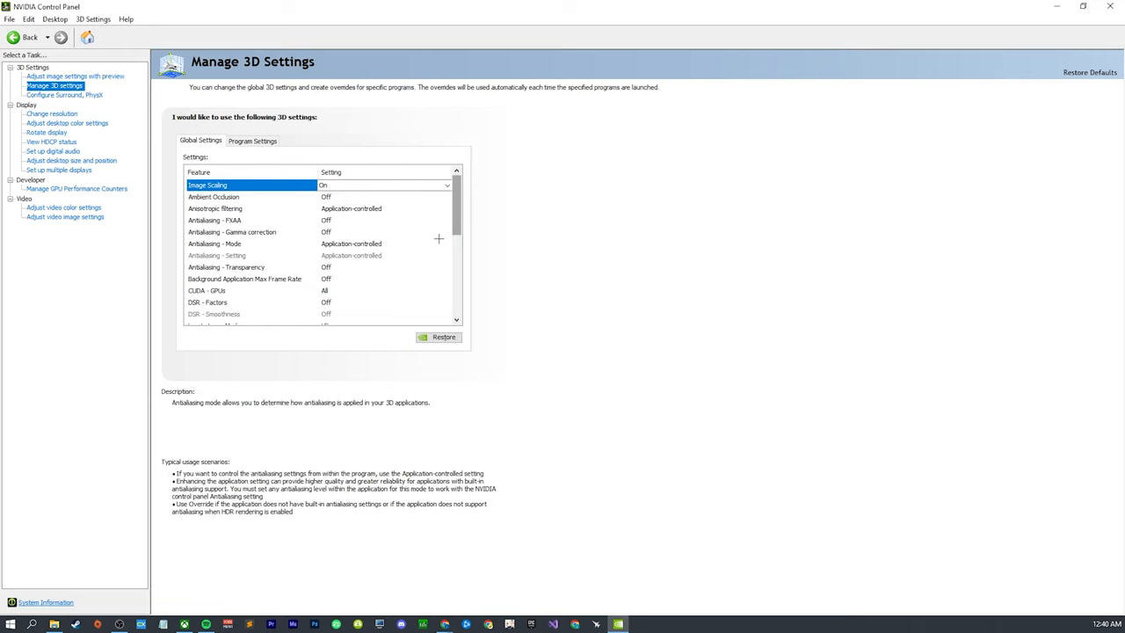
pyautogui.click(215, 219)
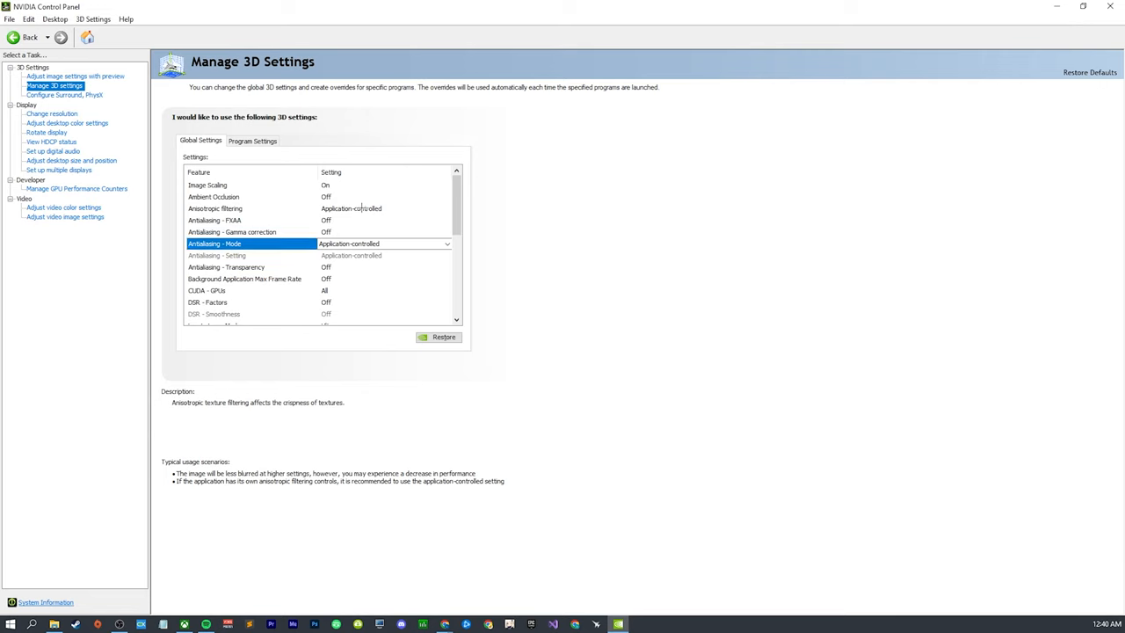
pyautogui.click(448, 209)
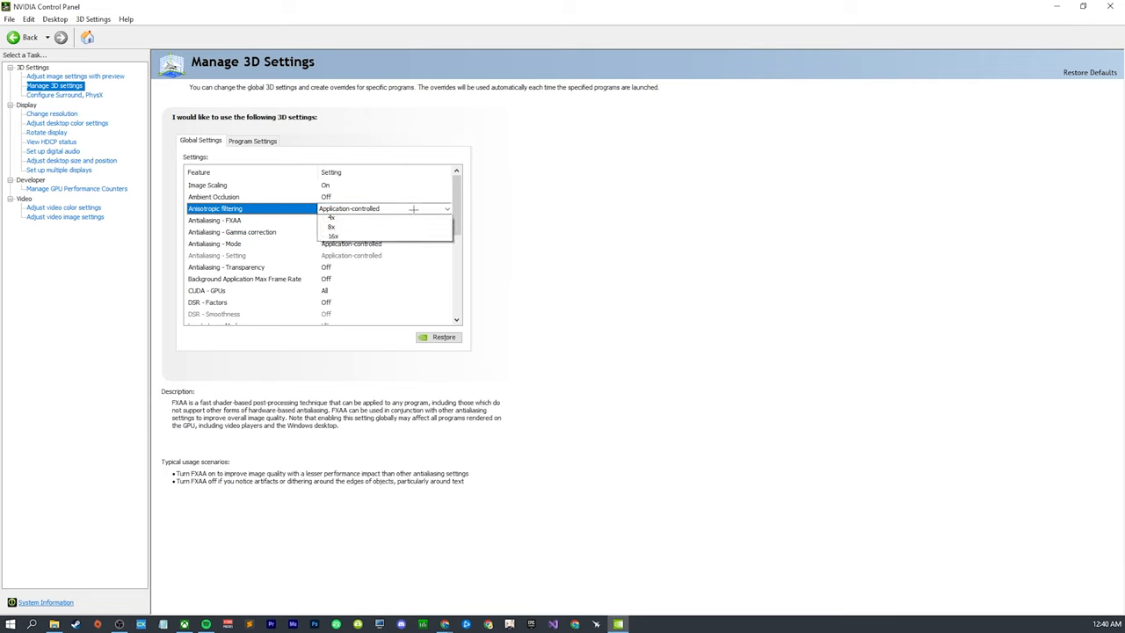
pyautogui.moveTo(360, 247)
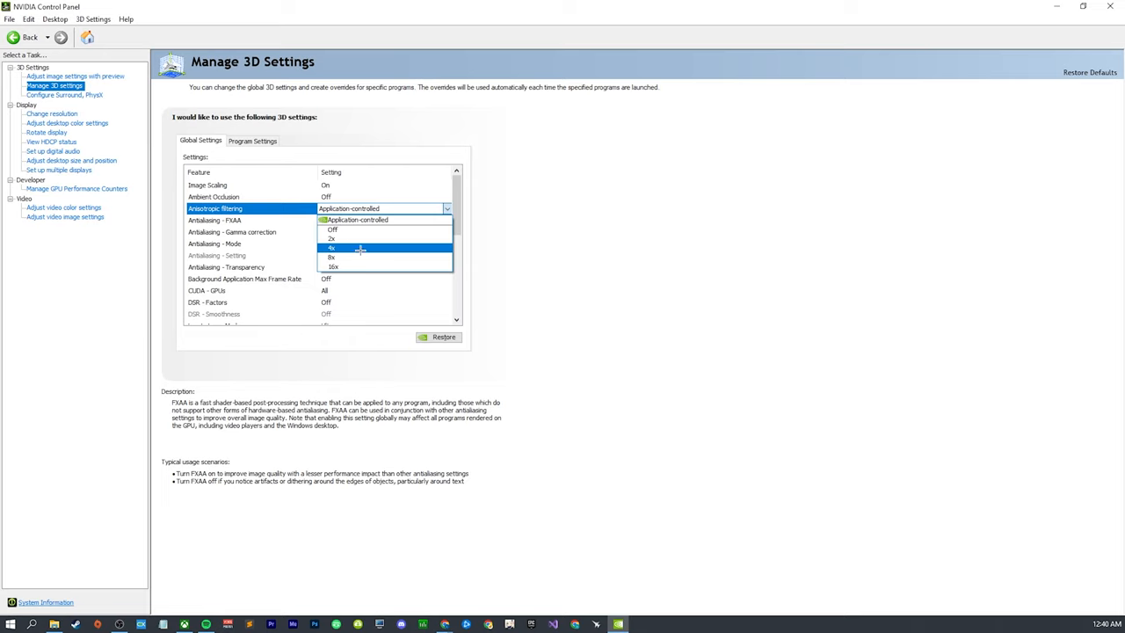
pyautogui.click(382, 208)
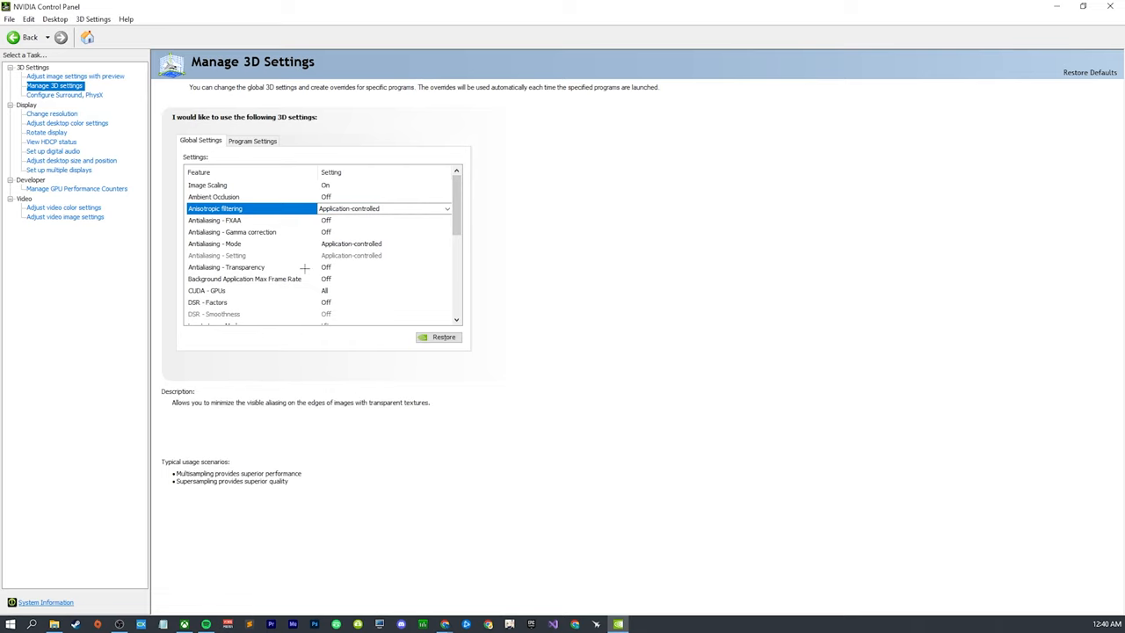
# Scroll the global 3D settings to the texture filtering rows and bring up RivaTuner
pyautogui.scroll(-3)
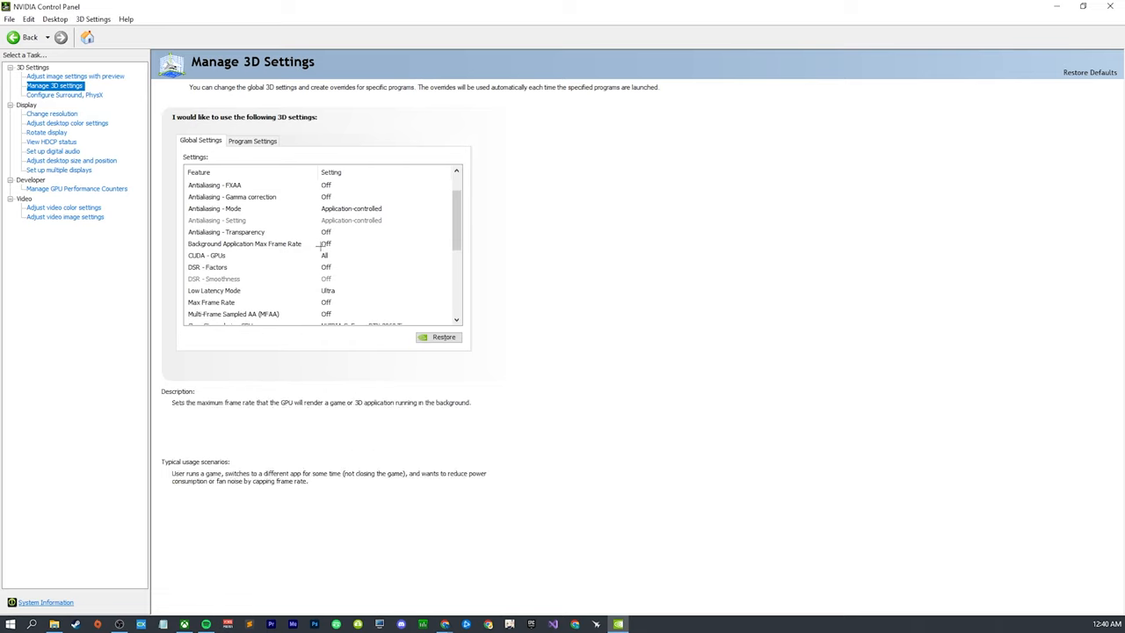
pyautogui.moveTo(344, 244)
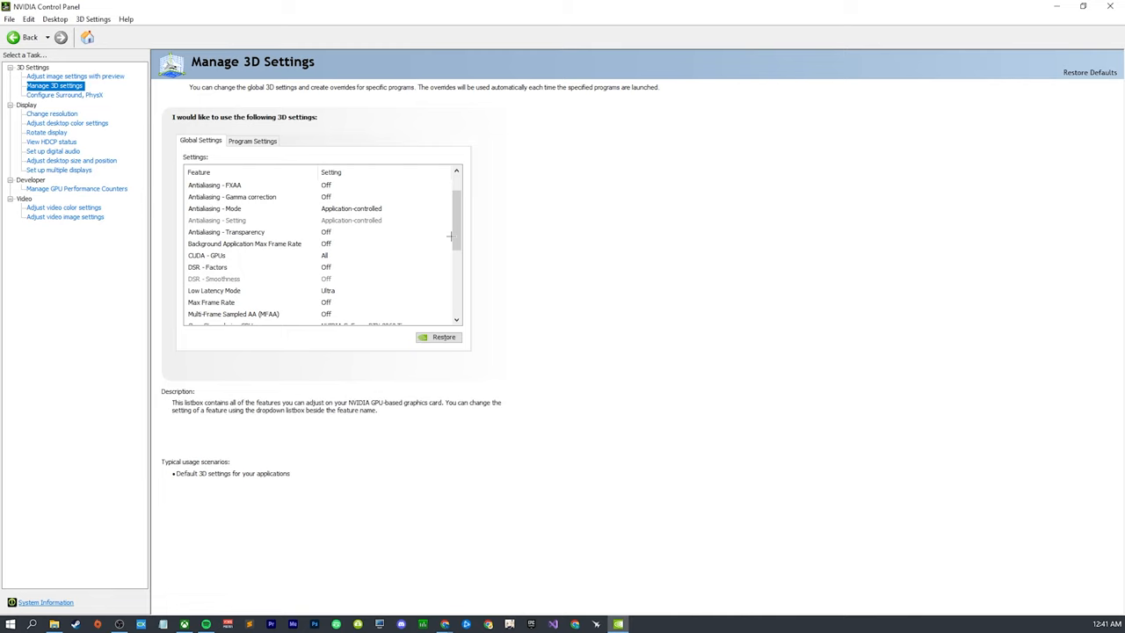
pyautogui.scroll(-3)
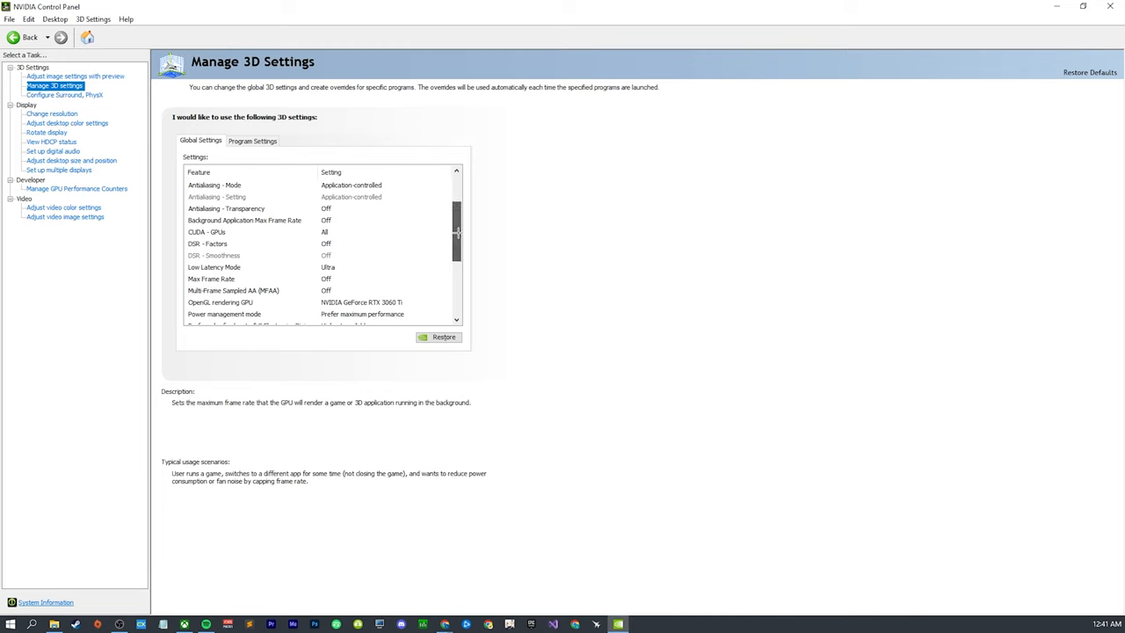
pyautogui.scroll(-3)
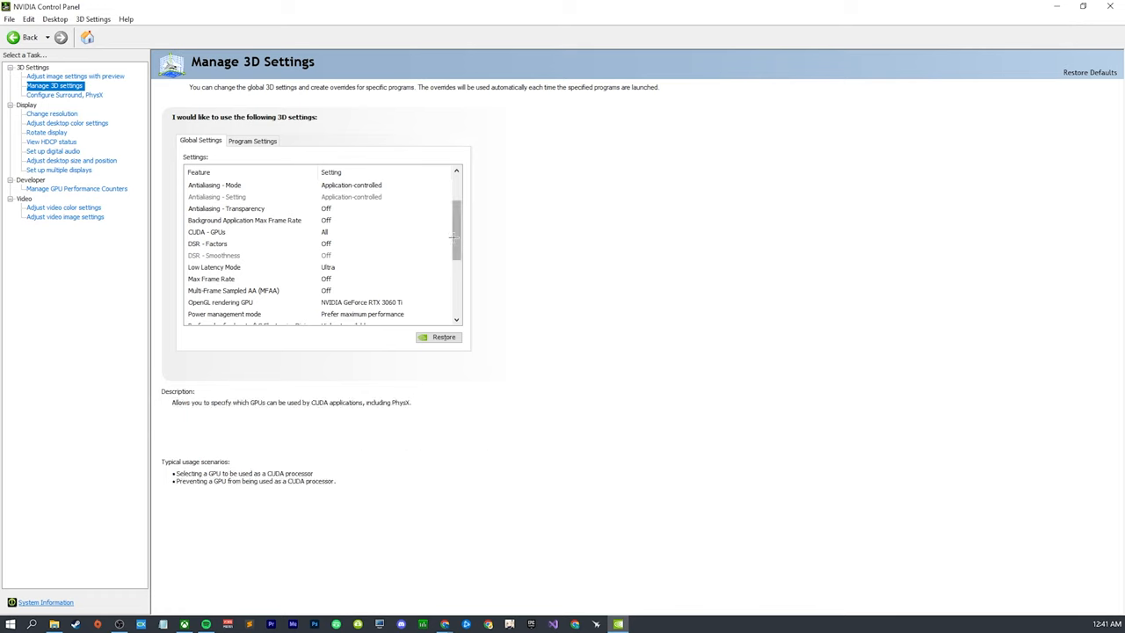
pyautogui.scroll(-3)
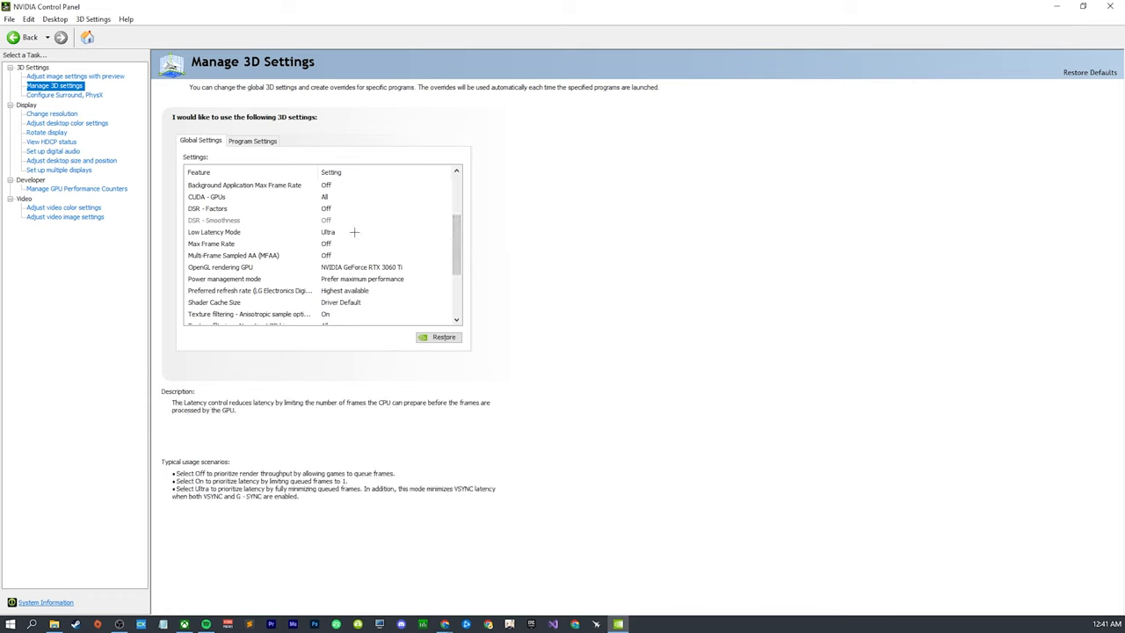
pyautogui.moveTo(121, 233)
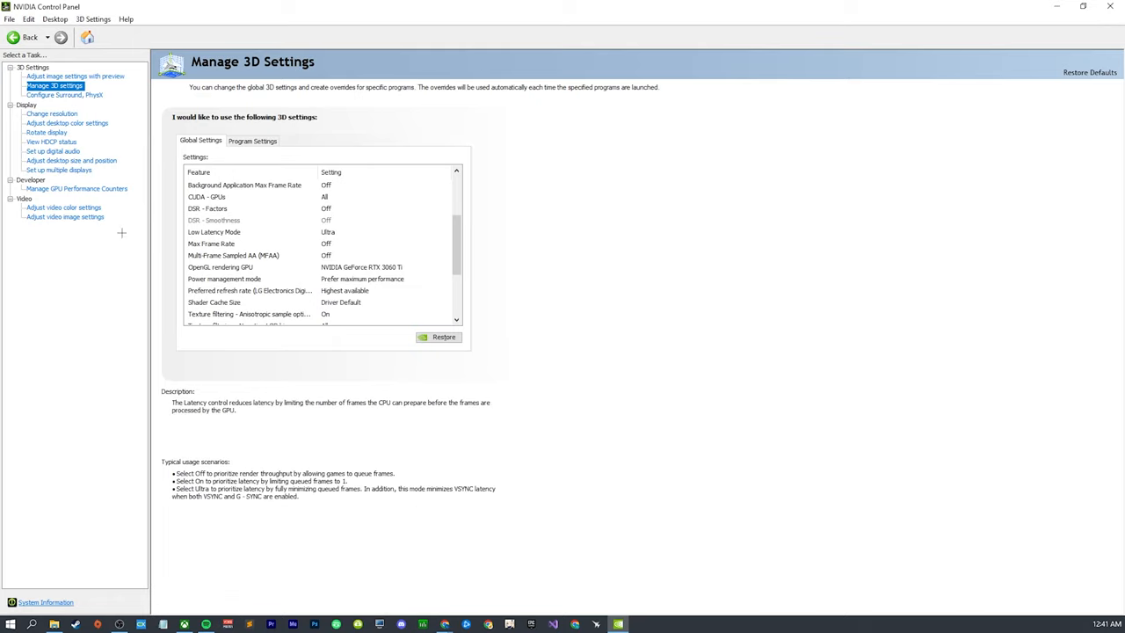
pyautogui.click(211, 243)
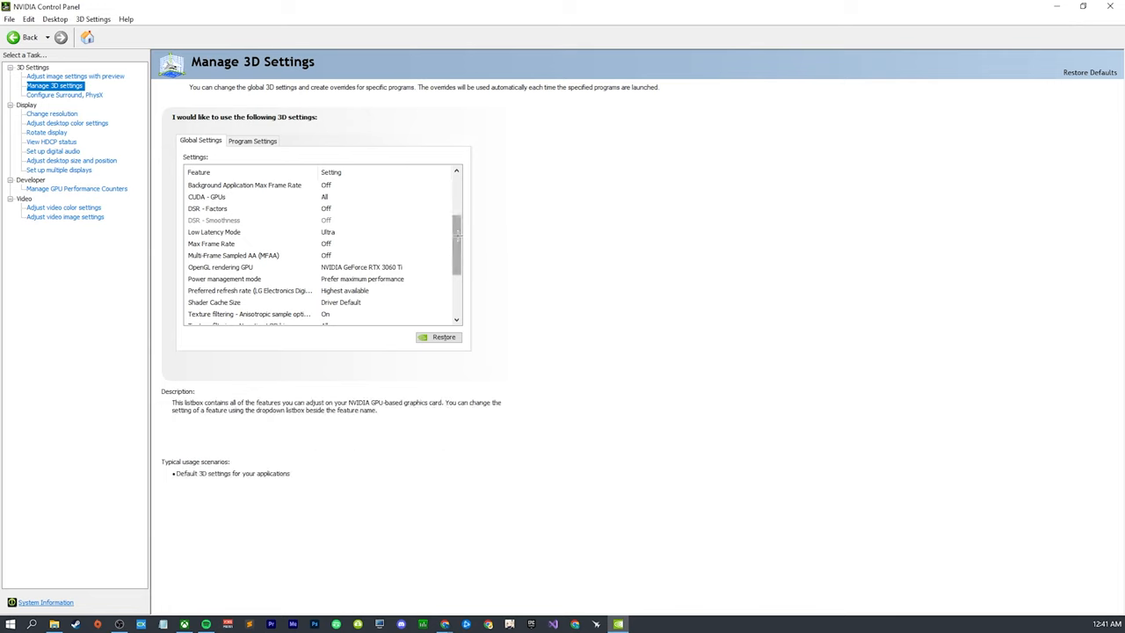
pyautogui.scroll(-3)
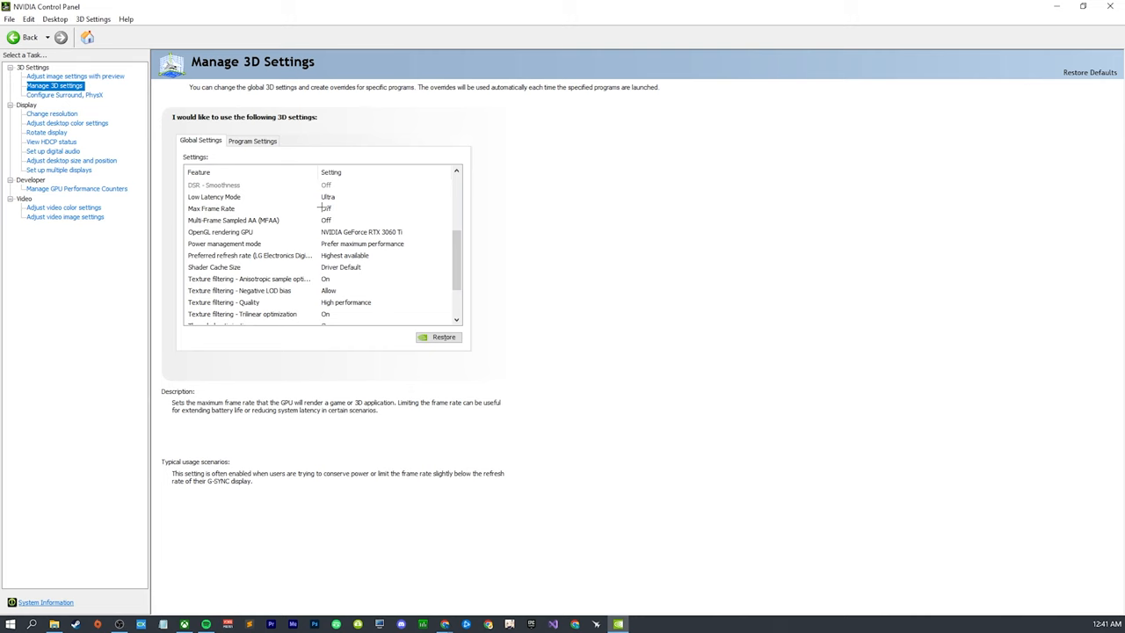
pyautogui.moveTo(323, 207)
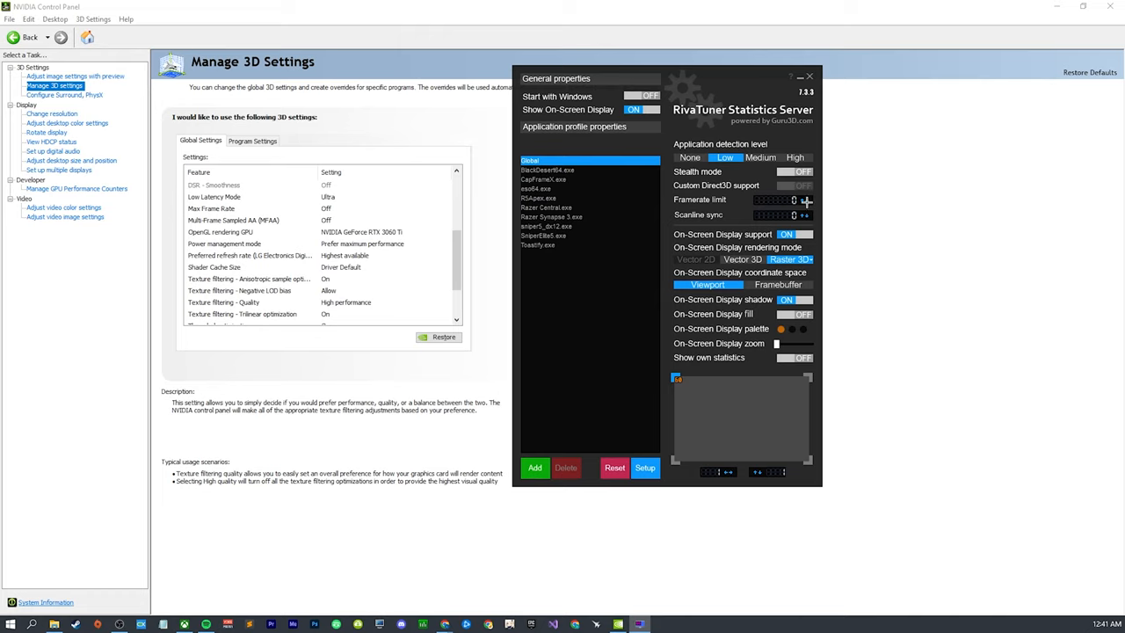
# Confirm RivaTuner's Global profile framerate limit is 0 and close RivaTuner Statistics Server
pyautogui.click(808, 75)
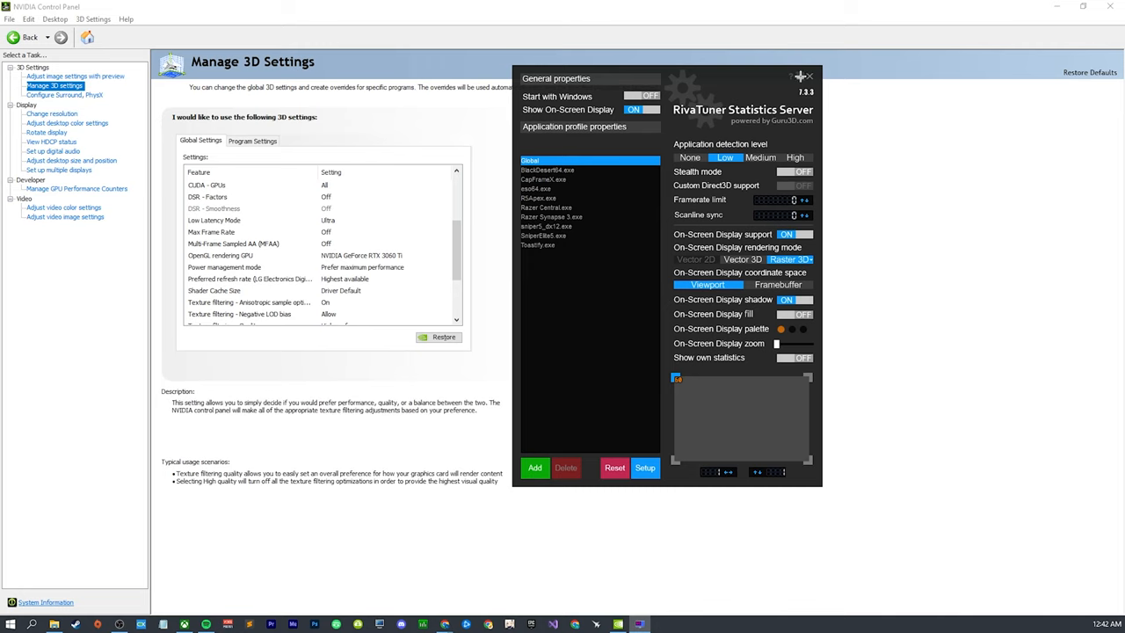
pyautogui.click(806, 76)
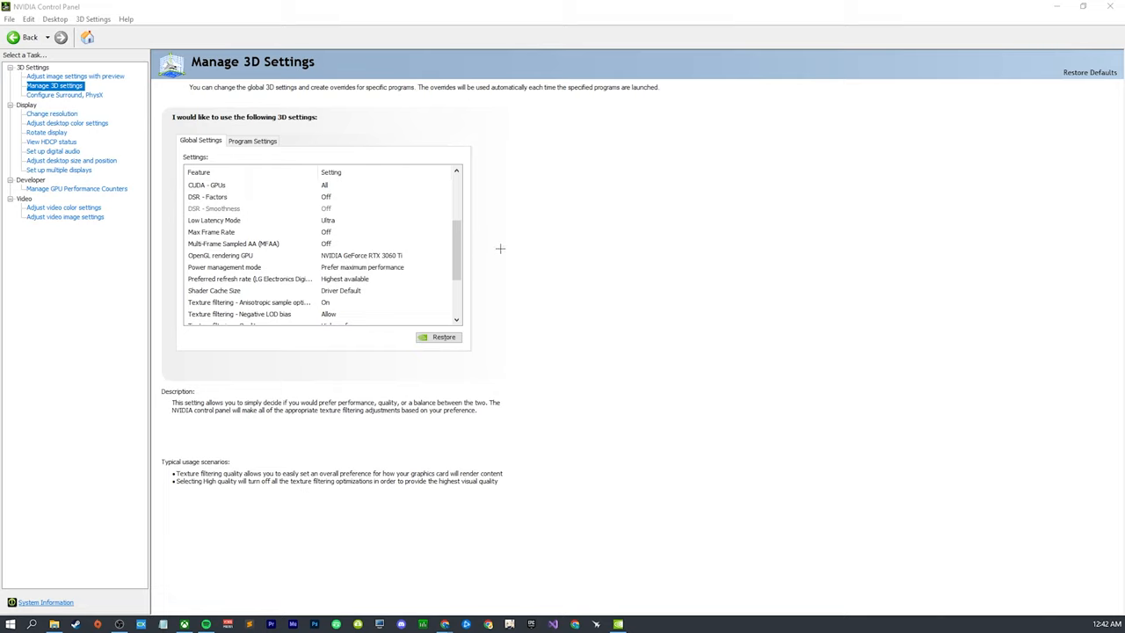
pyautogui.click(234, 244)
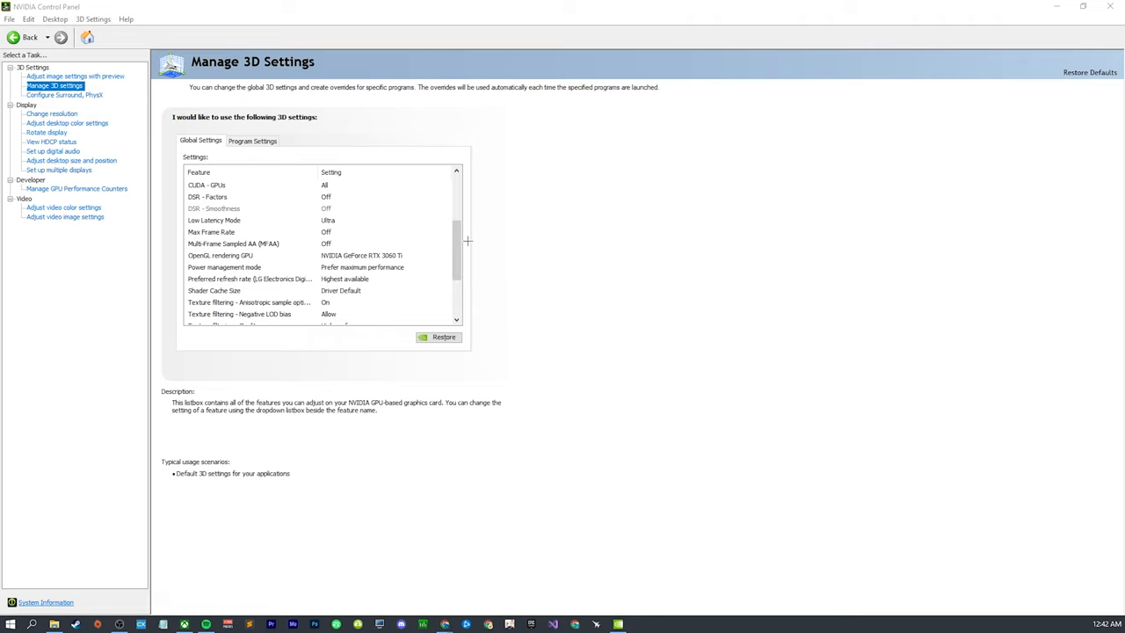
pyautogui.scroll(-3)
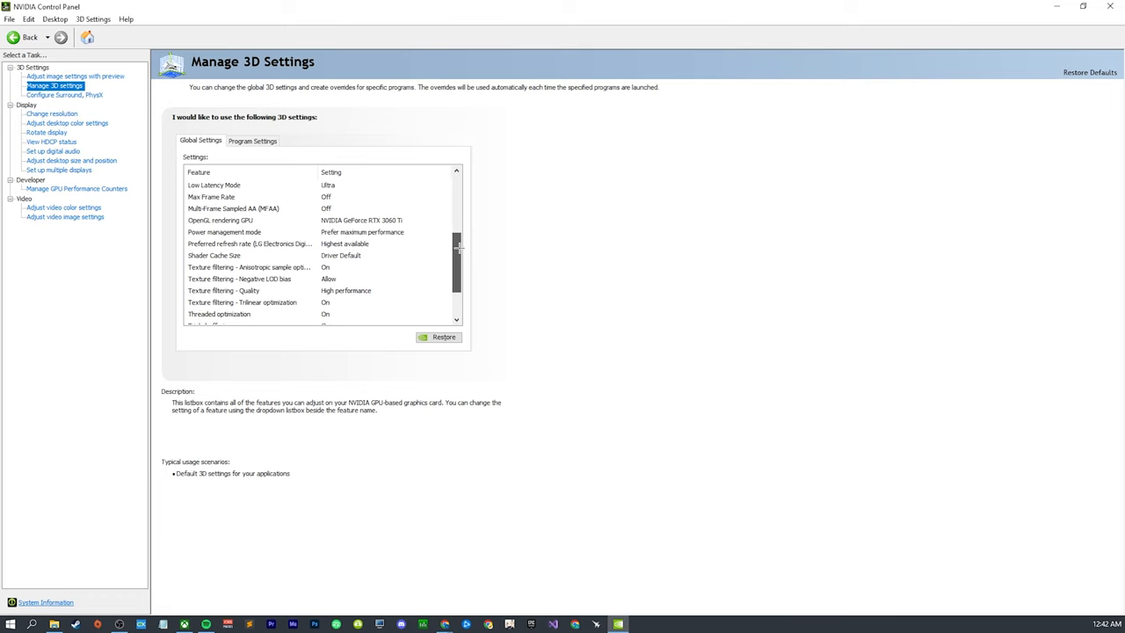
pyautogui.click(219, 220)
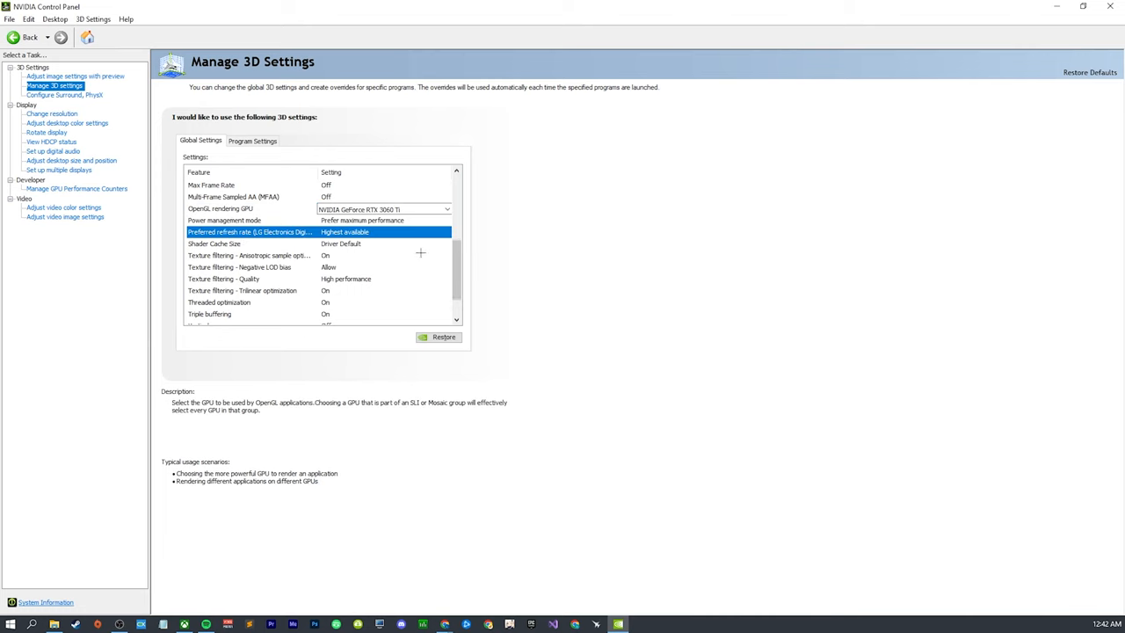
pyautogui.click(224, 220)
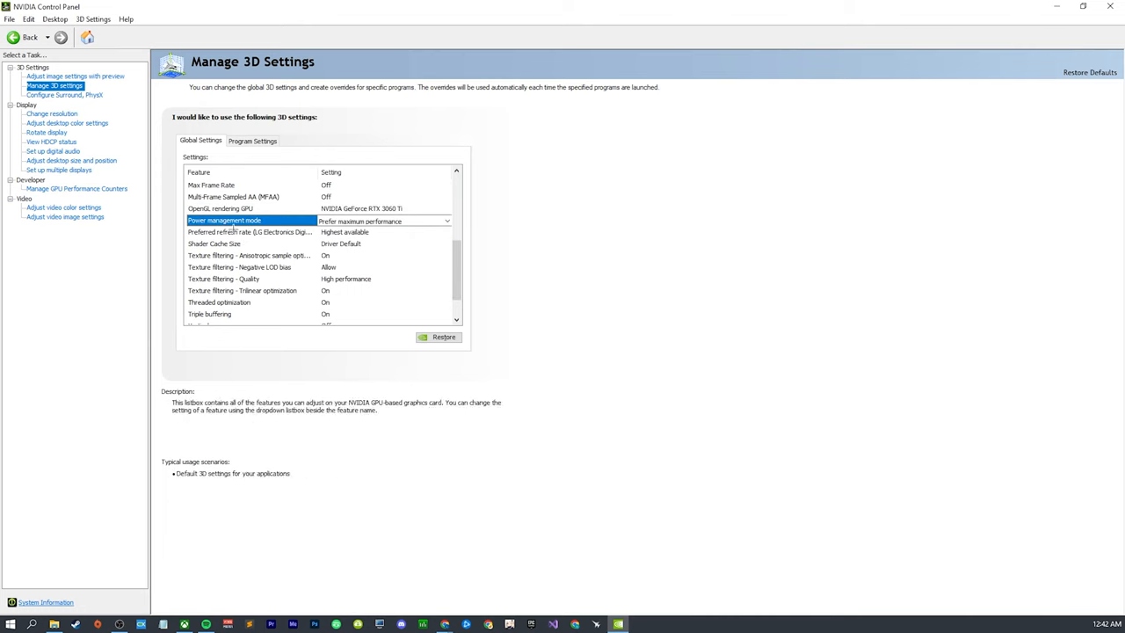
pyautogui.click(224, 220)
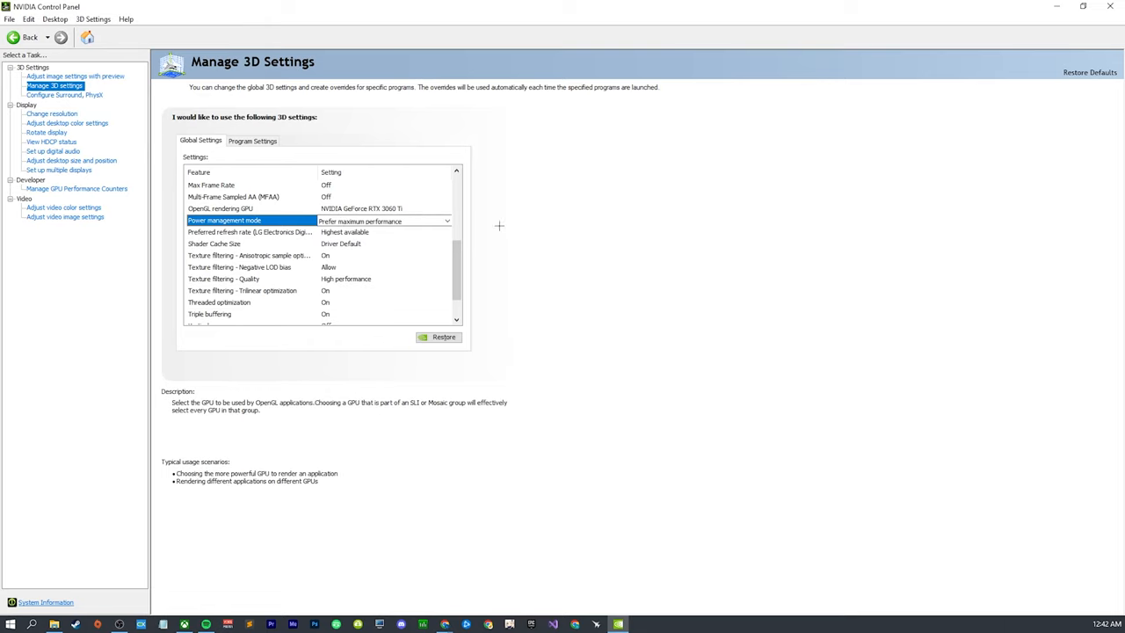
pyautogui.click(446, 221)
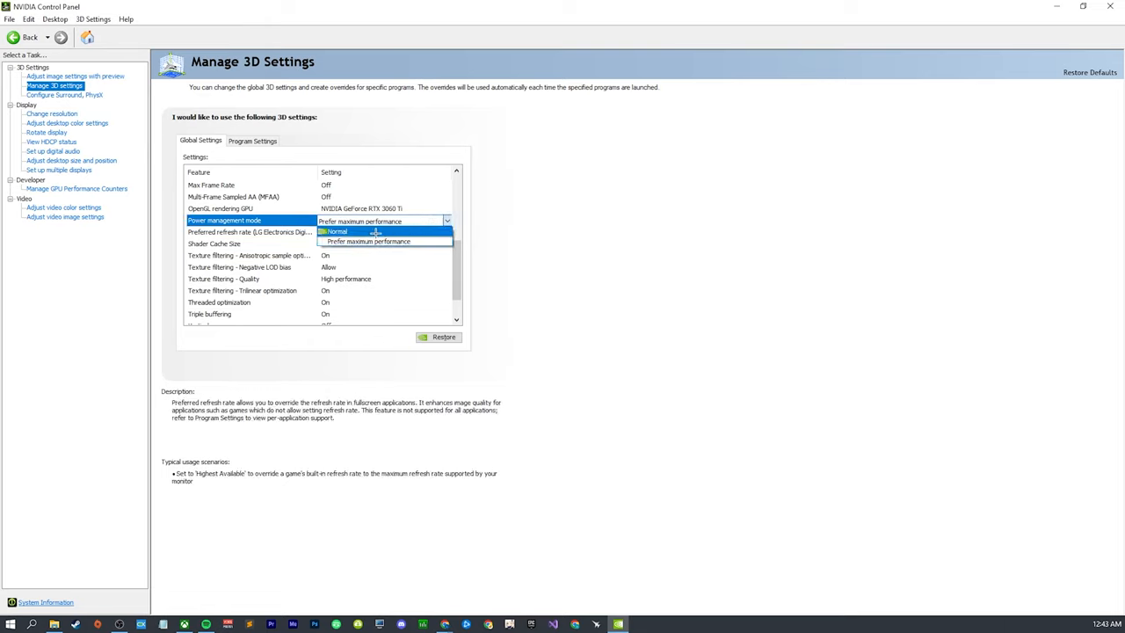
pyautogui.moveTo(360, 231)
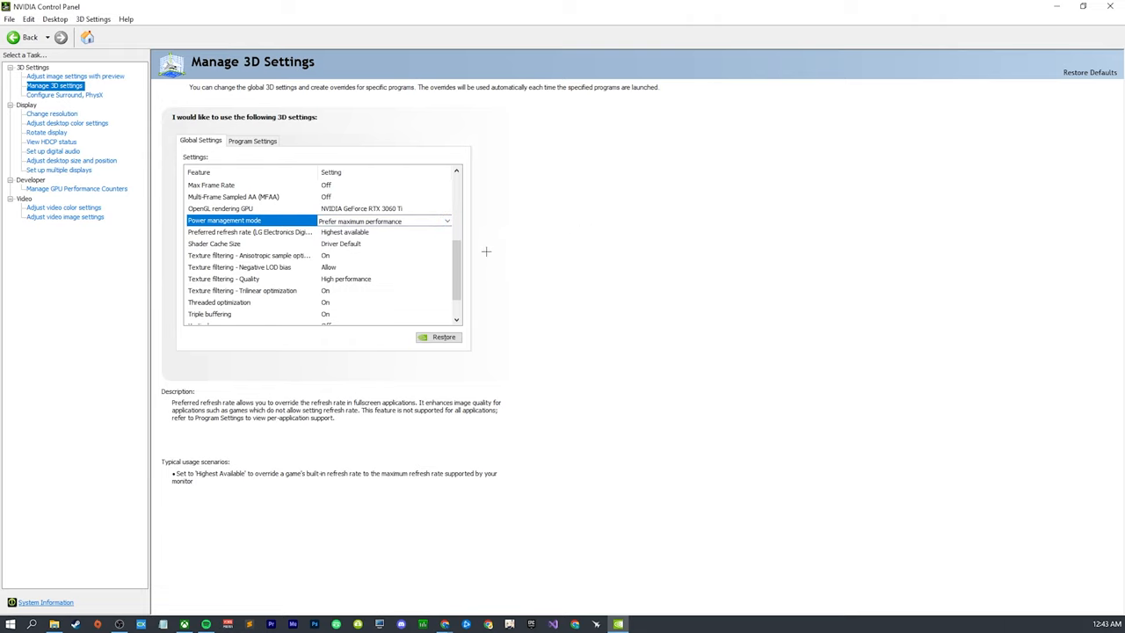
pyautogui.scroll(-3)
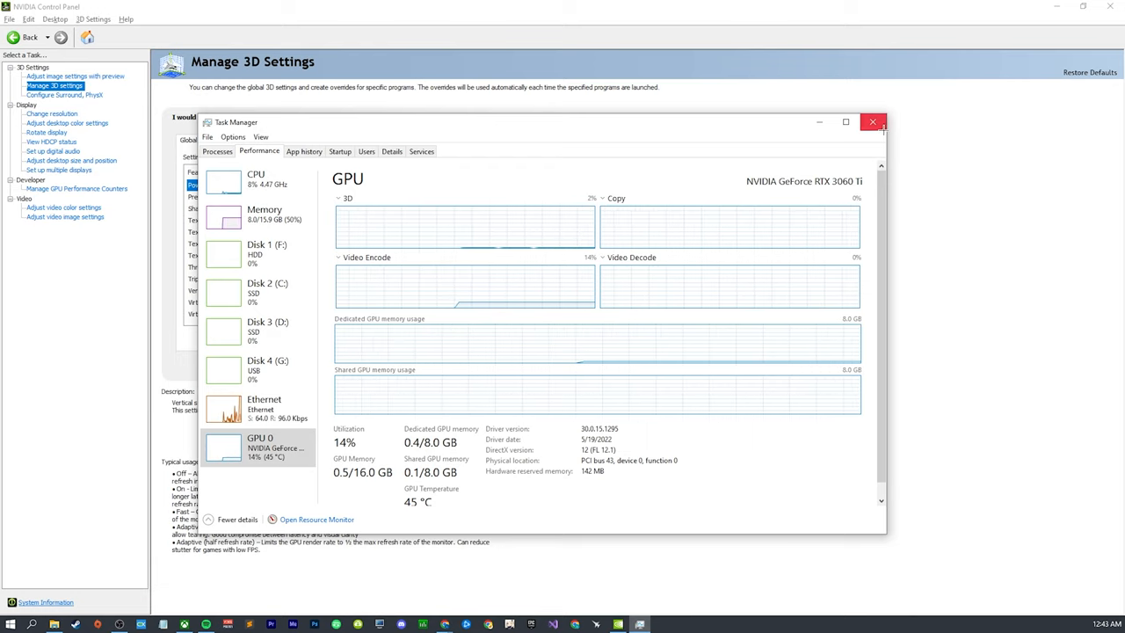
pyautogui.click(873, 121)
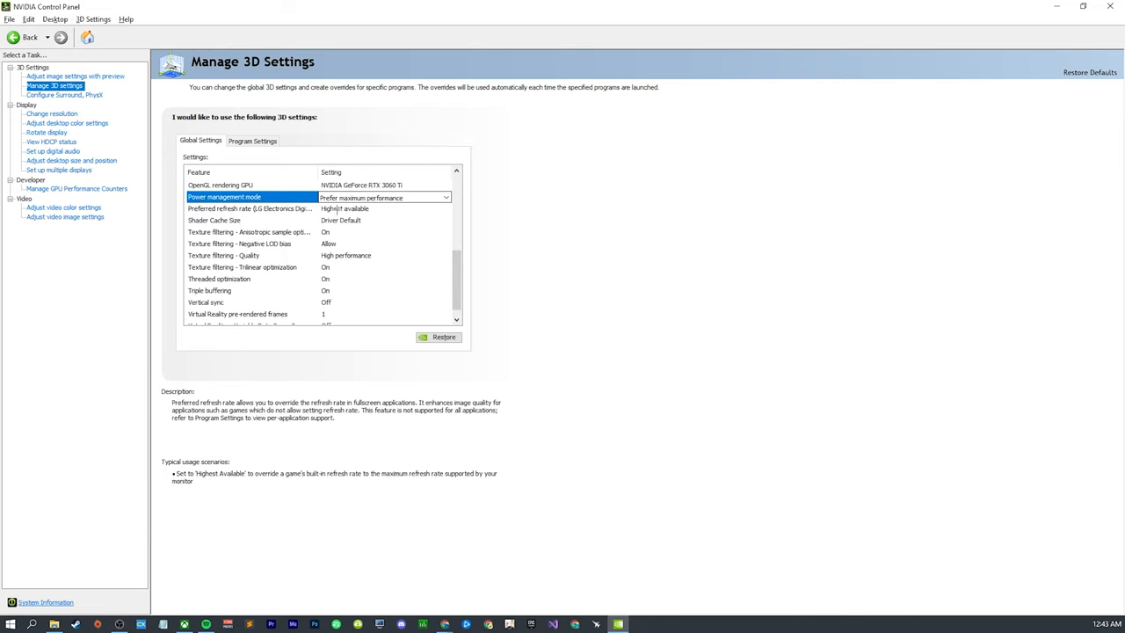
pyautogui.moveTo(363, 232)
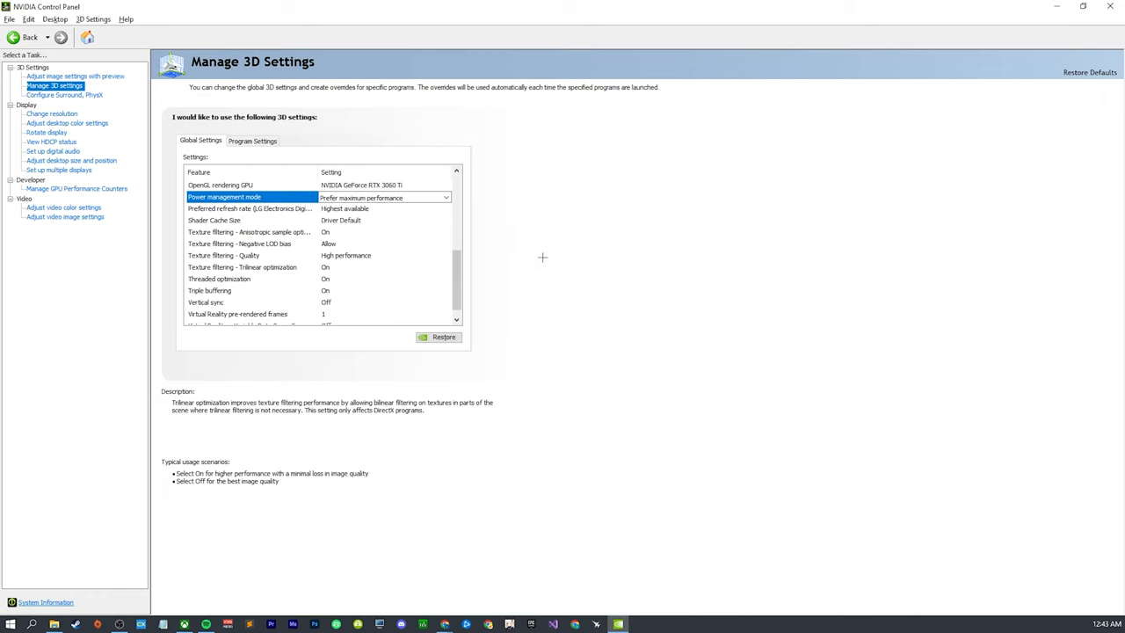
pyautogui.moveTo(343, 208)
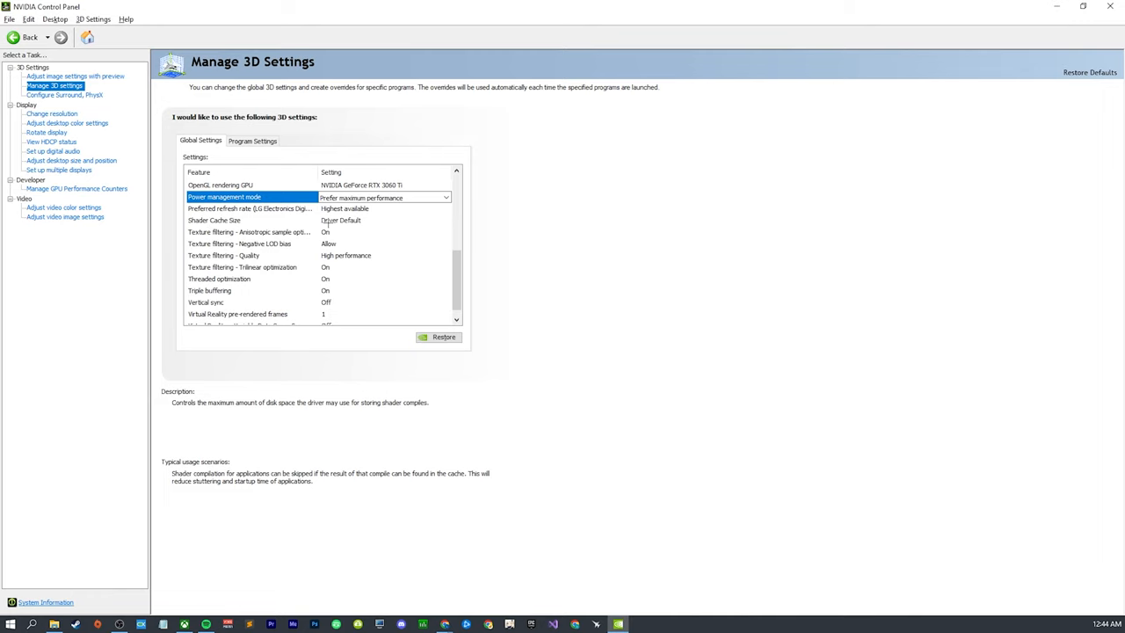
pyautogui.click(447, 220)
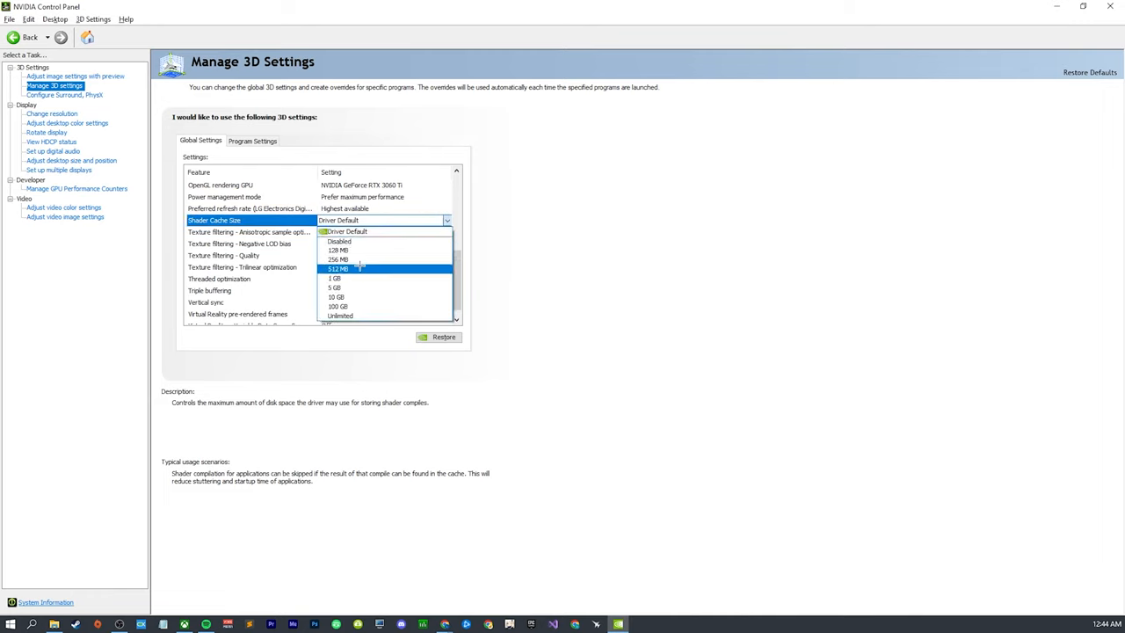
pyautogui.click(339, 231)
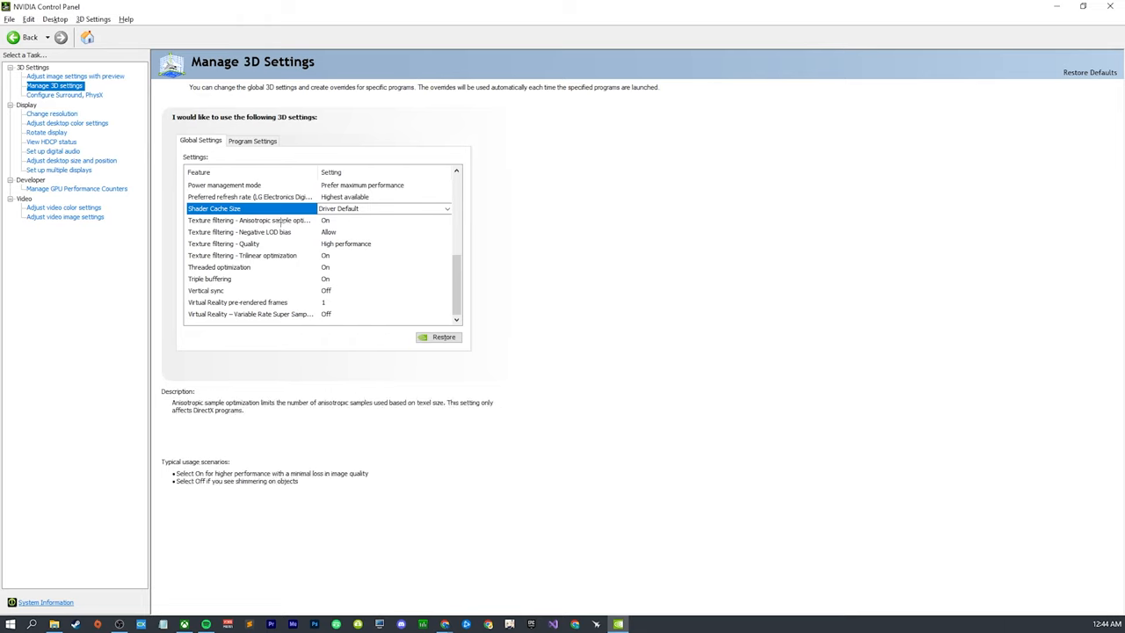
pyautogui.click(250, 220)
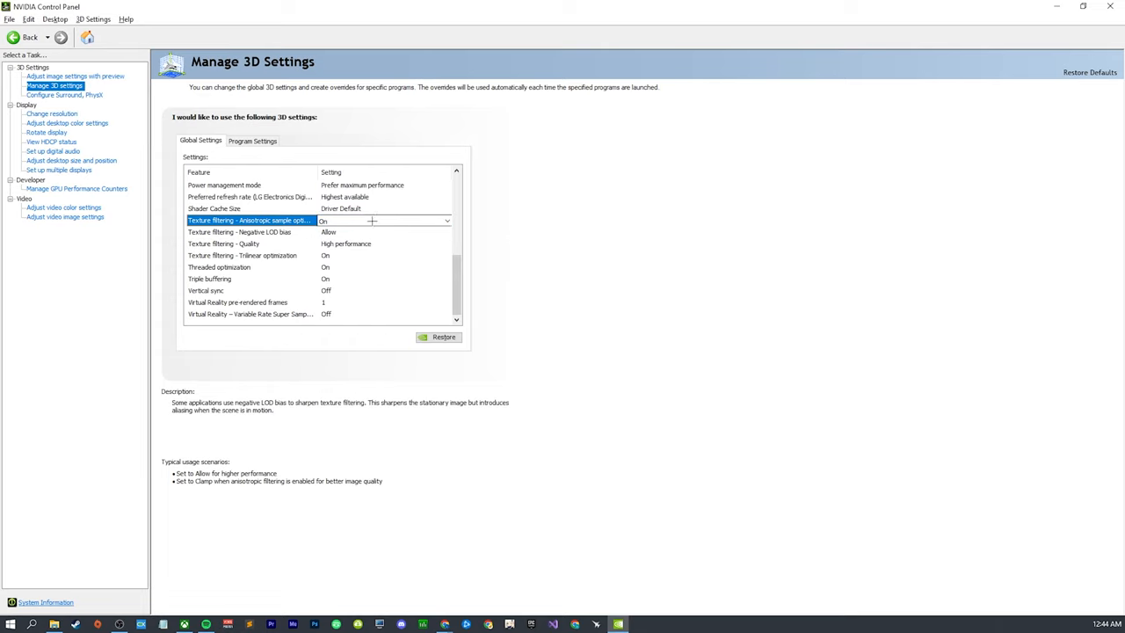
pyautogui.moveTo(347, 221)
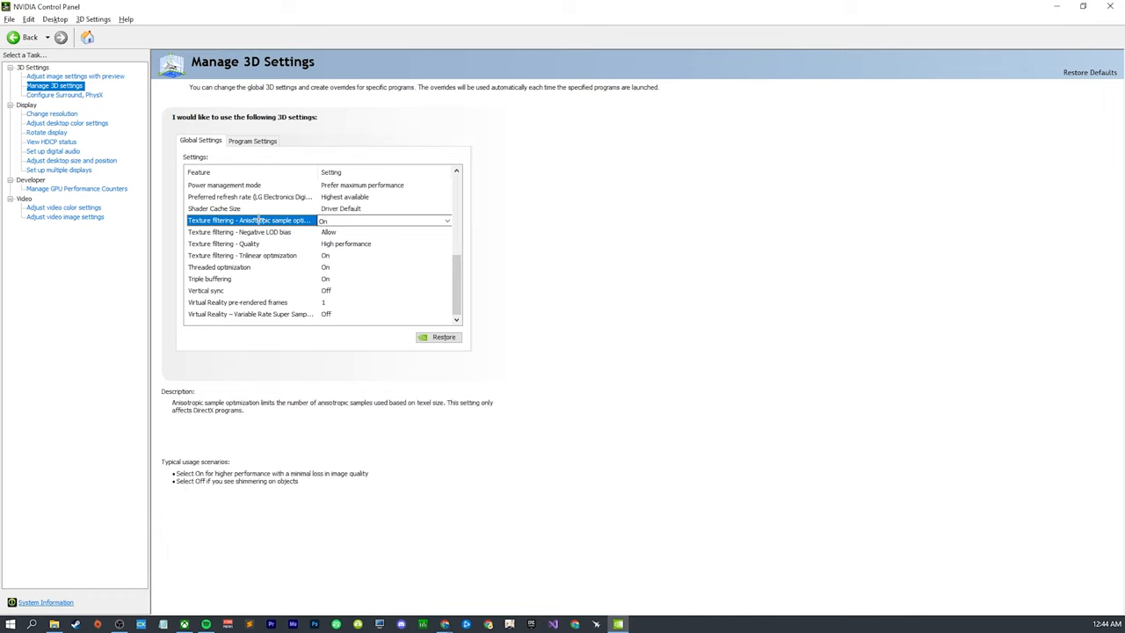
pyautogui.click(251, 231)
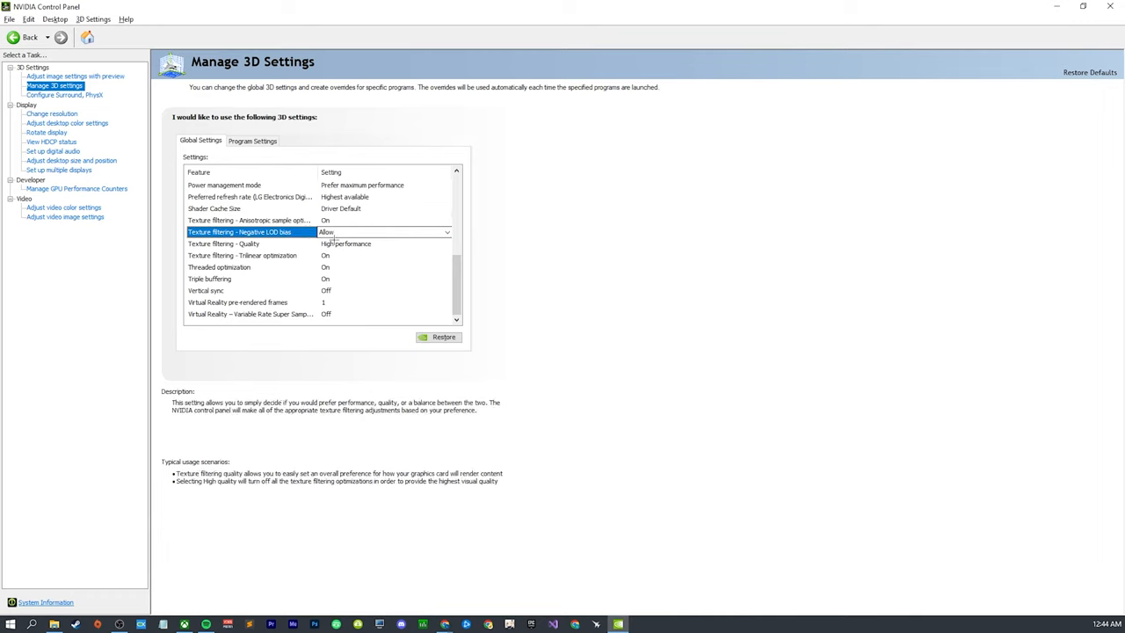
pyautogui.click(250, 219)
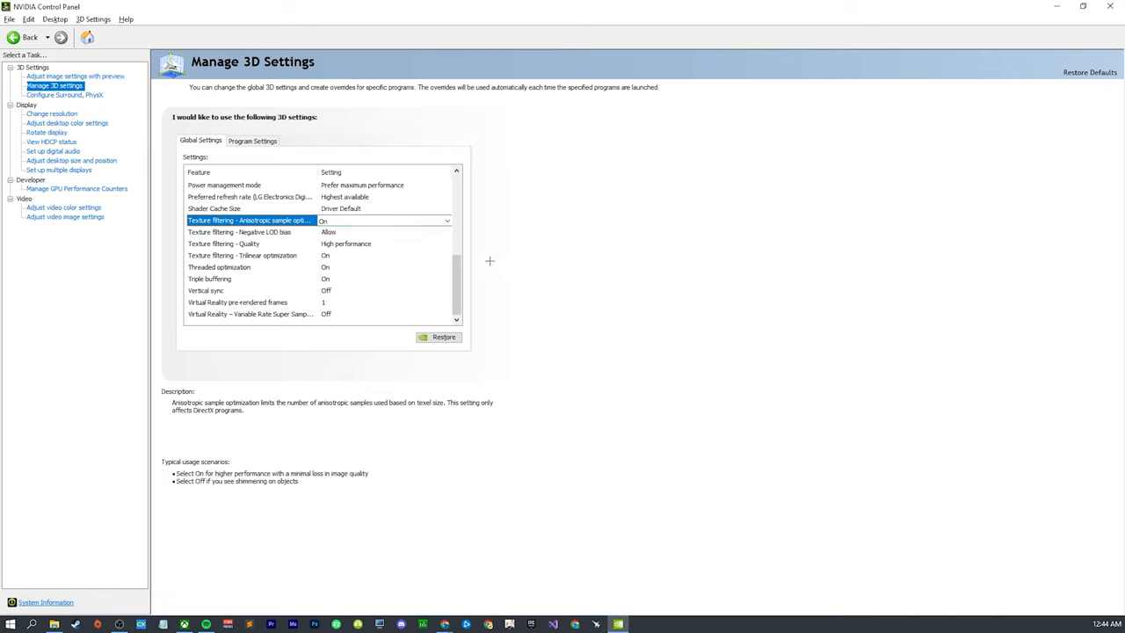
pyautogui.click(224, 244)
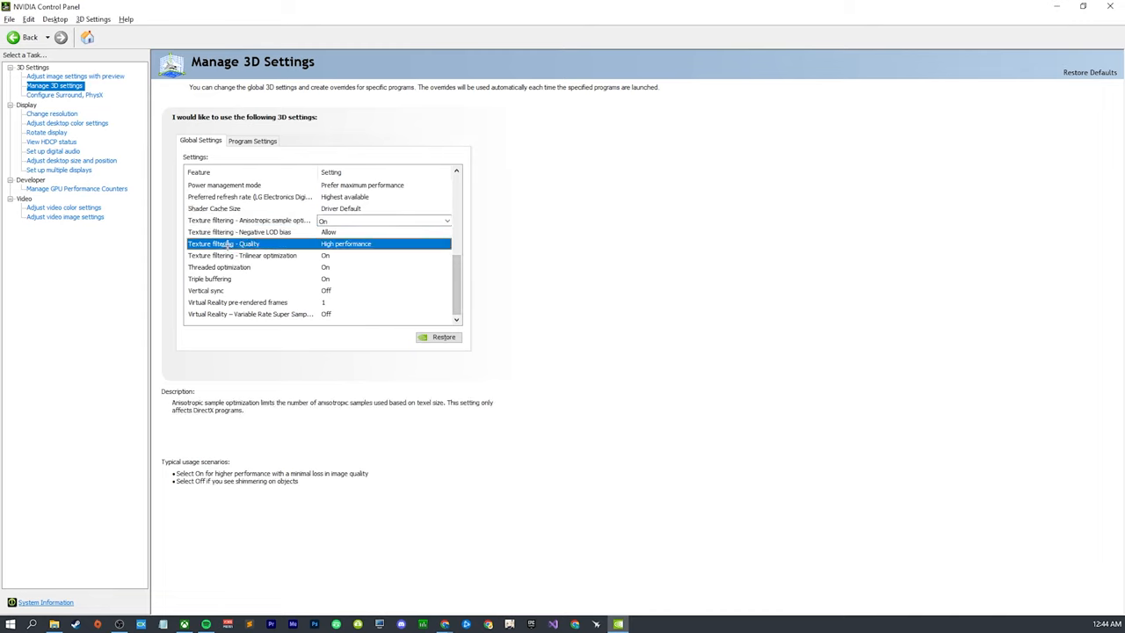
pyautogui.click(246, 232)
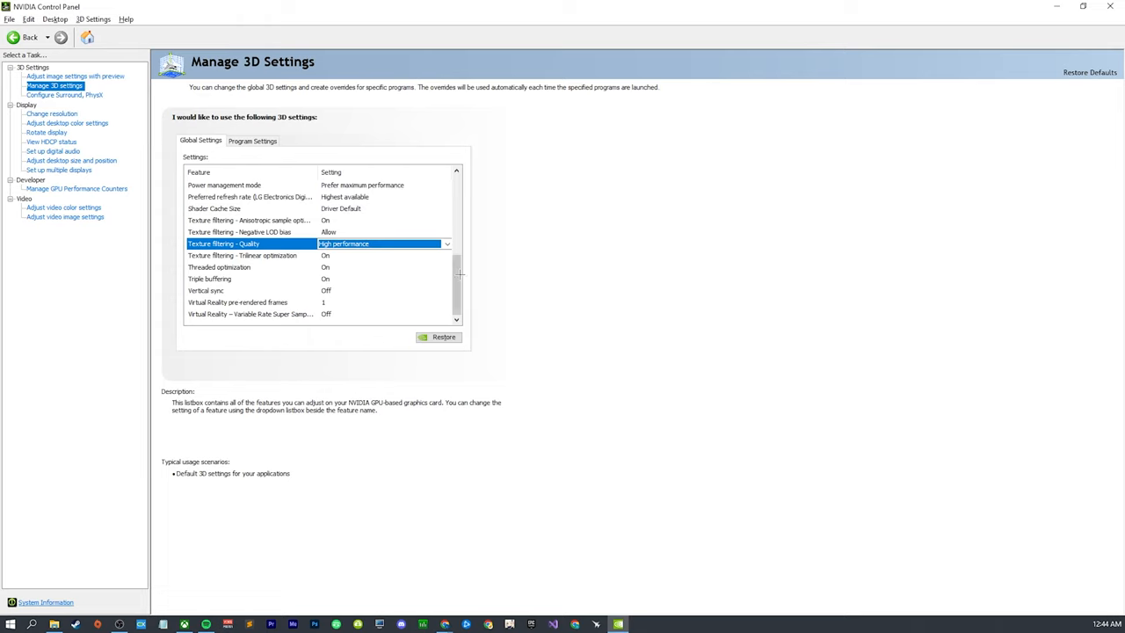
pyautogui.click(223, 243)
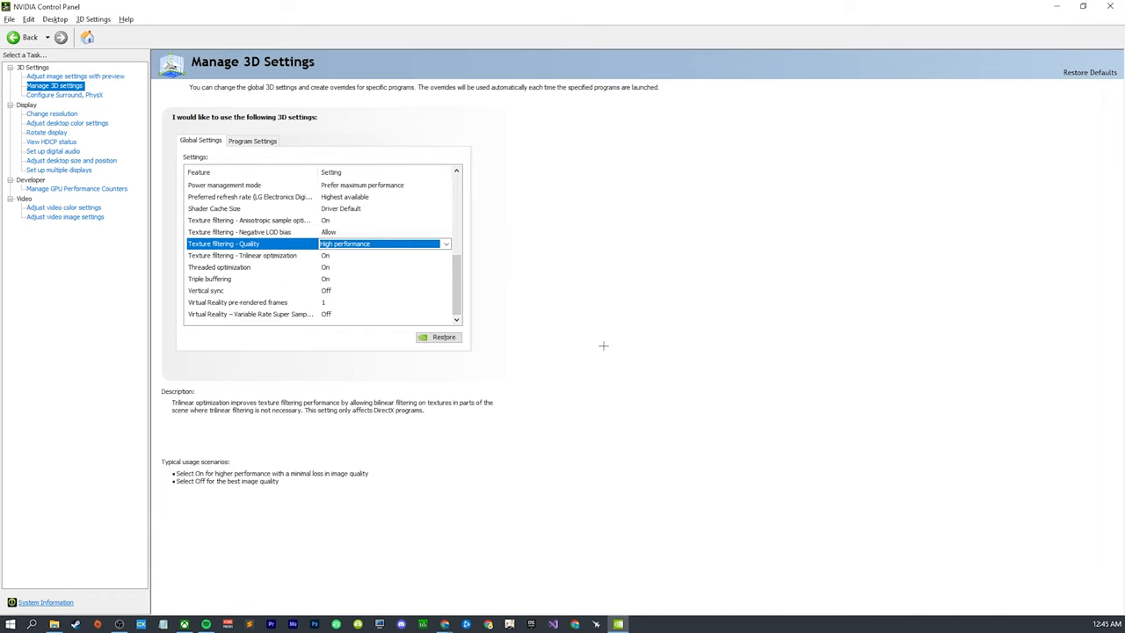
pyautogui.moveTo(376, 394)
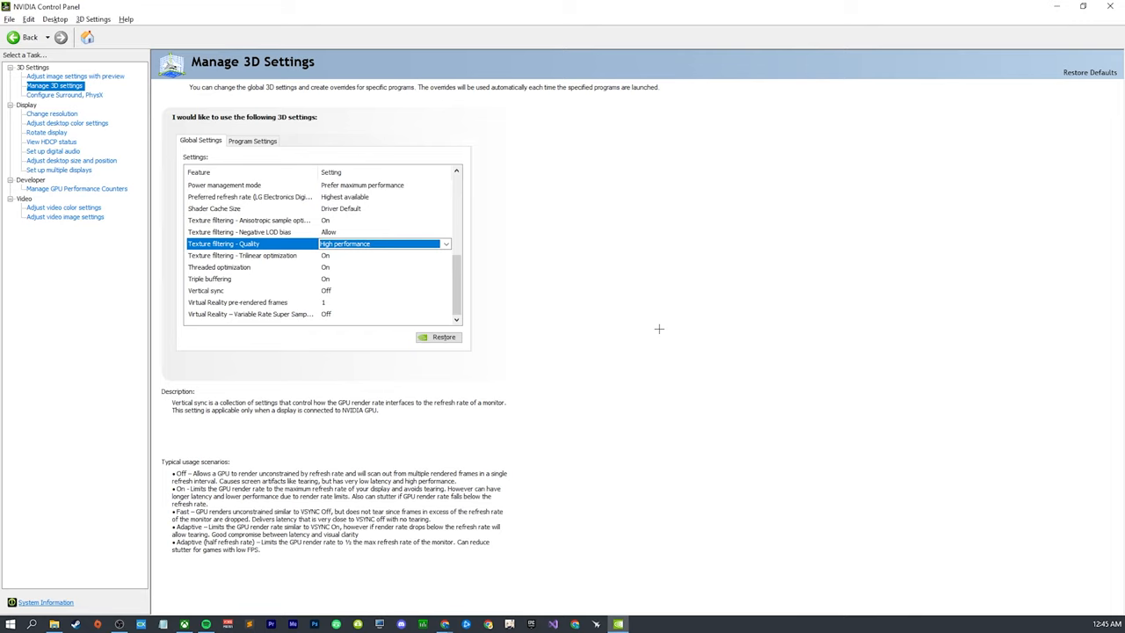
pyautogui.moveTo(653, 328)
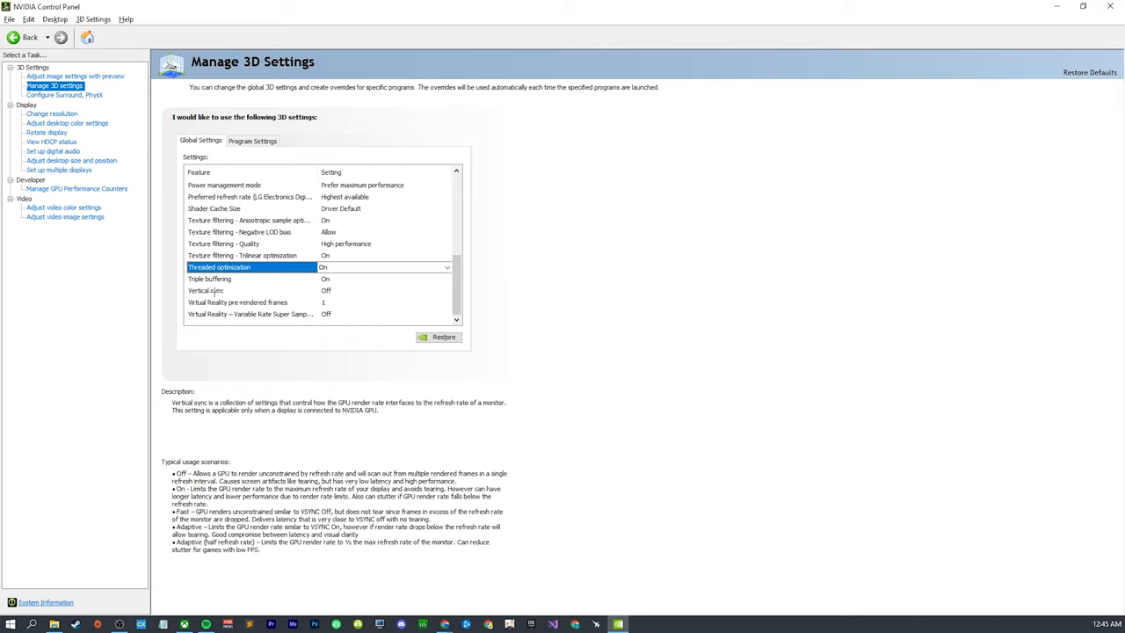
pyautogui.click(207, 290)
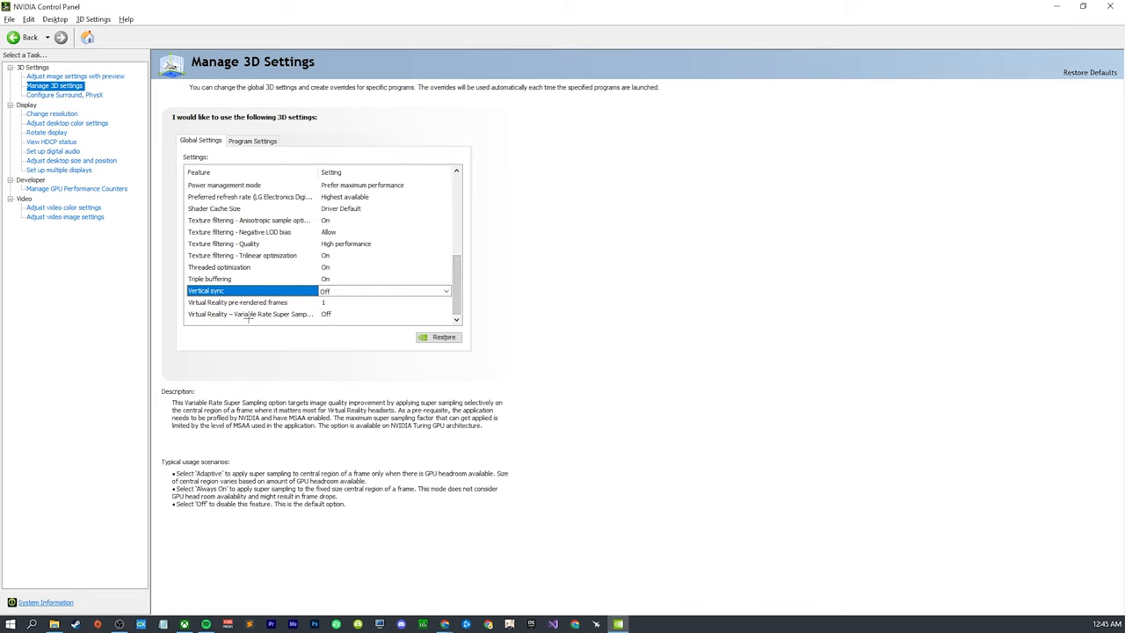
pyautogui.click(250, 313)
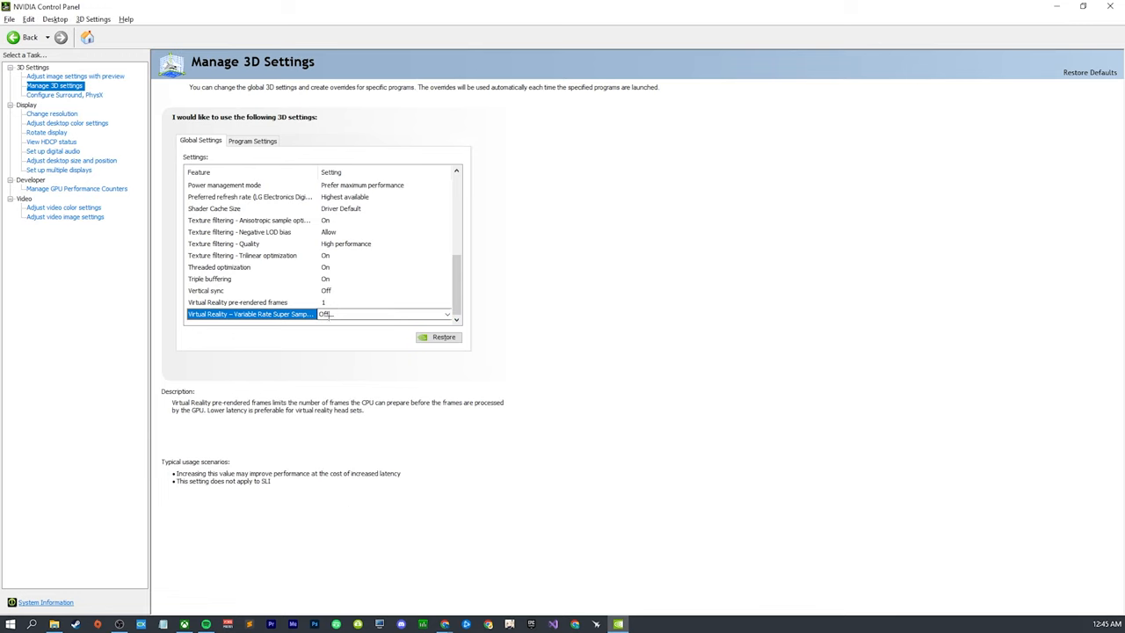
pyautogui.click(250, 313)
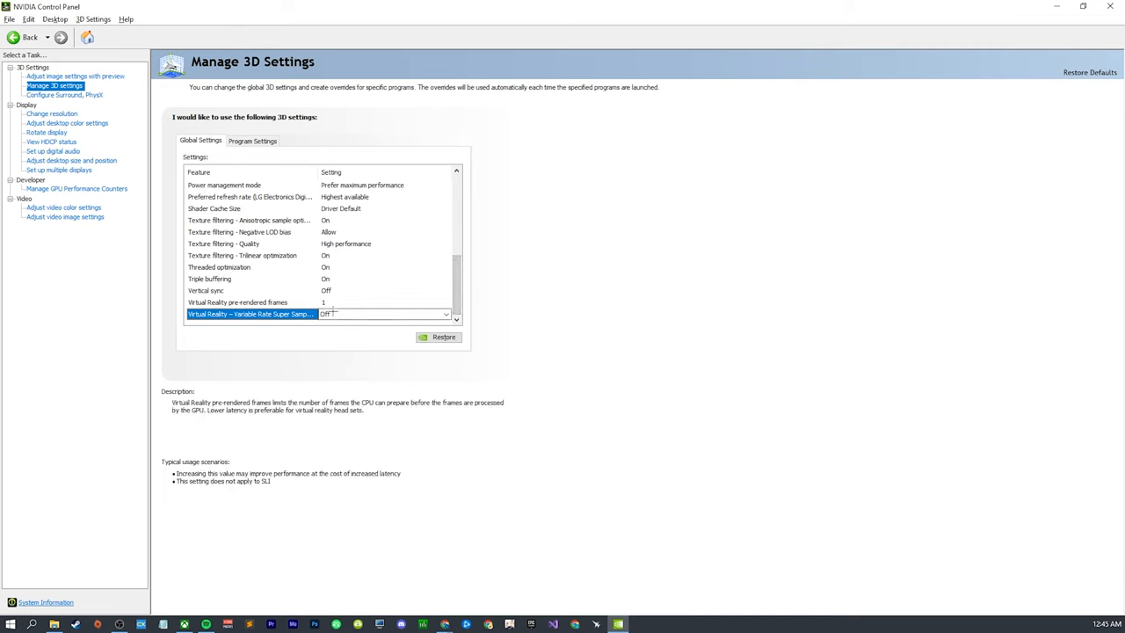
pyautogui.click(250, 313)
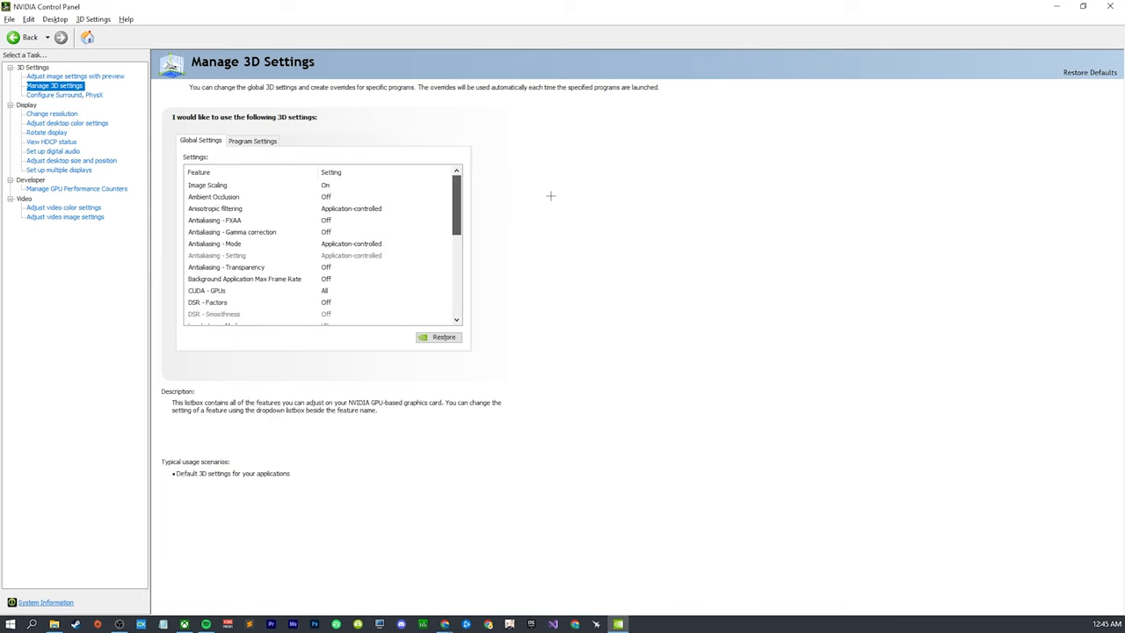
# Scroll the global settings list, then switch to Program Settings with Windows Explorer selected
pyautogui.click(207, 184)
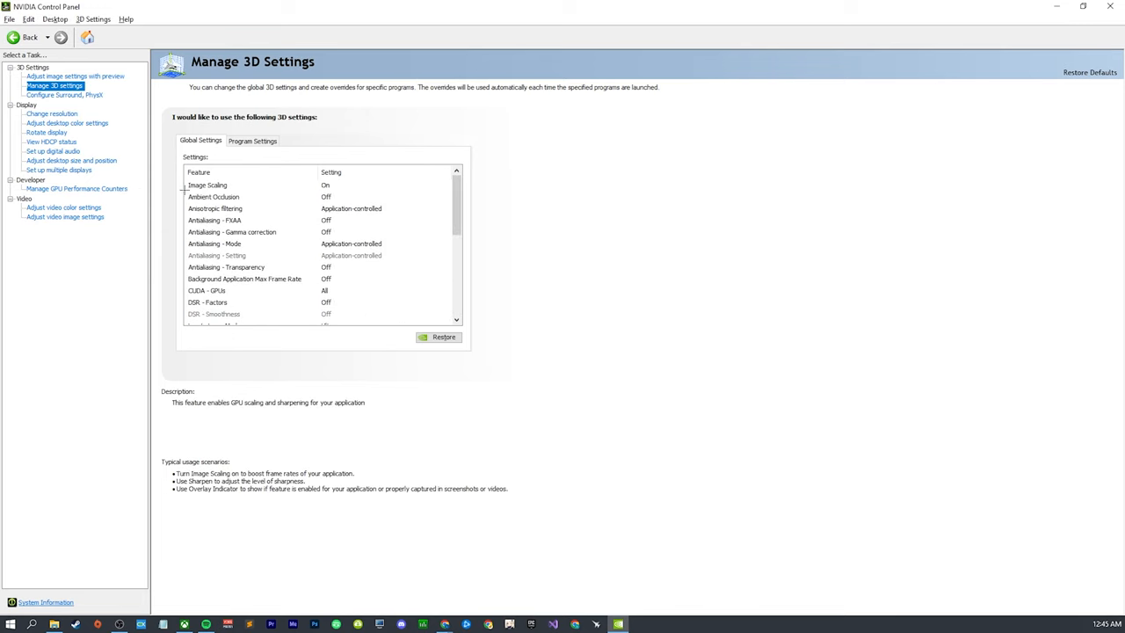
pyautogui.scroll(-3)
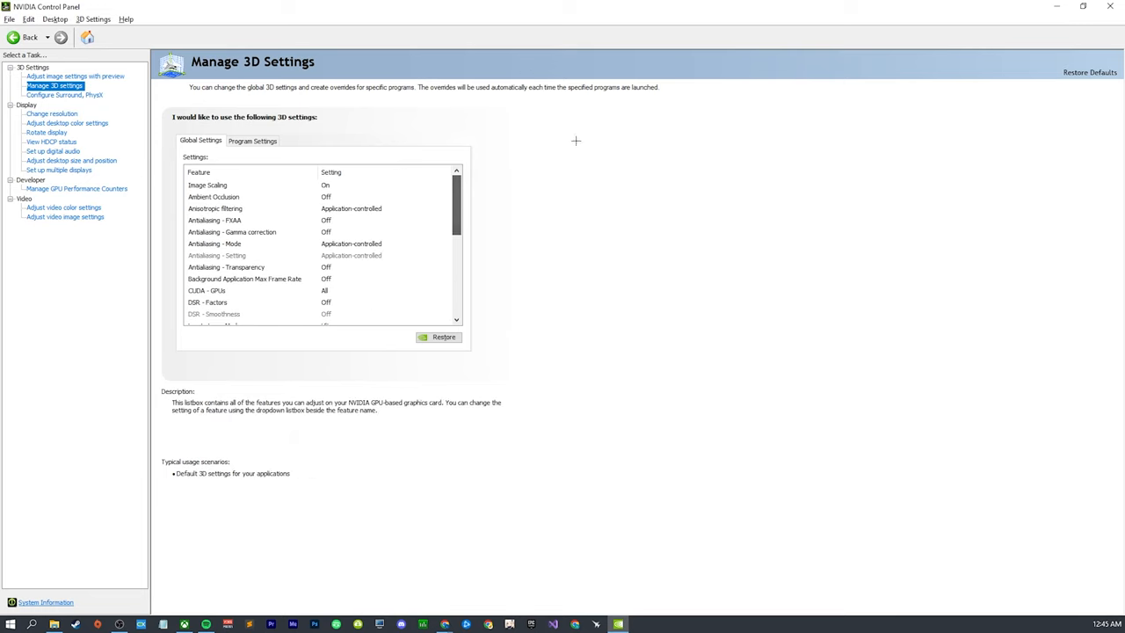
pyautogui.moveTo(490, 140)
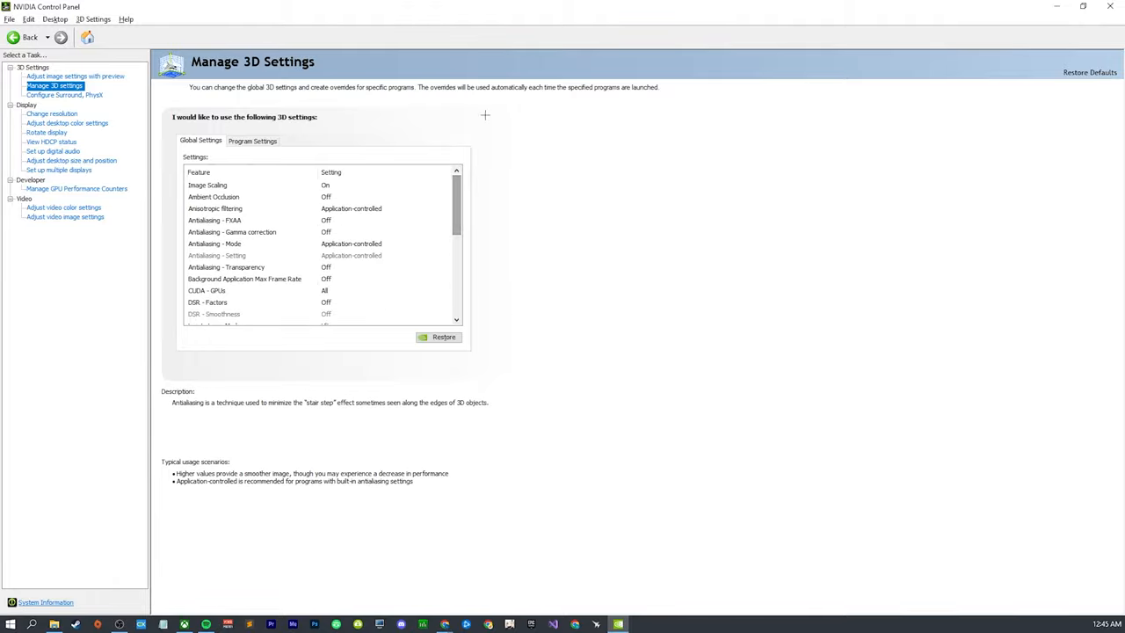
pyautogui.scroll(-3)
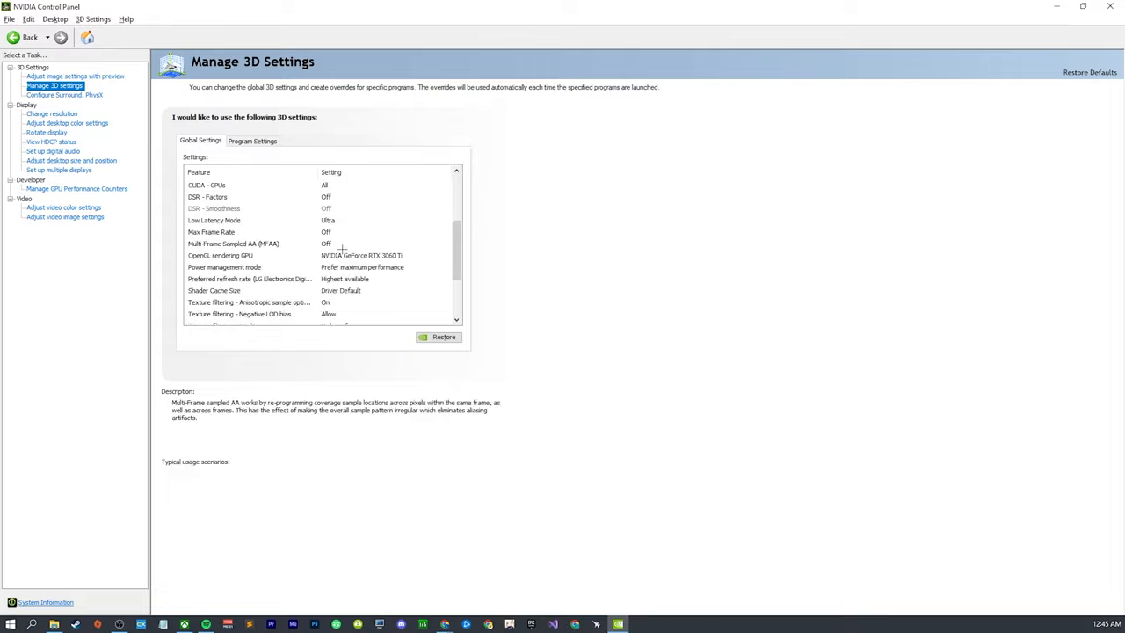
pyautogui.scroll(3)
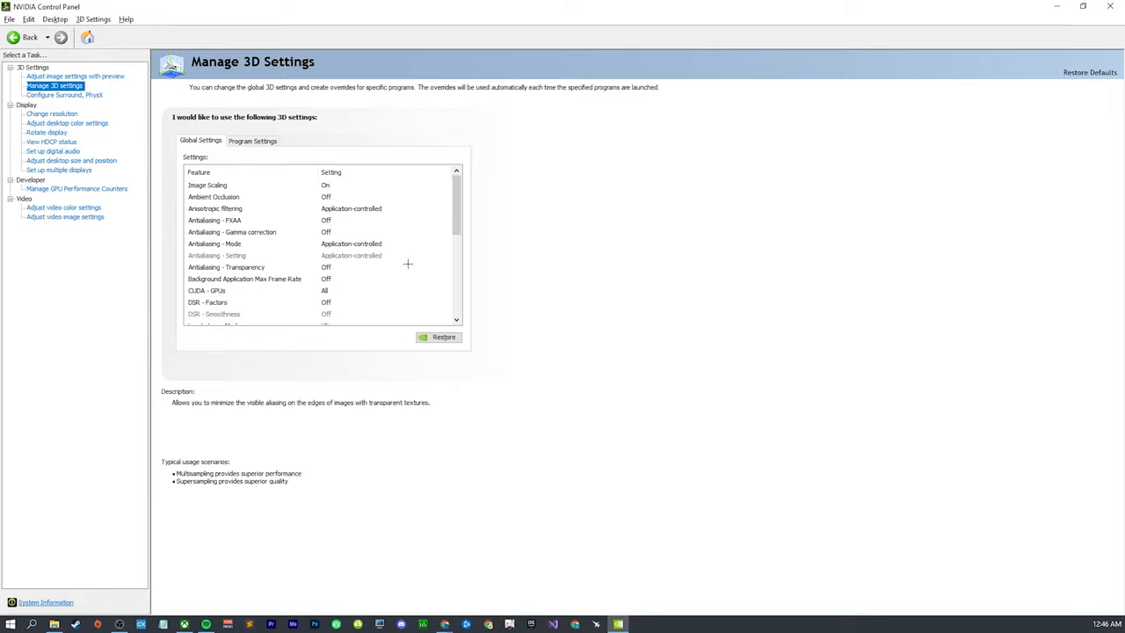
pyautogui.scroll(-3)
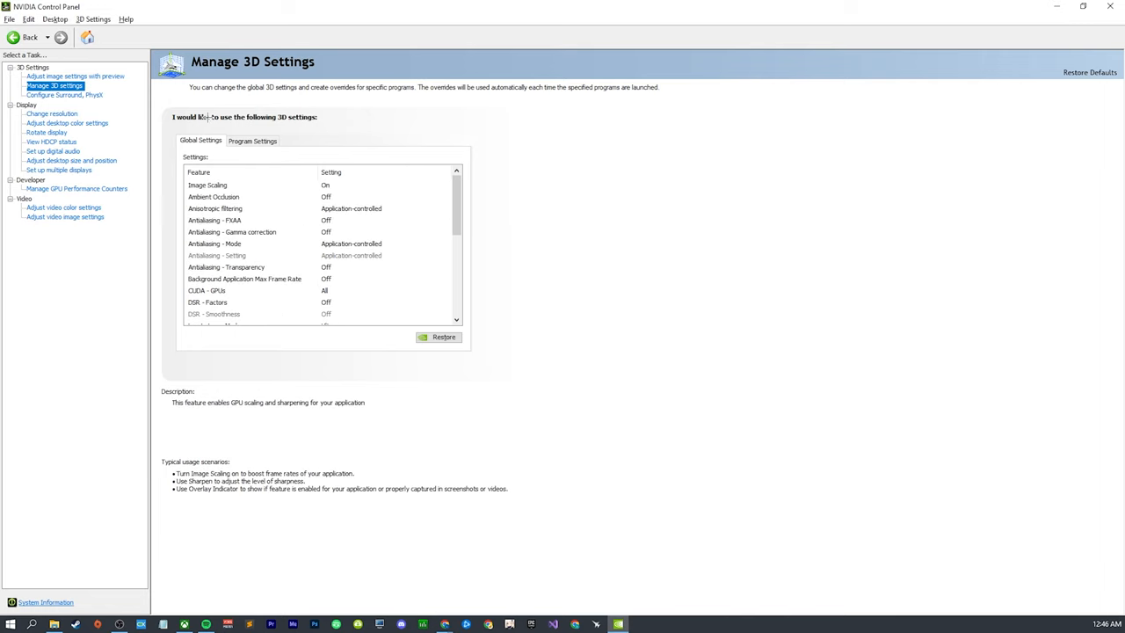
pyautogui.moveTo(145, 82)
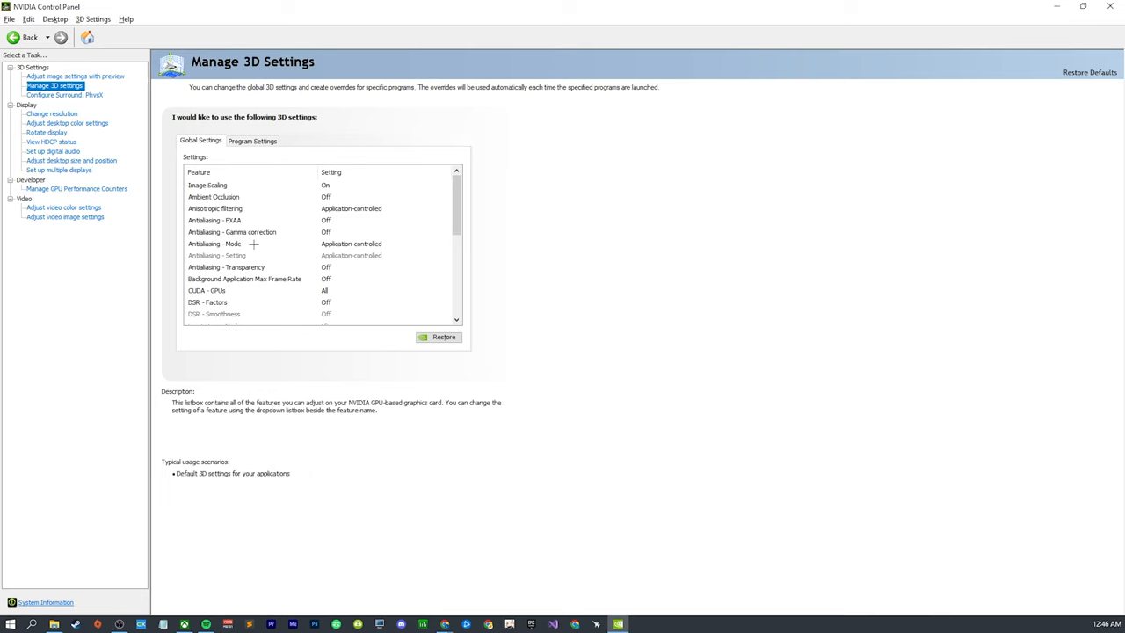
pyautogui.click(252, 140)
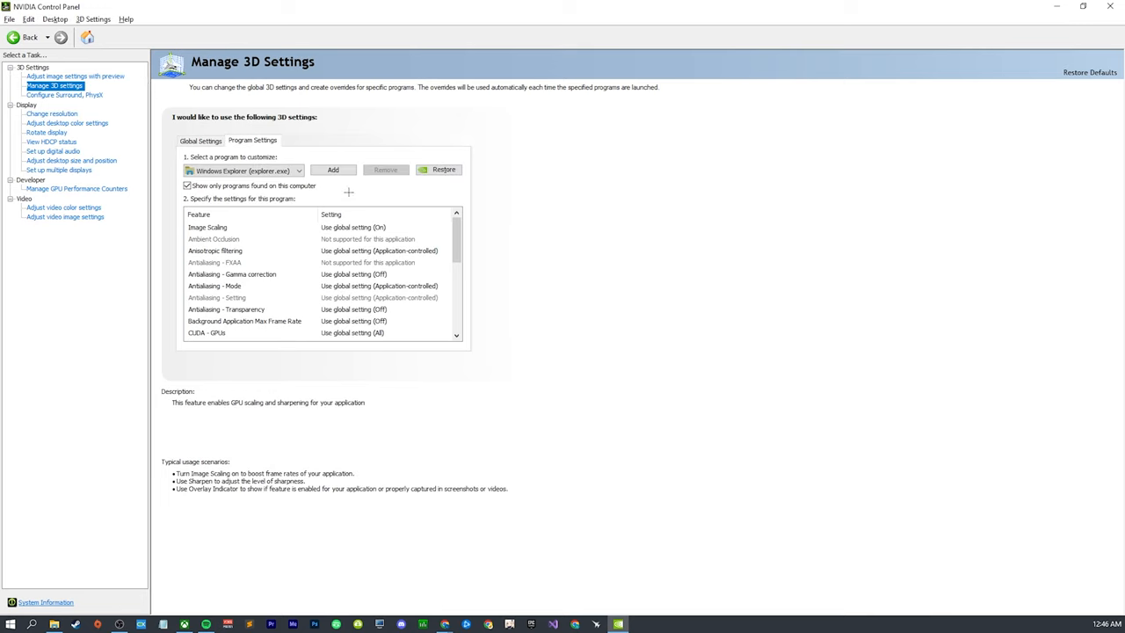
pyautogui.click(332, 169)
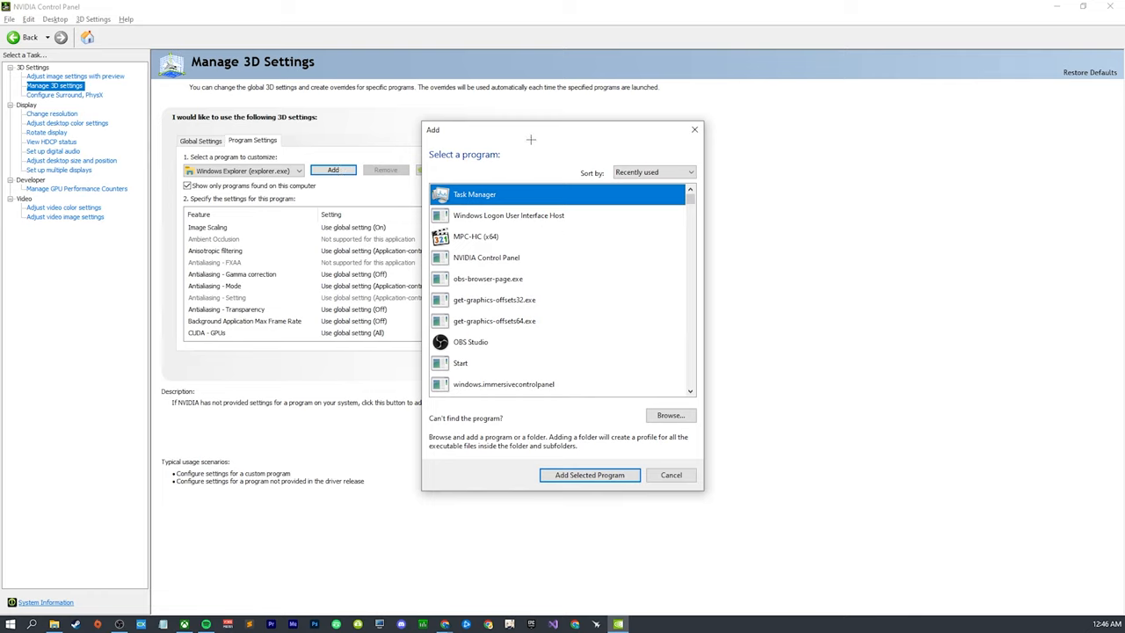
pyautogui.moveTo(516, 150)
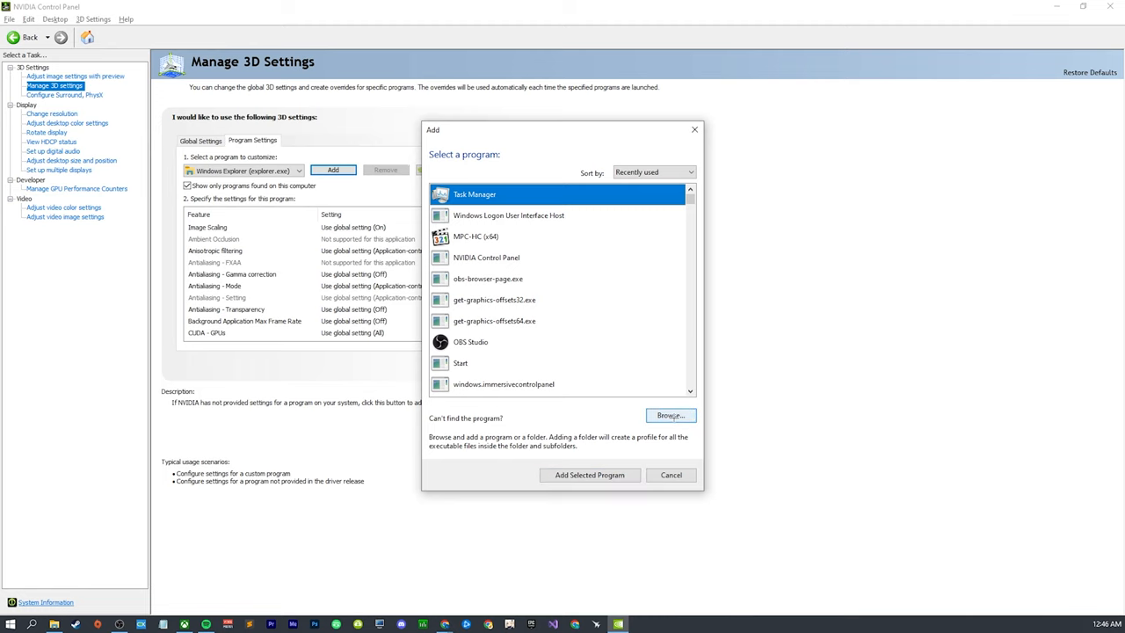
pyautogui.click(670, 414)
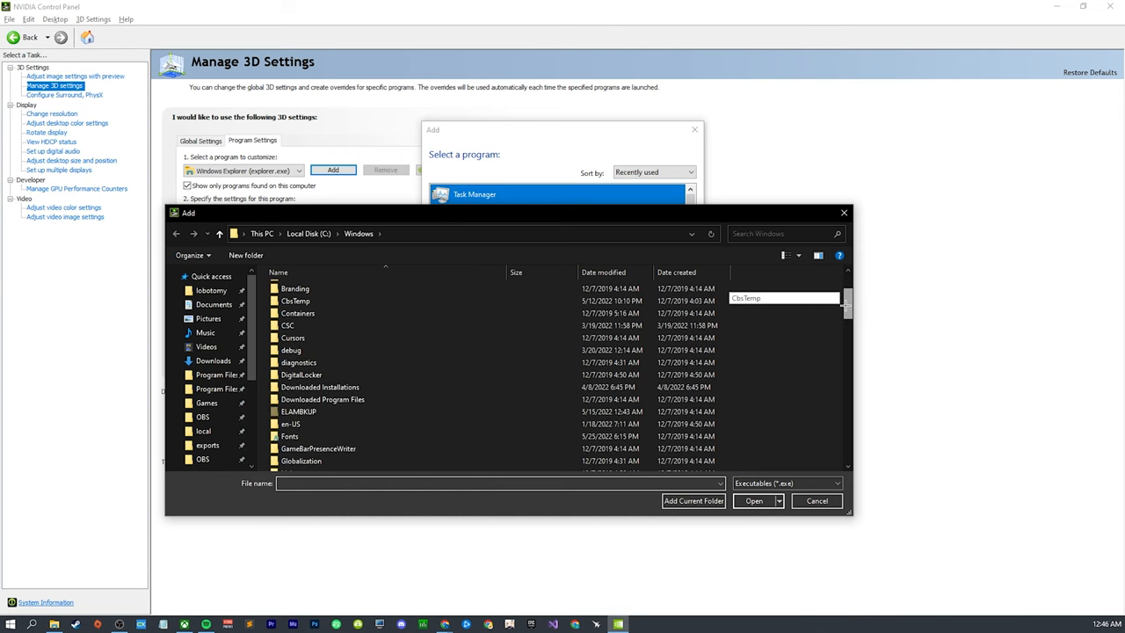
pyautogui.scroll(-3)
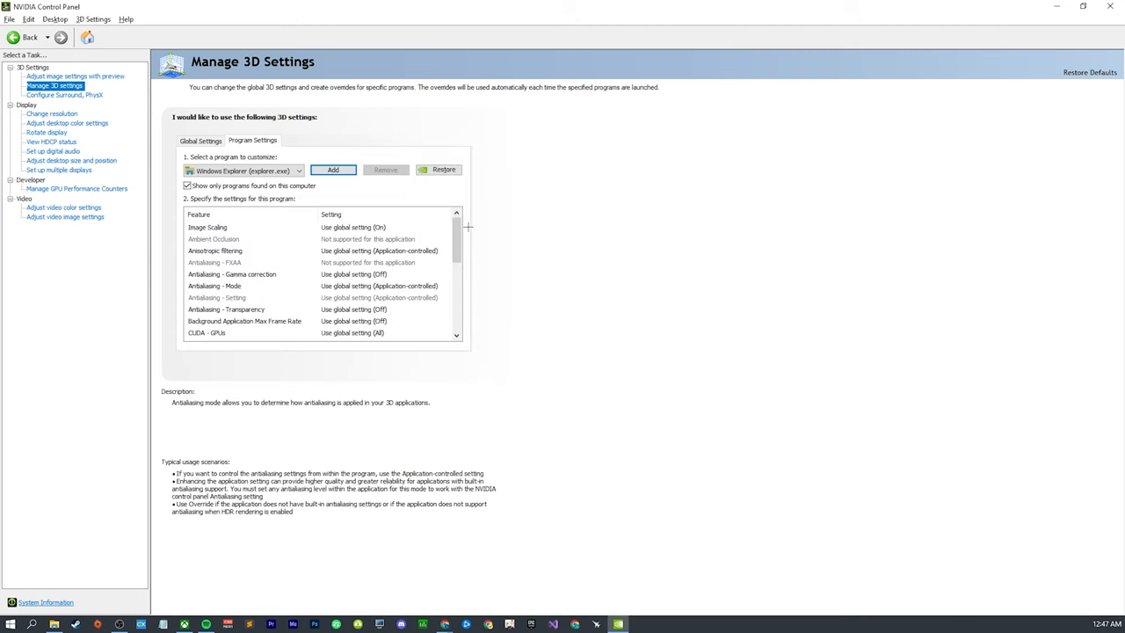
pyautogui.scroll(-3)
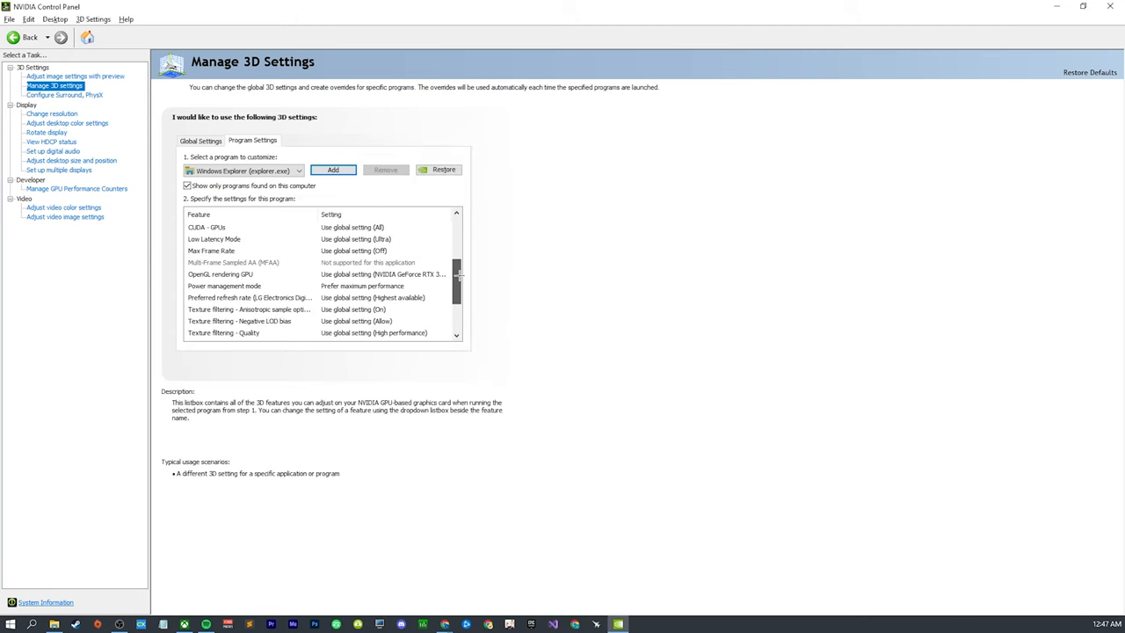
# Set and apply explorer.exe's power management mode, then bring up the add-program list
pyautogui.click(446, 285)
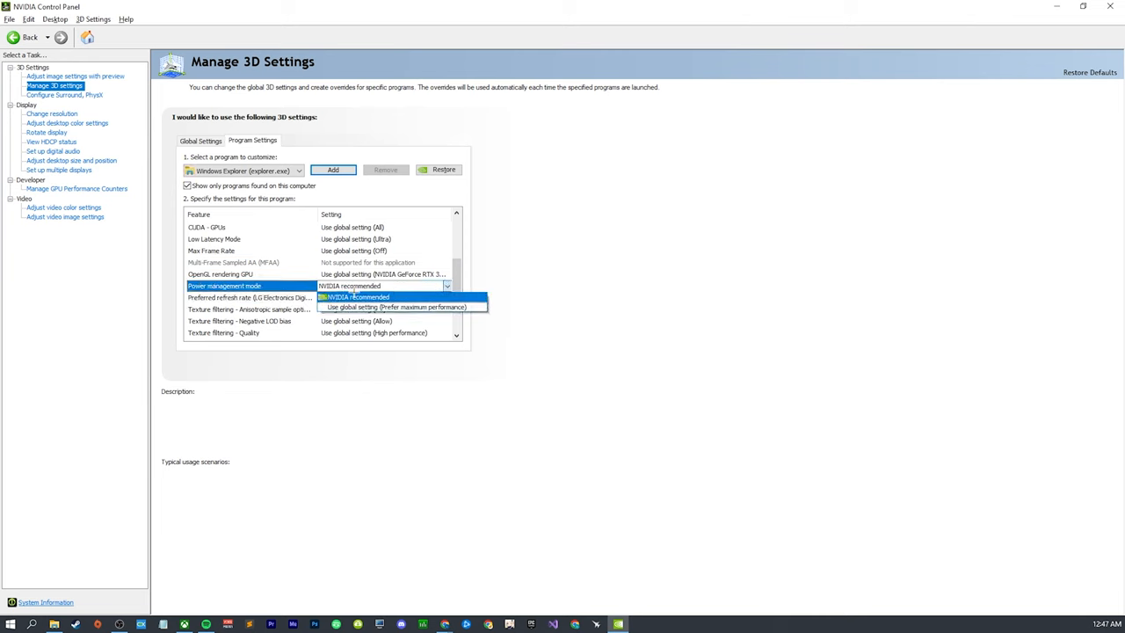
pyautogui.click(354, 296)
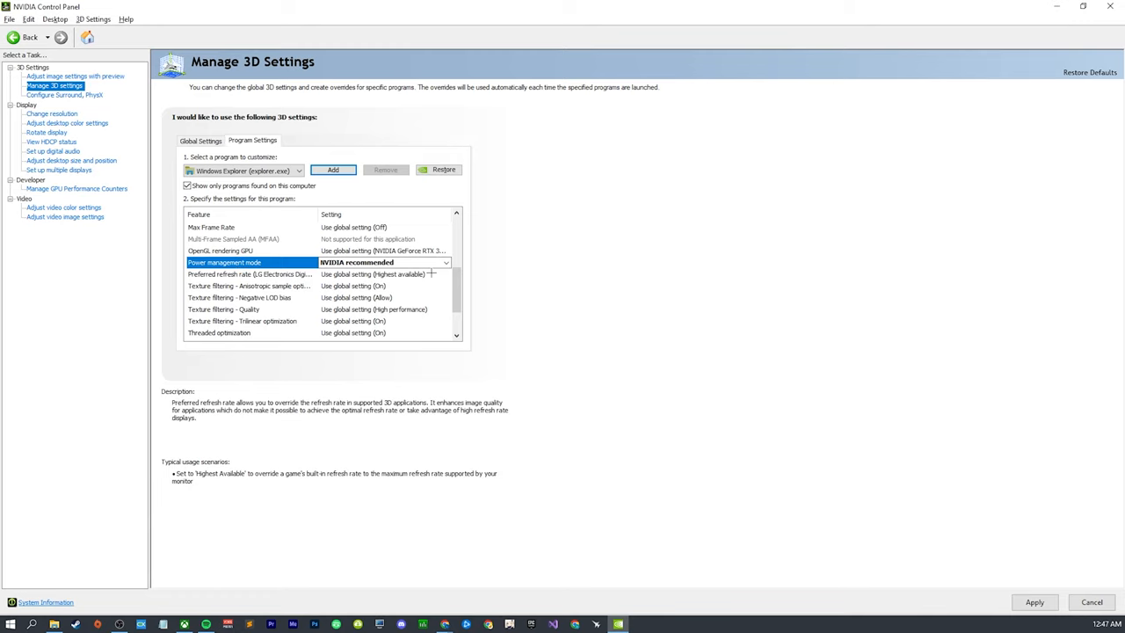
pyautogui.moveTo(488, 285)
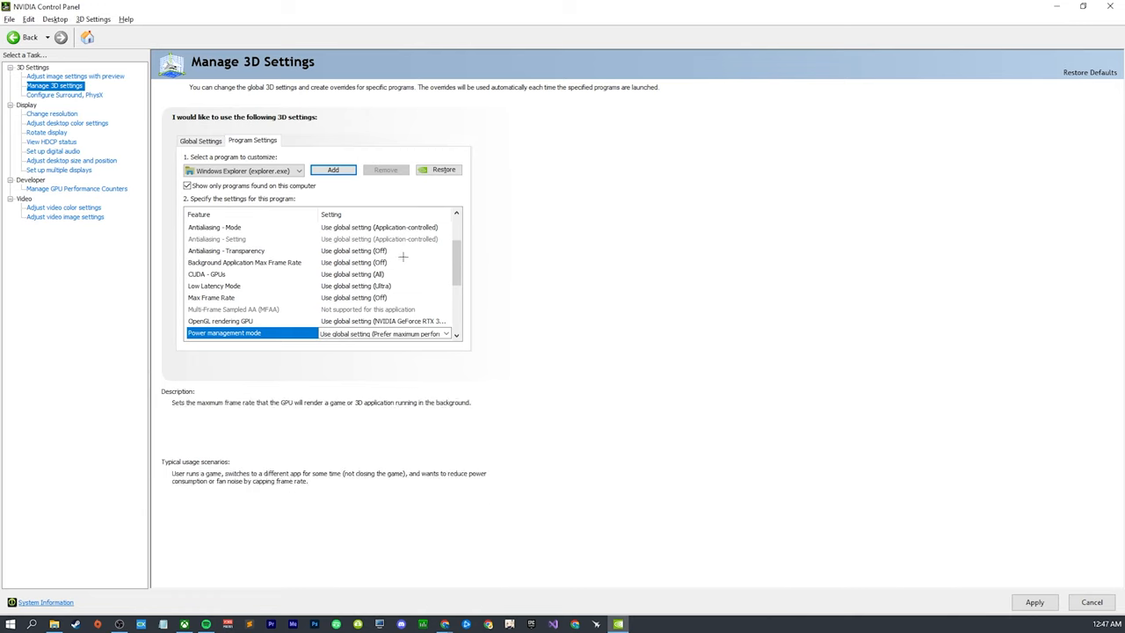
pyautogui.scroll(-3)
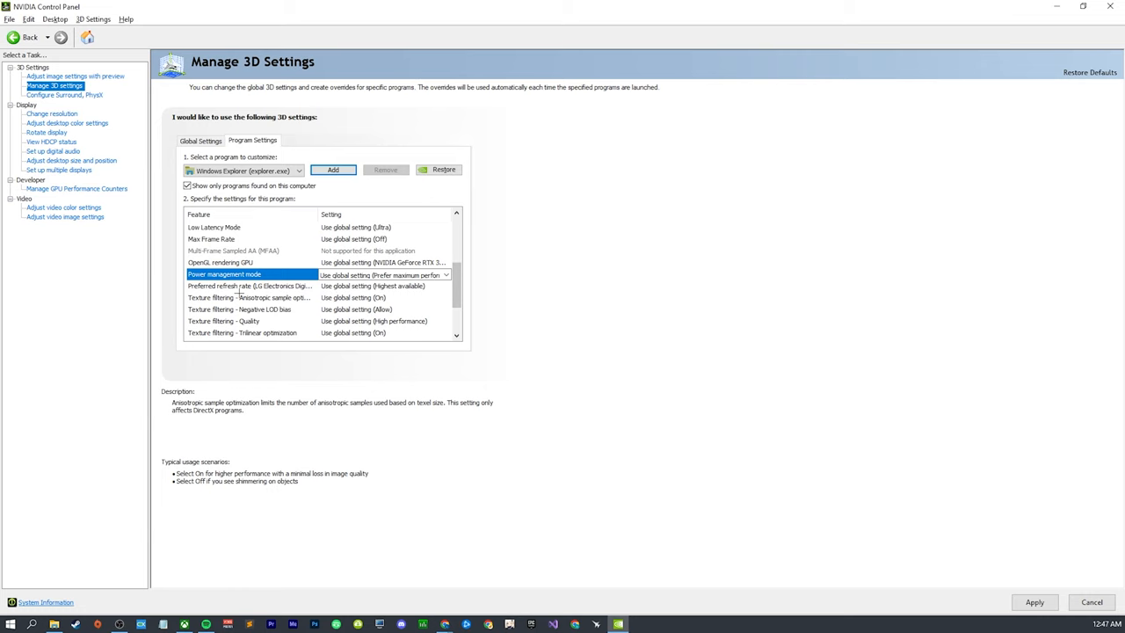
pyautogui.click(249, 286)
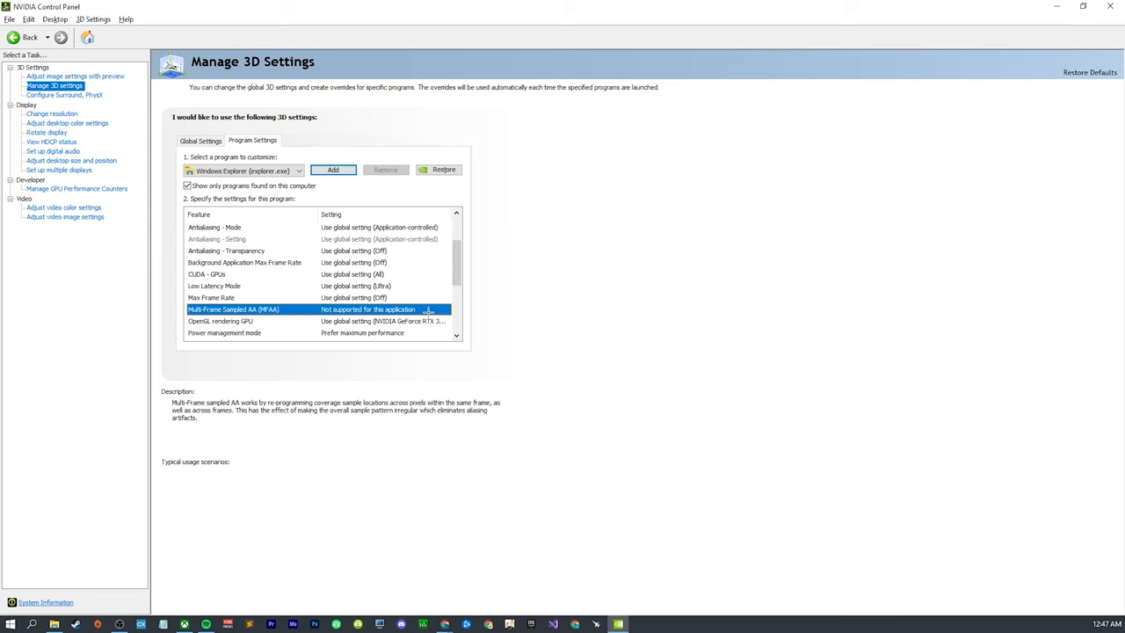
pyautogui.click(333, 170)
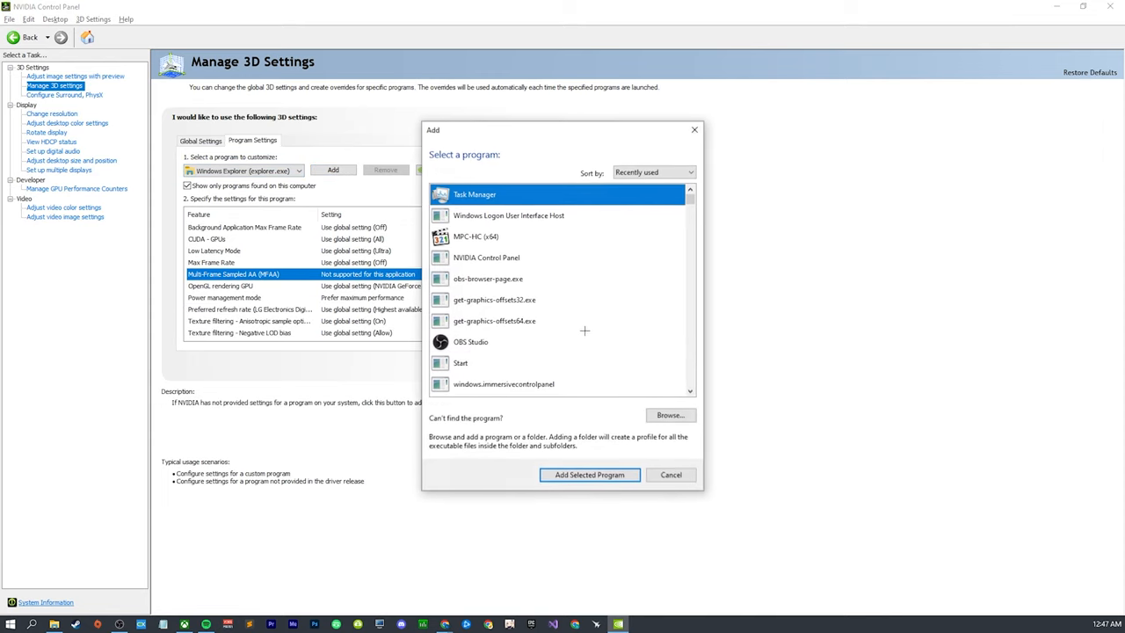
# Add C:\Windows\System32\dwm.exe (Desktop Windows Manager) as a customised program profile
pyautogui.click(670, 415)
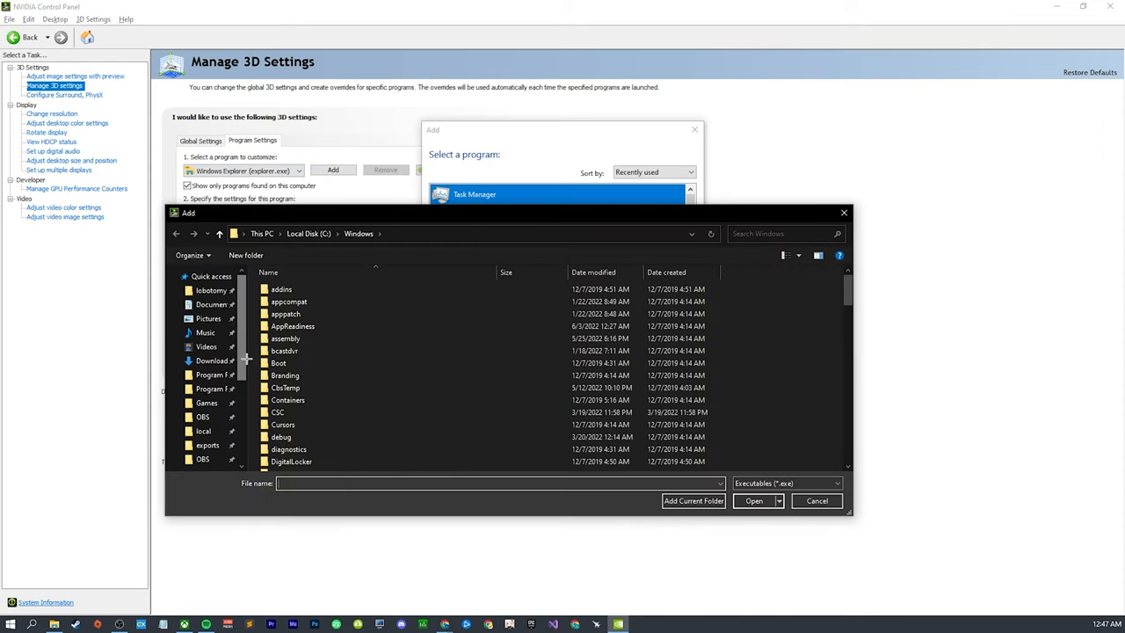
pyautogui.scroll(-3)
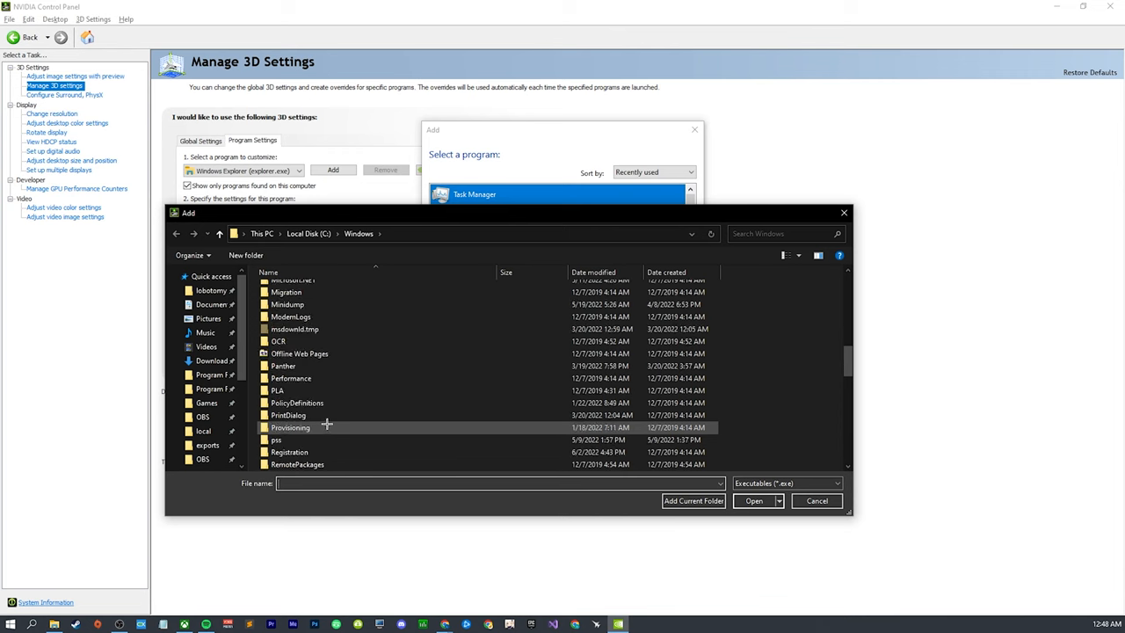
pyautogui.doubleClick(401, 233)
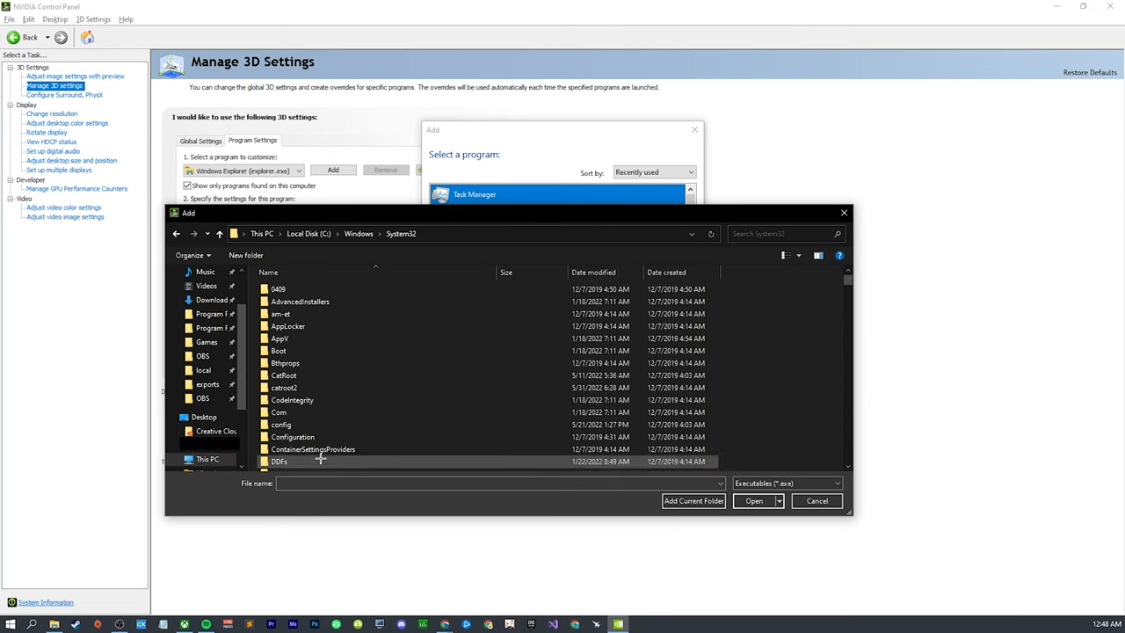
pyautogui.write('dwm.exe')
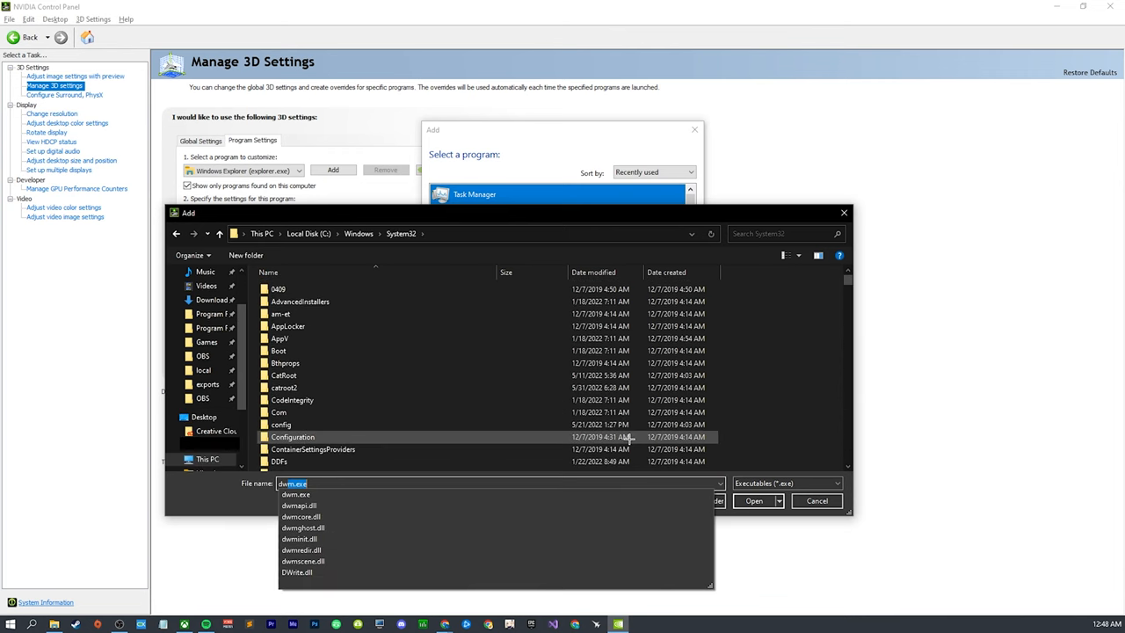
pyautogui.click(754, 500)
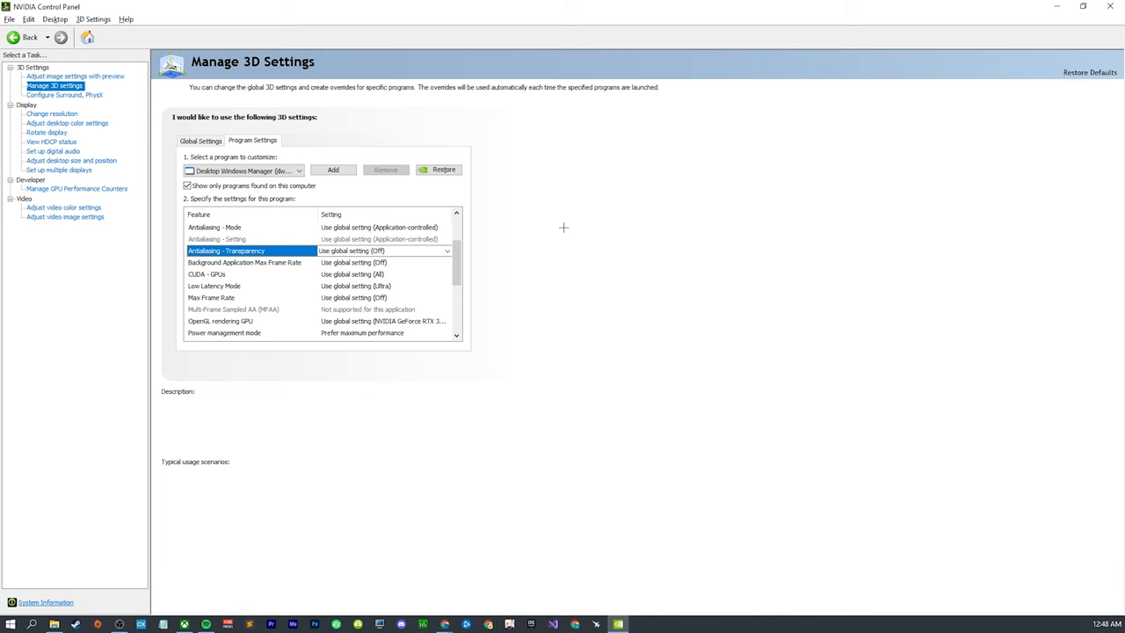
pyautogui.click(332, 169)
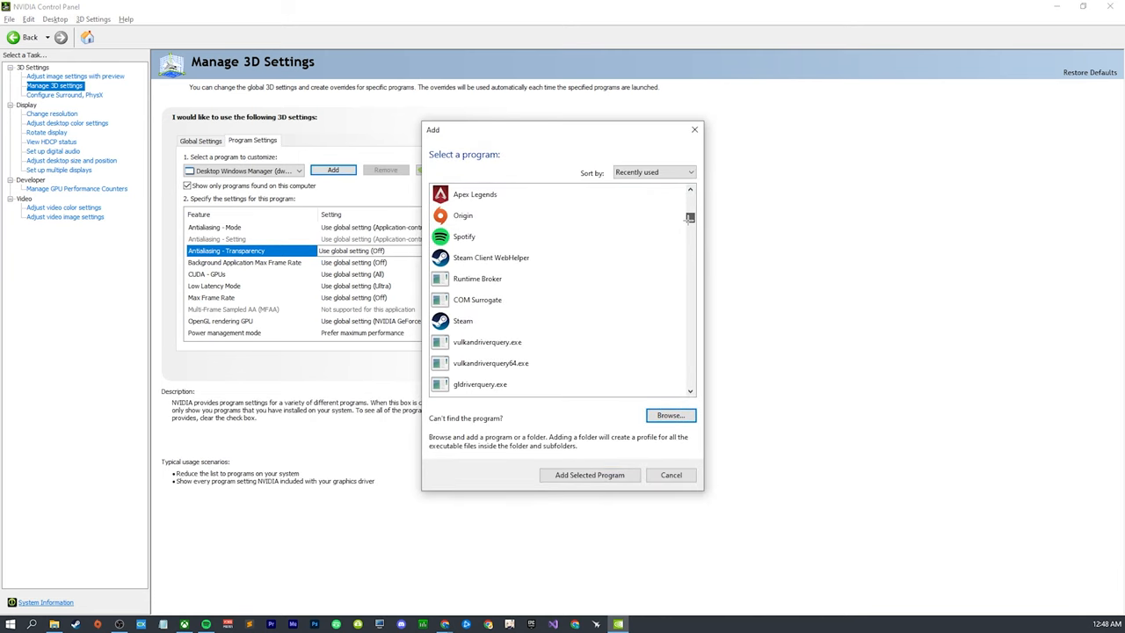
# Add Valve Steam (steam.exe) as a customised program and apply its profile
pyautogui.click(588, 474)
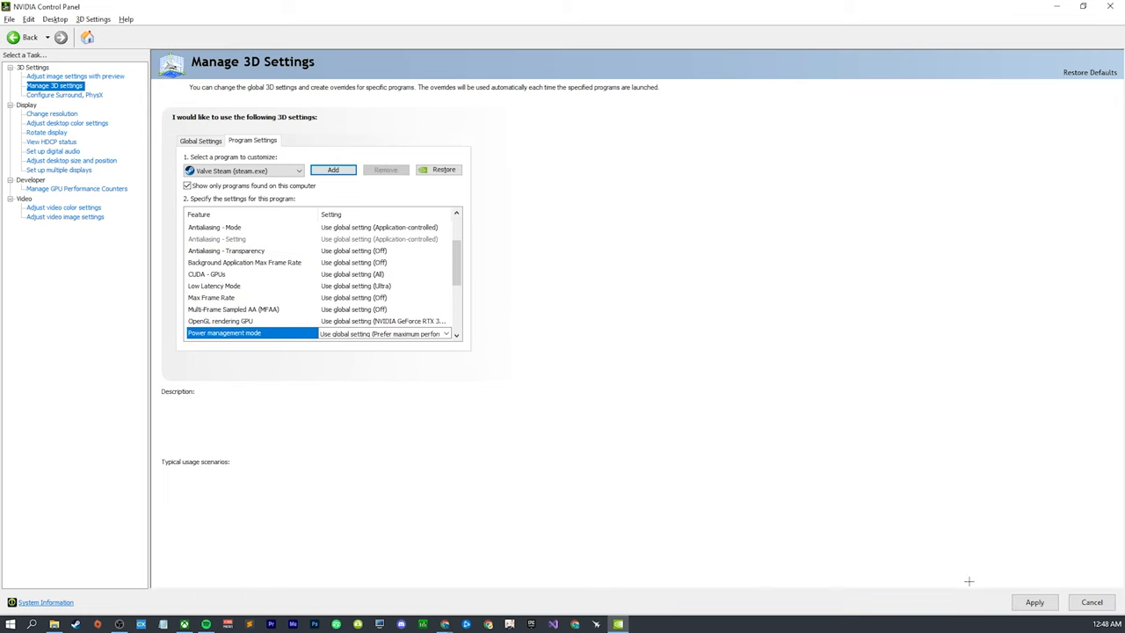
pyautogui.click(333, 170)
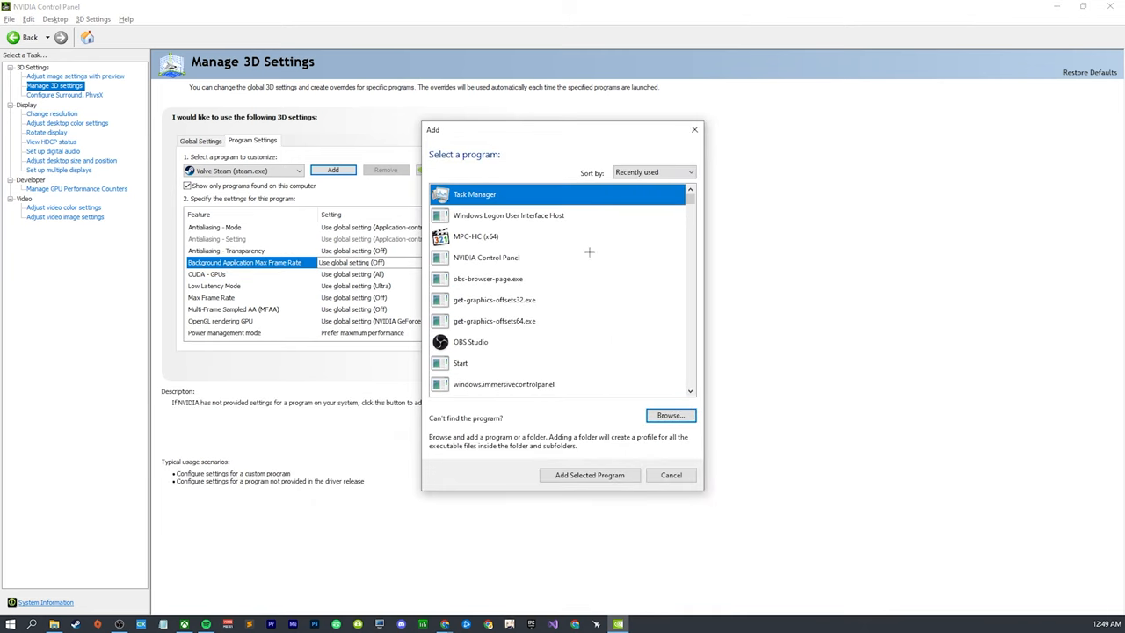
pyautogui.moveTo(539, 309)
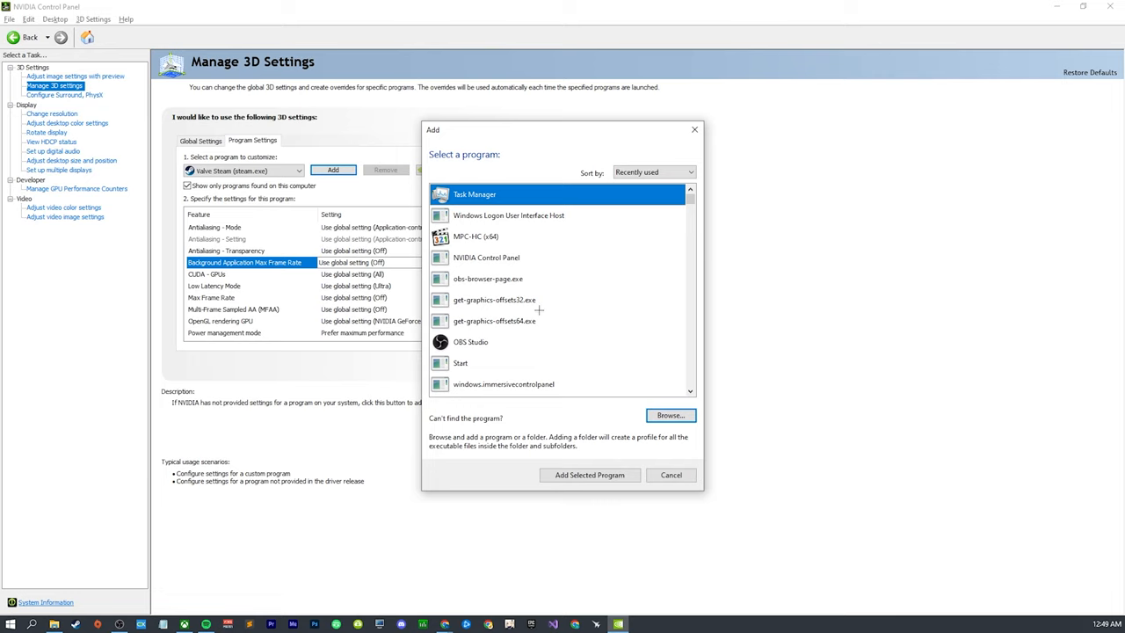
# Add Google Chrome and set its power management mode to Prefer maximum performance
pyautogui.scroll(-3)
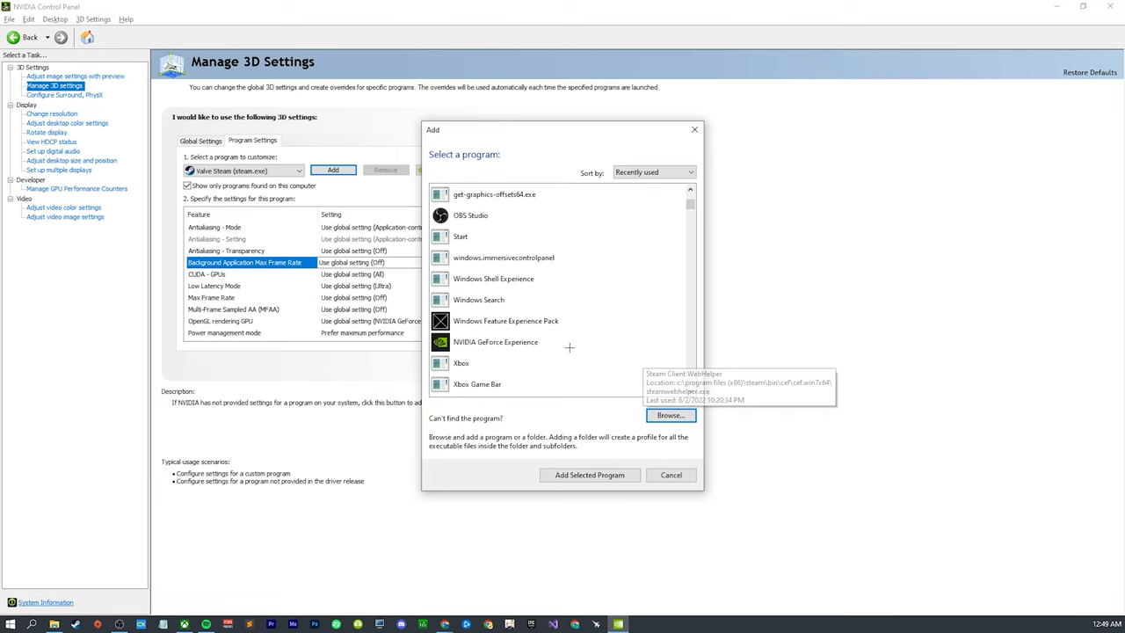
pyautogui.scroll(-3)
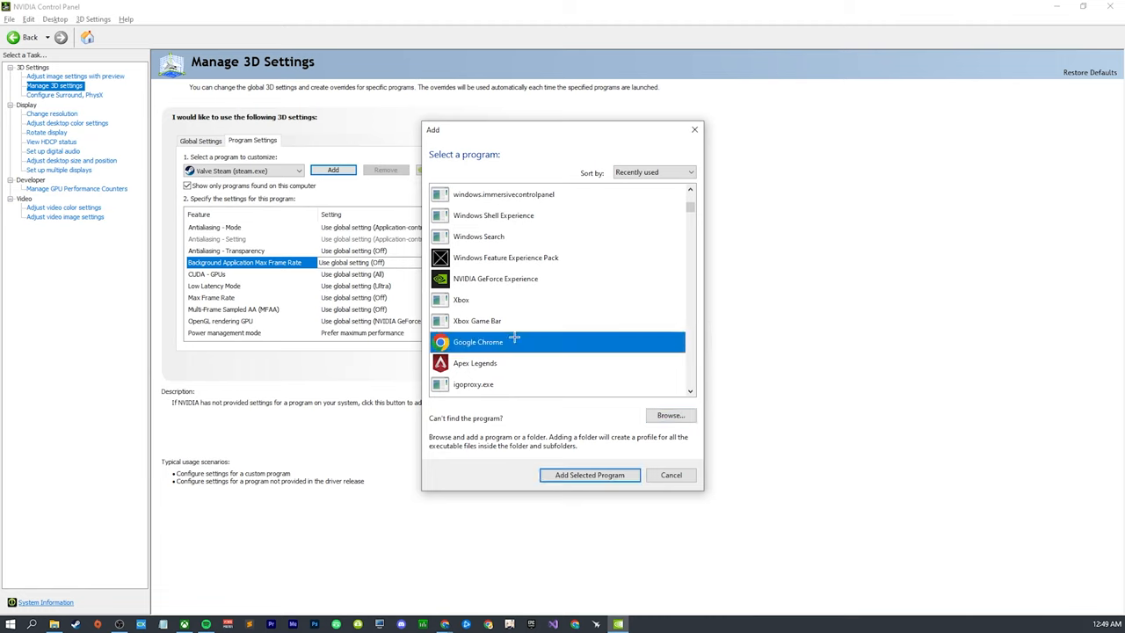
pyautogui.click(589, 474)
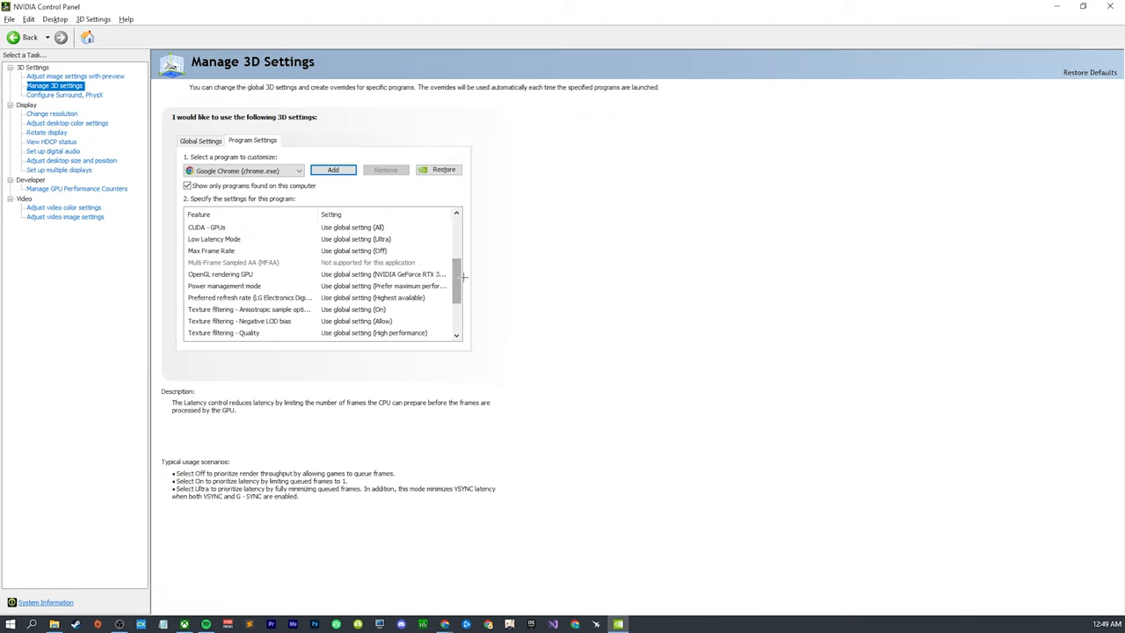
pyautogui.click(383, 285)
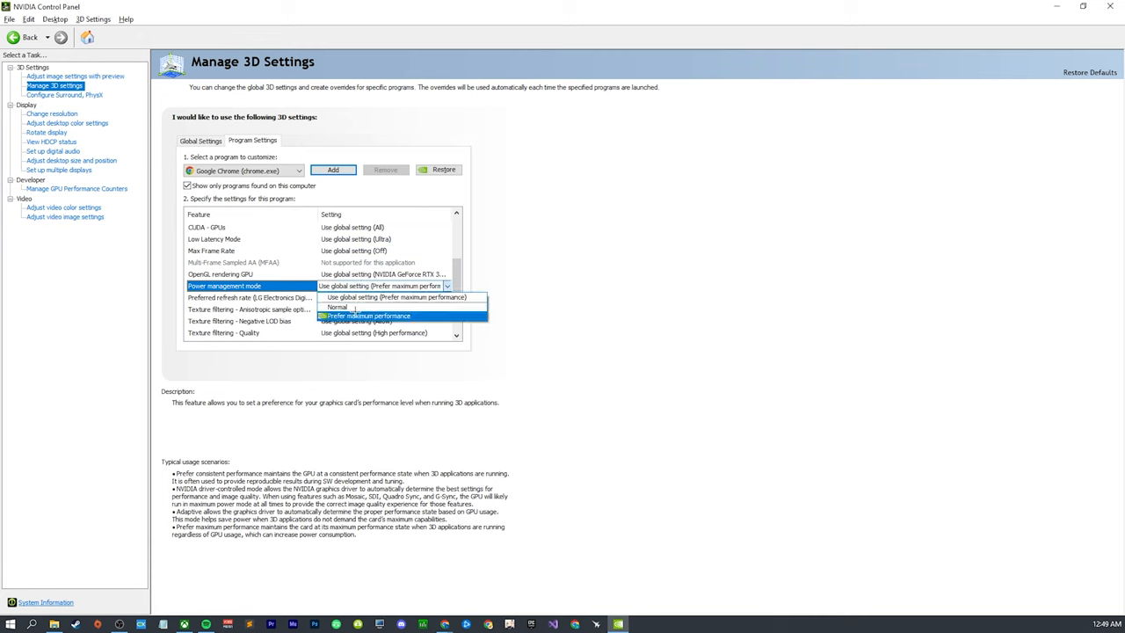
pyautogui.click(370, 315)
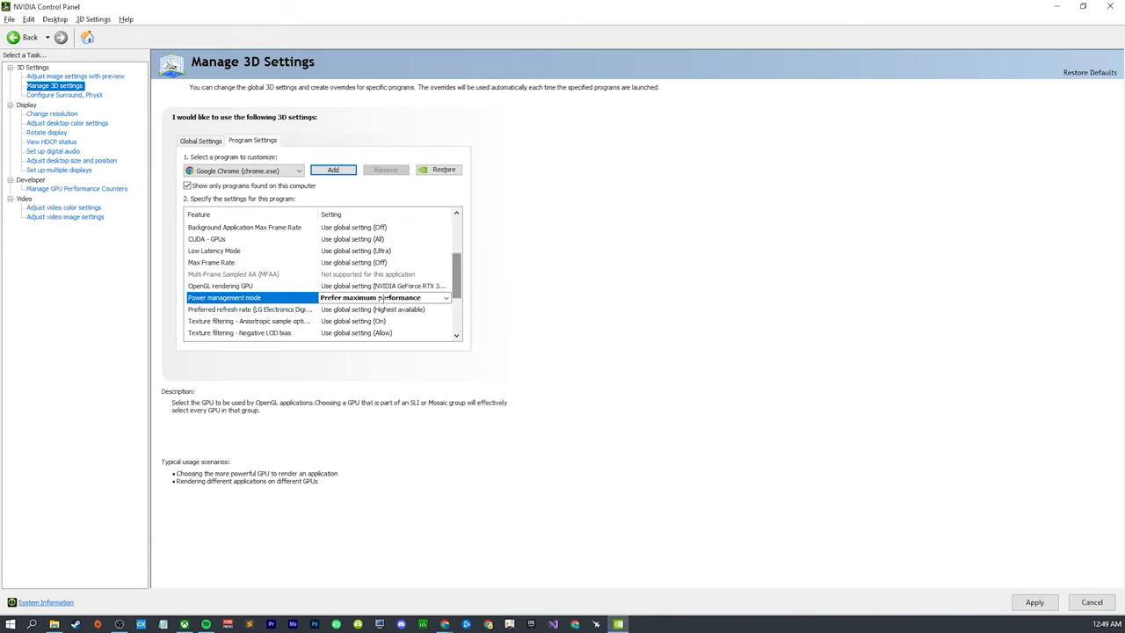
pyautogui.click(445, 297)
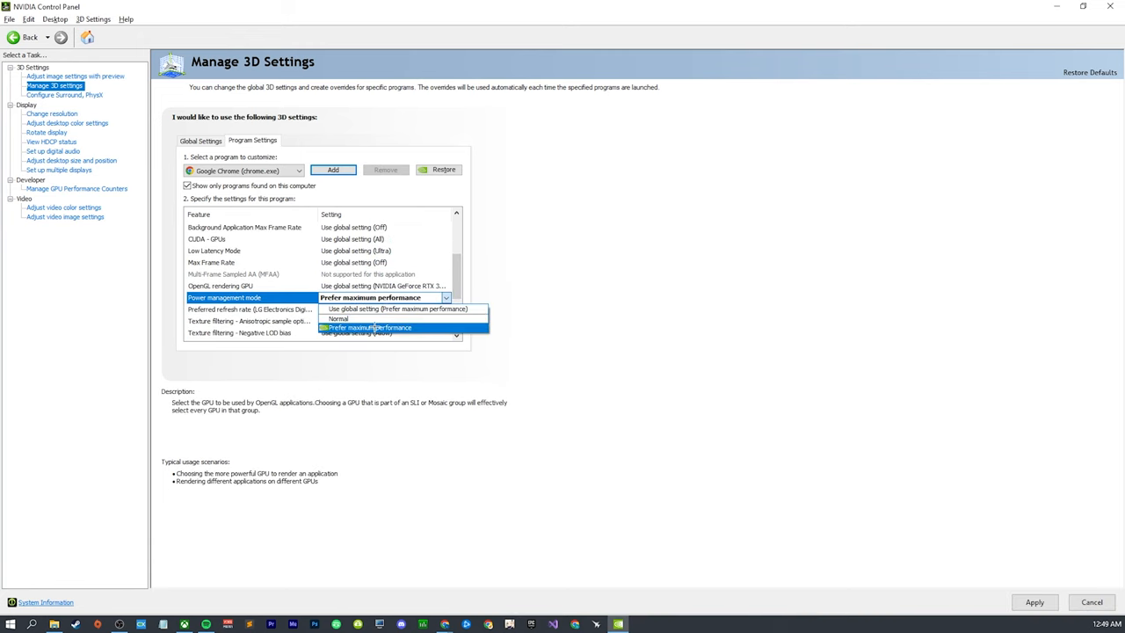
pyautogui.click(369, 327)
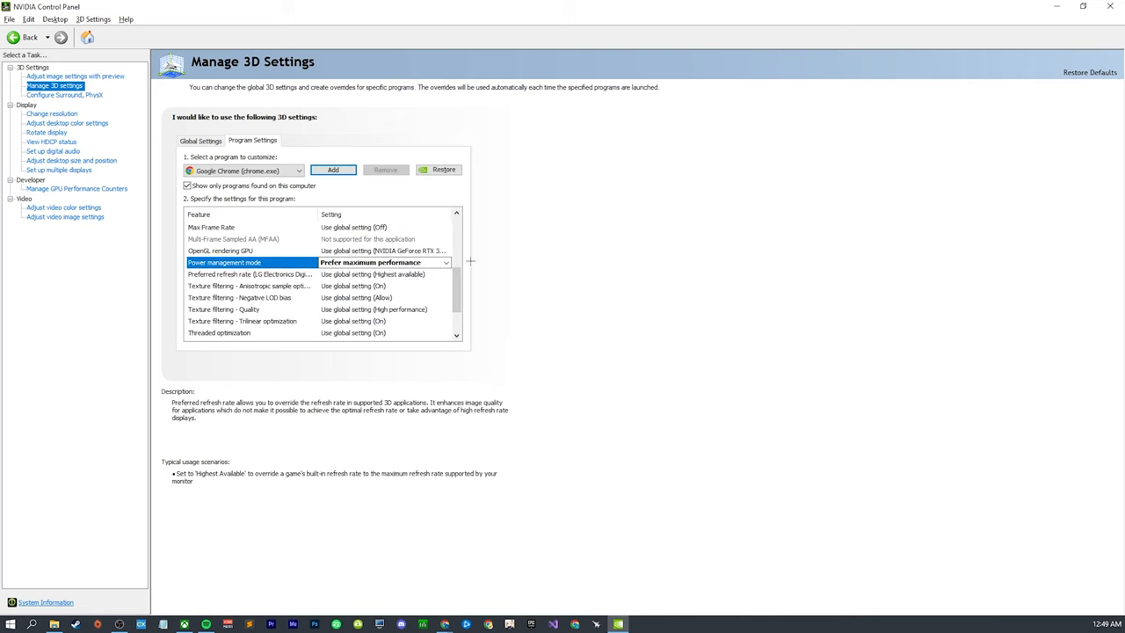
pyautogui.click(446, 261)
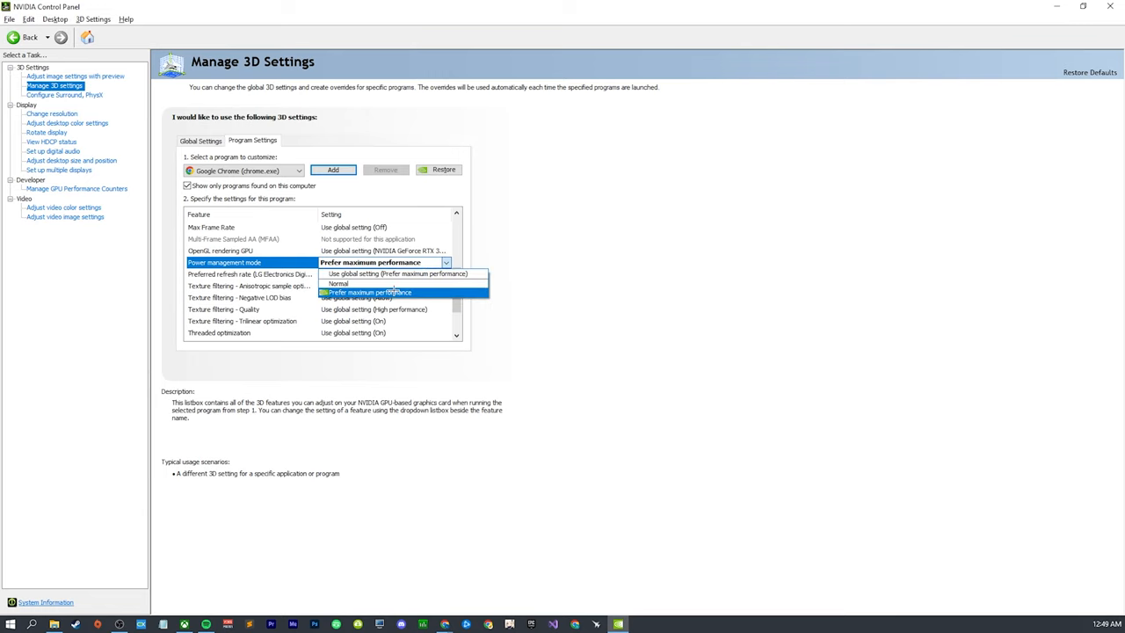
pyautogui.click(370, 292)
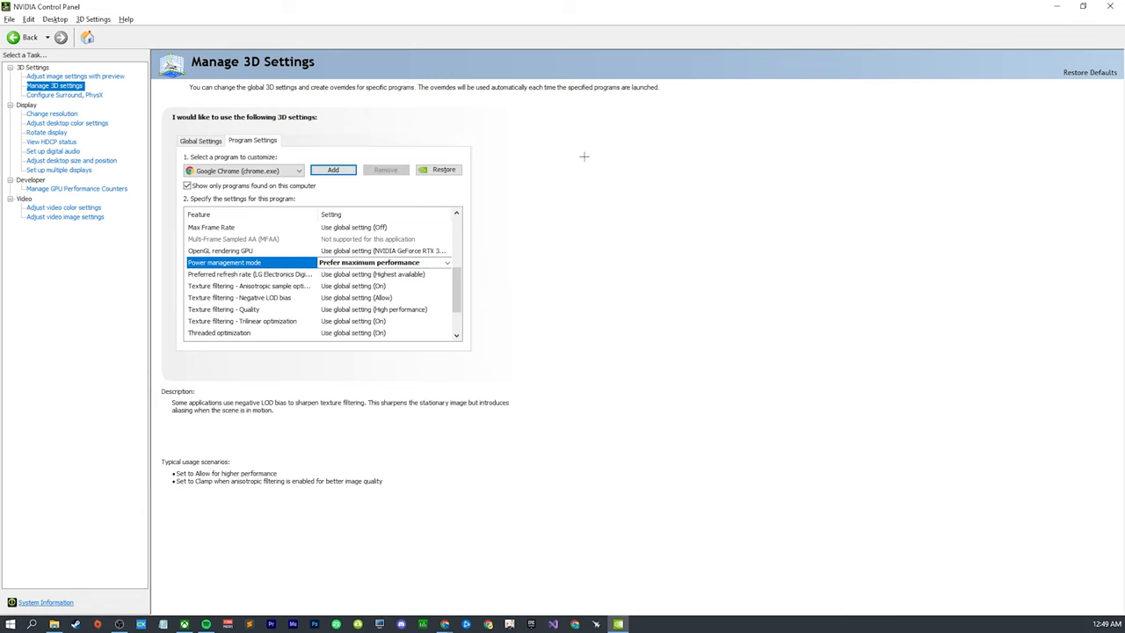
# Add OBS Studio as another customised program profile
pyautogui.click(332, 169)
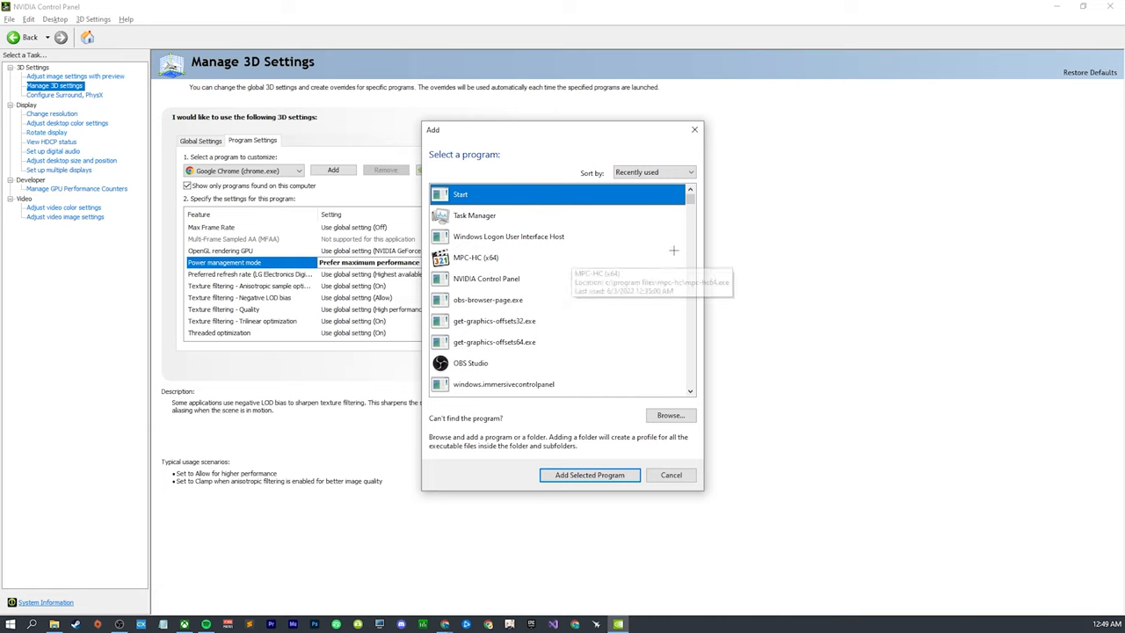
pyautogui.scroll(-3)
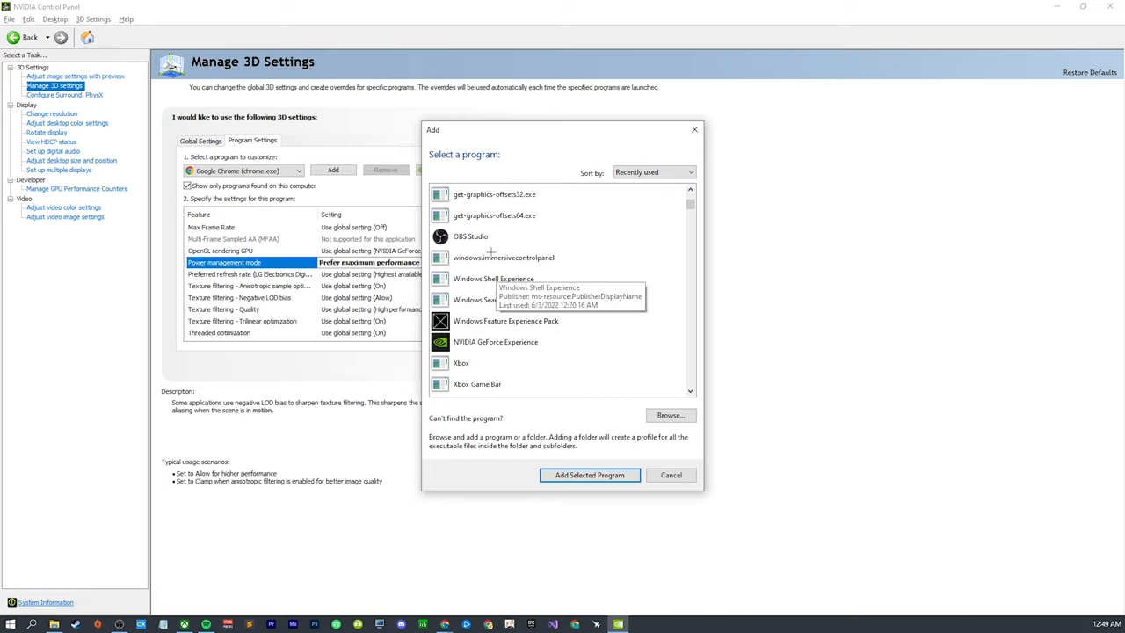
pyautogui.click(589, 474)
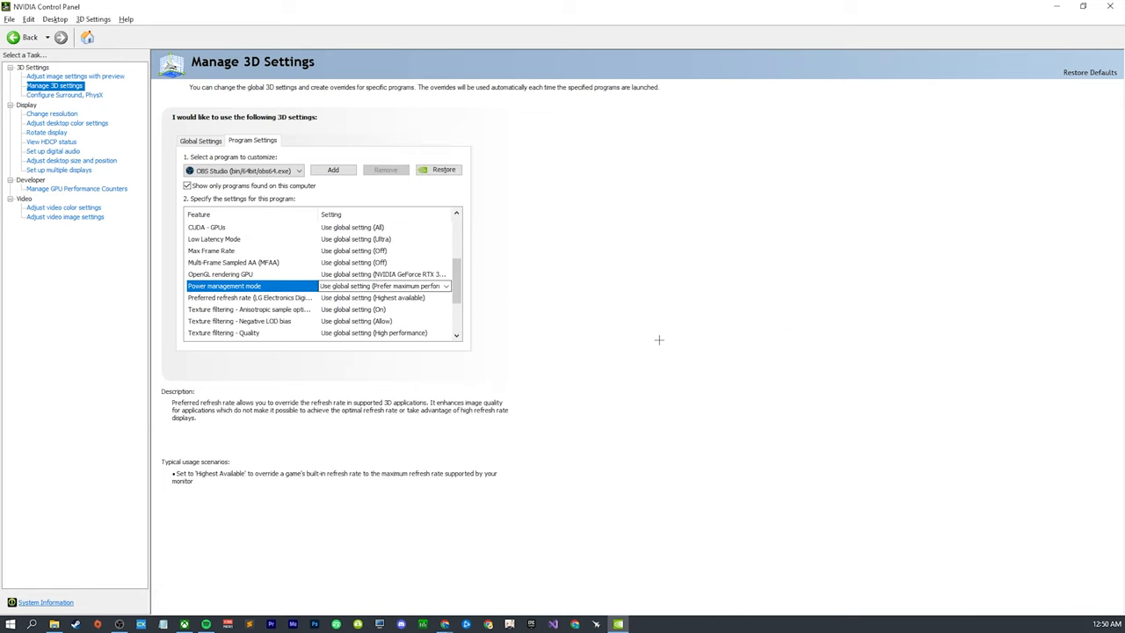
pyautogui.click(333, 170)
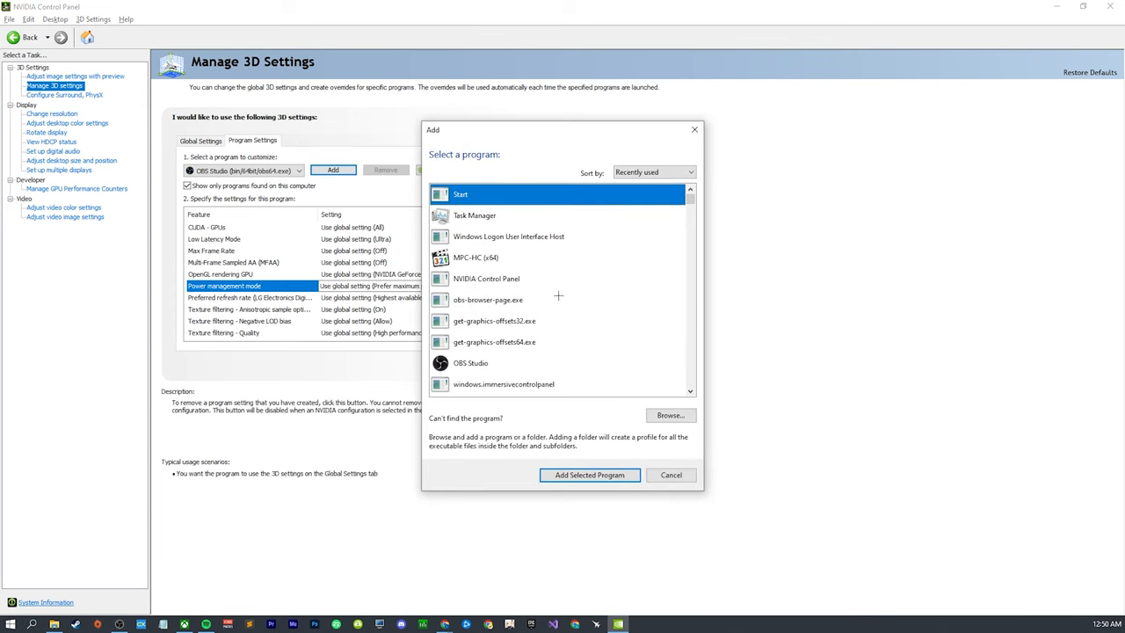
pyautogui.moveTo(508, 235)
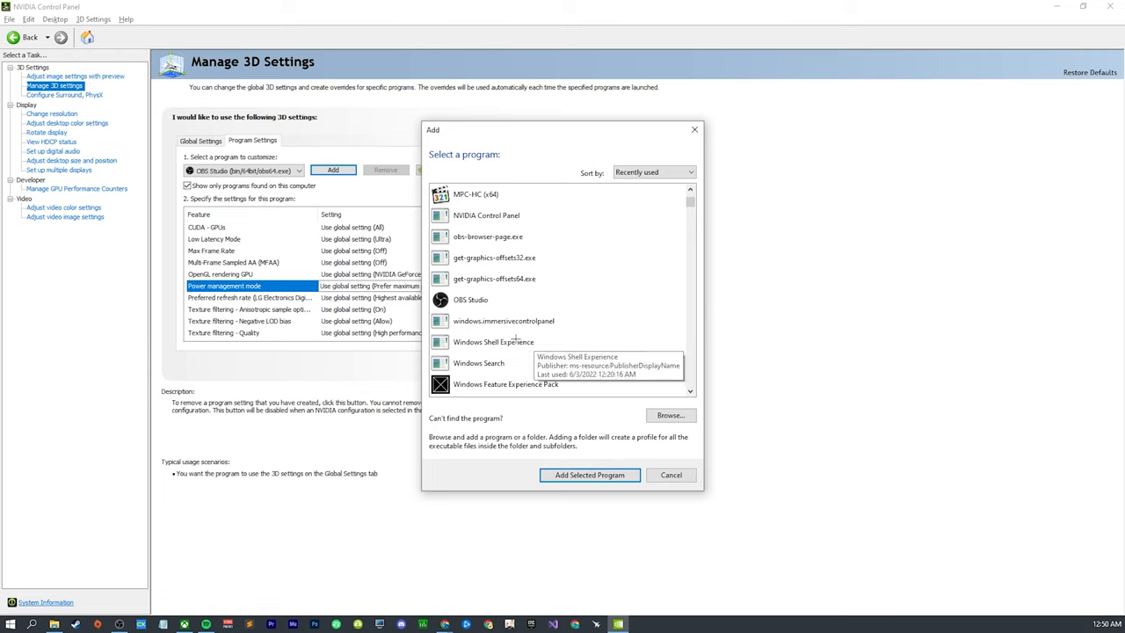
# Add Windows Shell Experience and set its power management mode to Use global setting
pyautogui.click(492, 342)
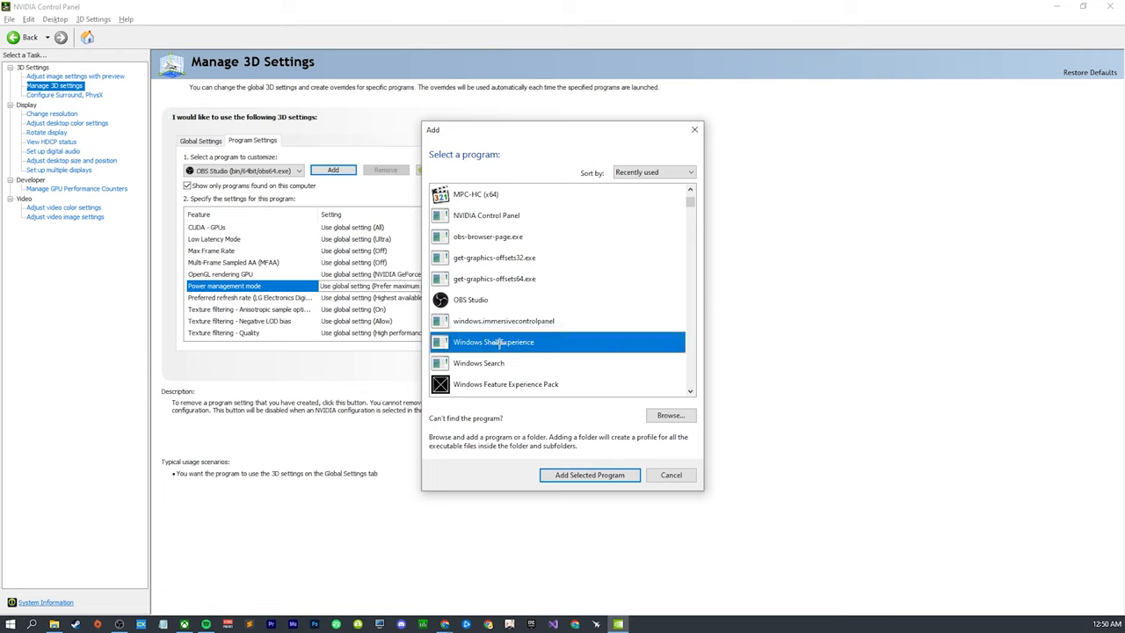
pyautogui.moveTo(492, 342)
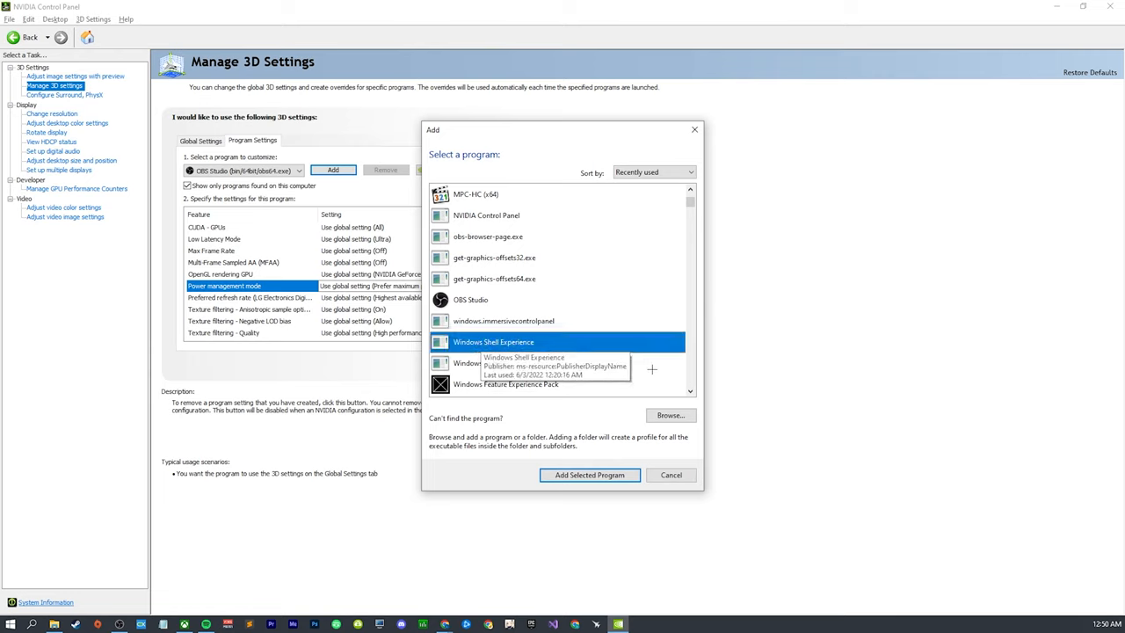
pyautogui.moveTo(602, 341)
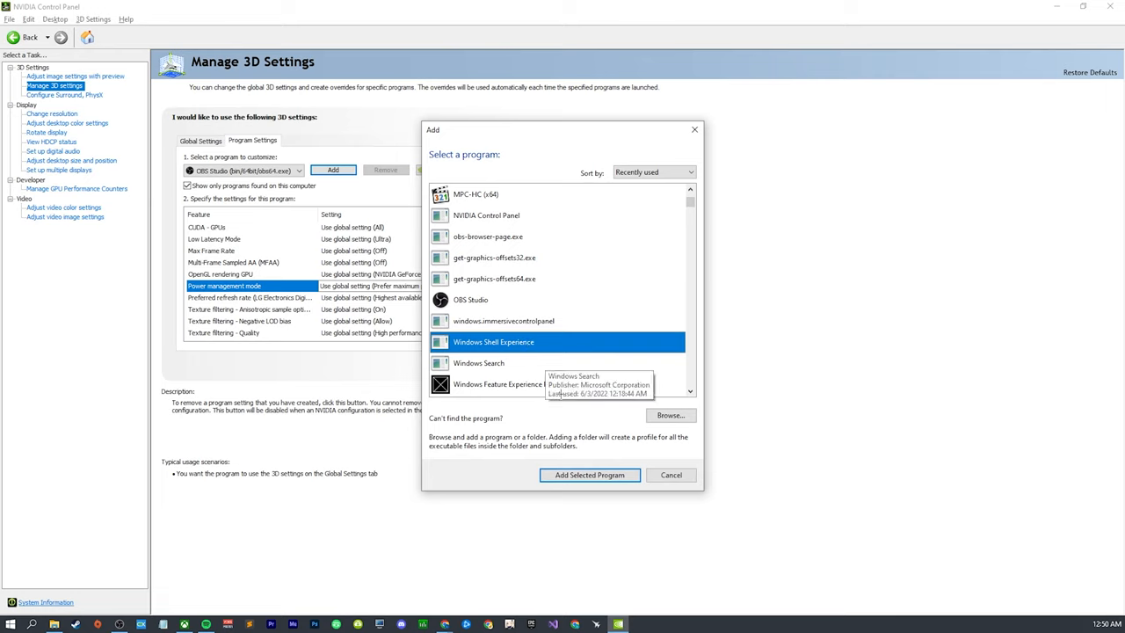
pyautogui.click(655, 172)
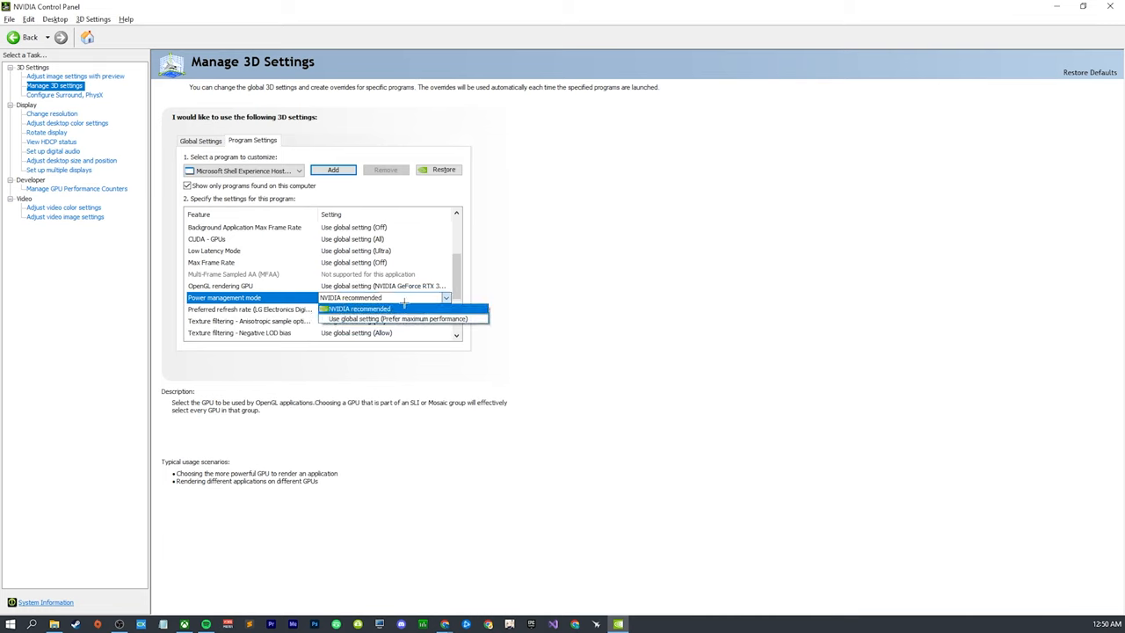
pyautogui.click(397, 318)
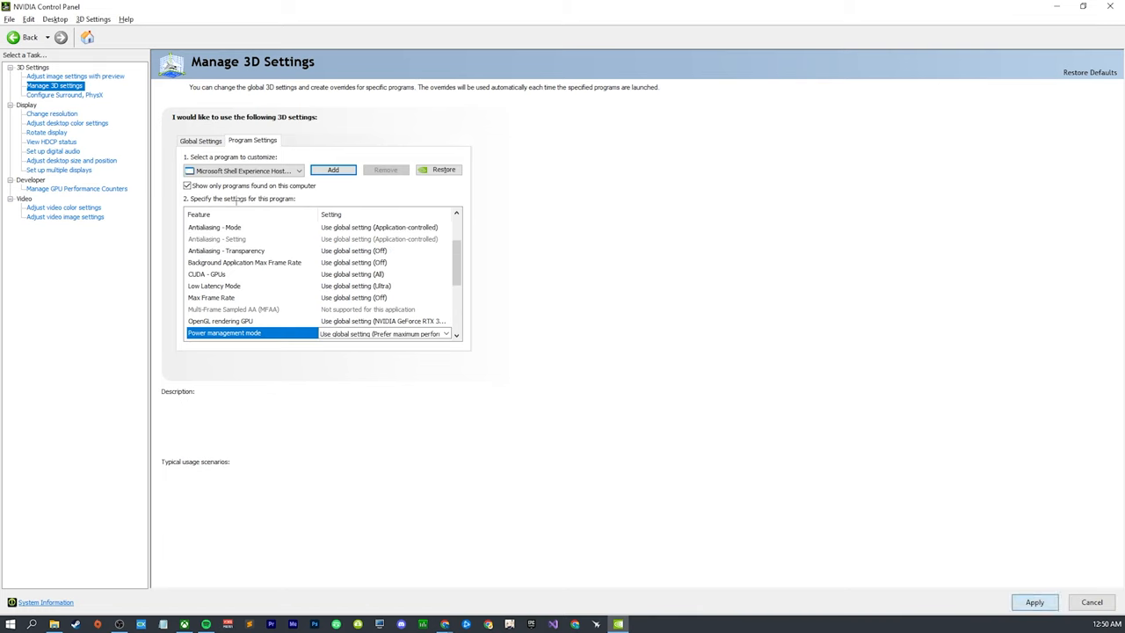
pyautogui.click(445, 333)
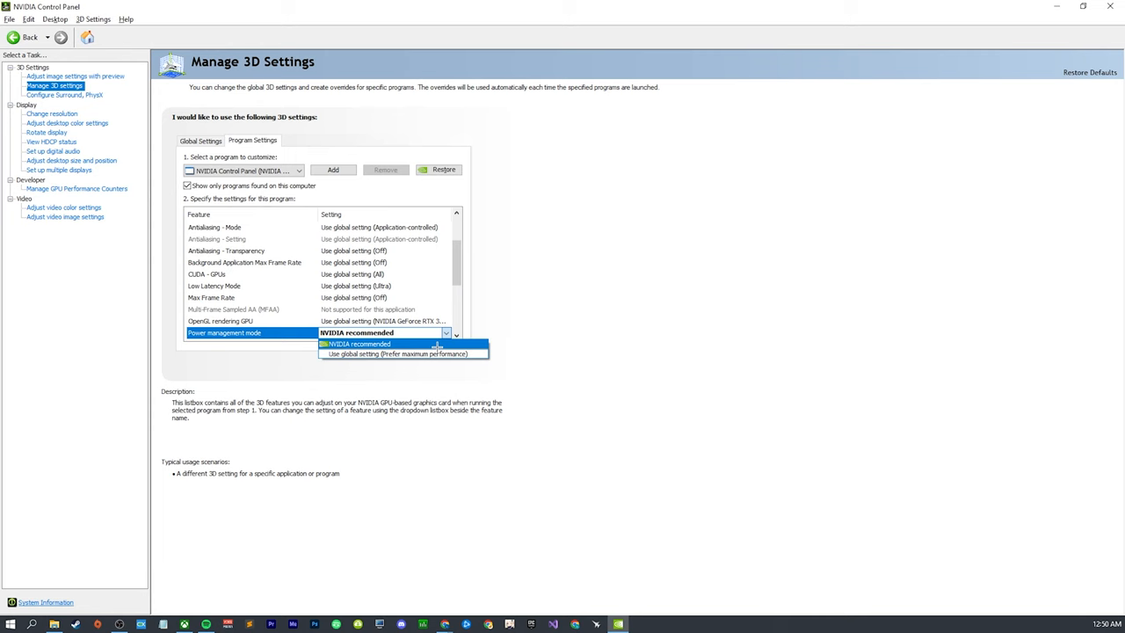
# Set the NVIDIA Control Panel profile's power management mode to Prefer maximum performance and reopen the add-program list
pyautogui.click(397, 353)
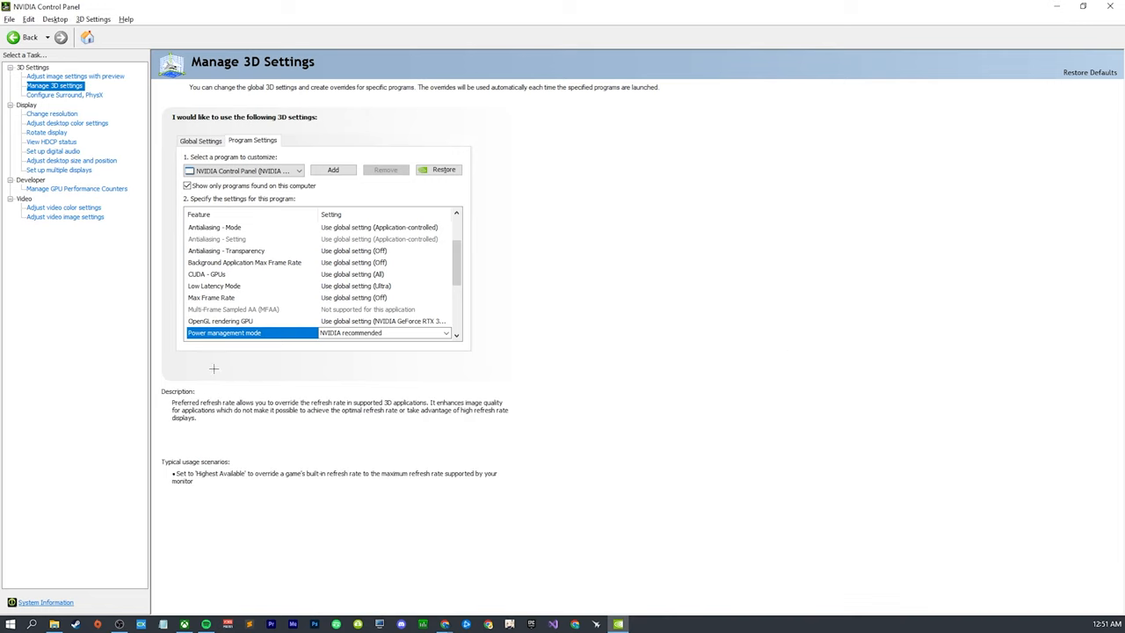
pyautogui.scroll(-3)
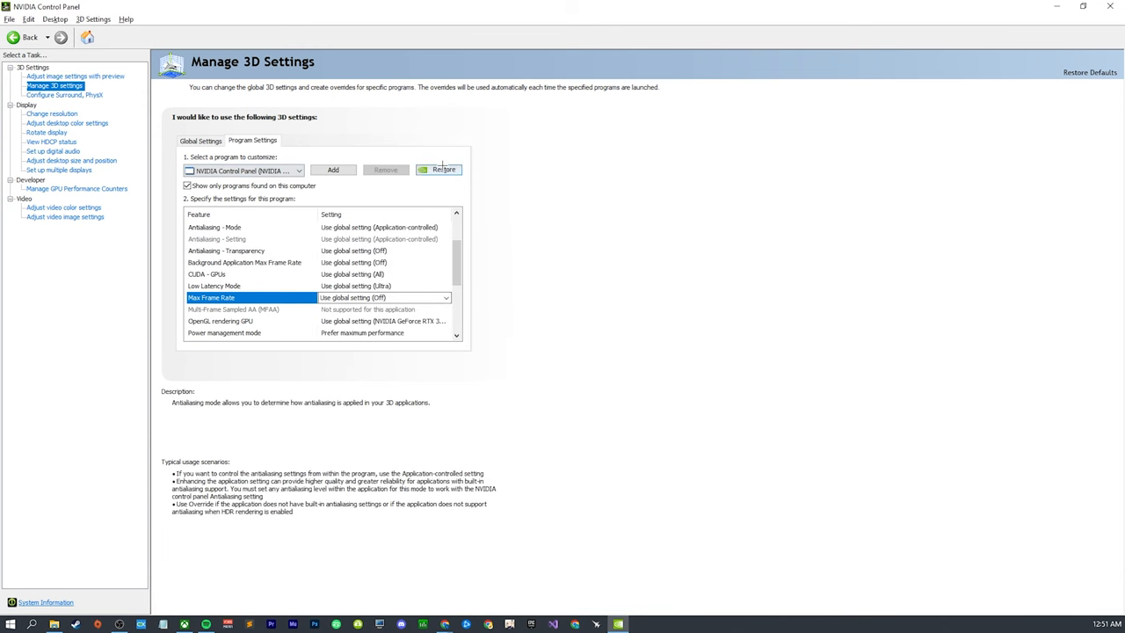
pyautogui.click(332, 170)
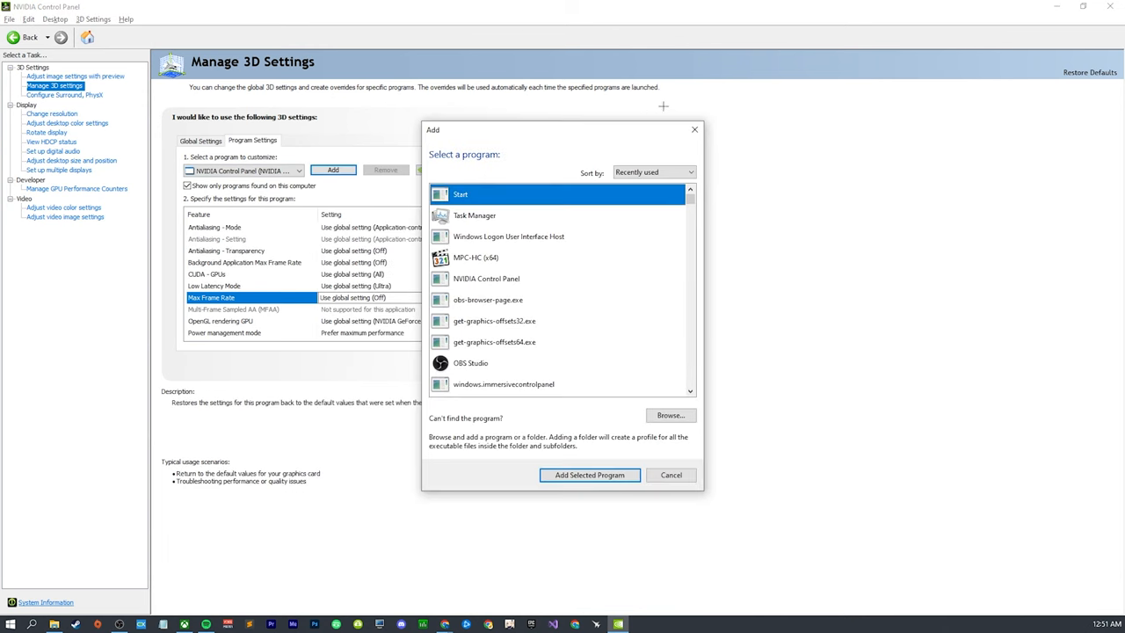
pyautogui.moveTo(563, 300)
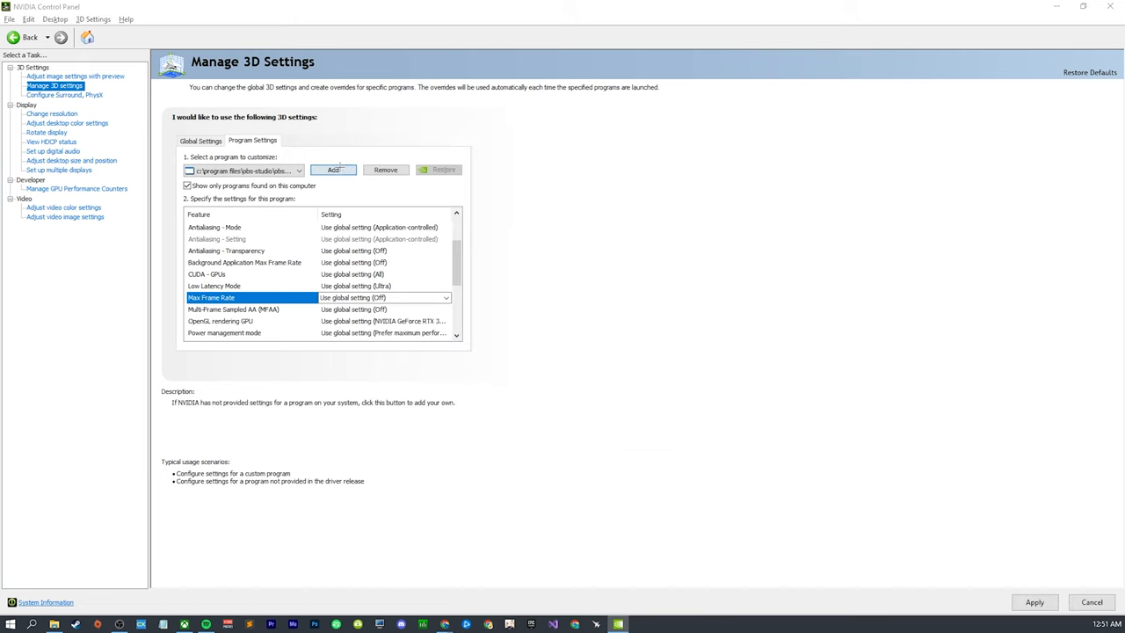
# Add OBS Studio's browser-page executable and Microsoft PC Settings, leaving Max Frame Rate on global Off
pyautogui.click(333, 169)
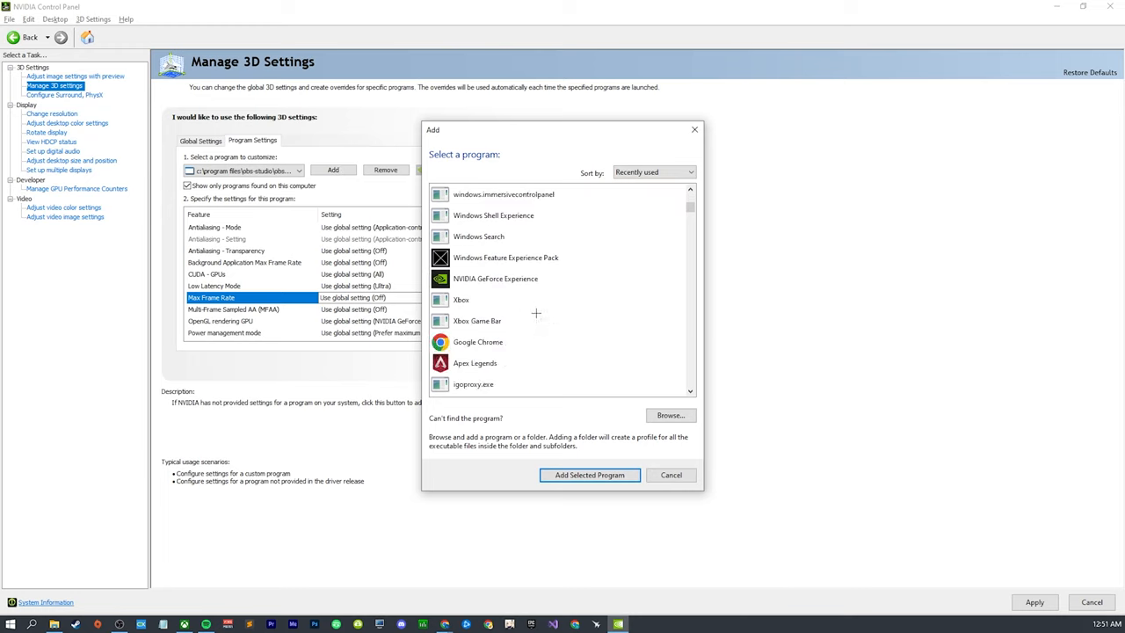
pyautogui.scroll(-3)
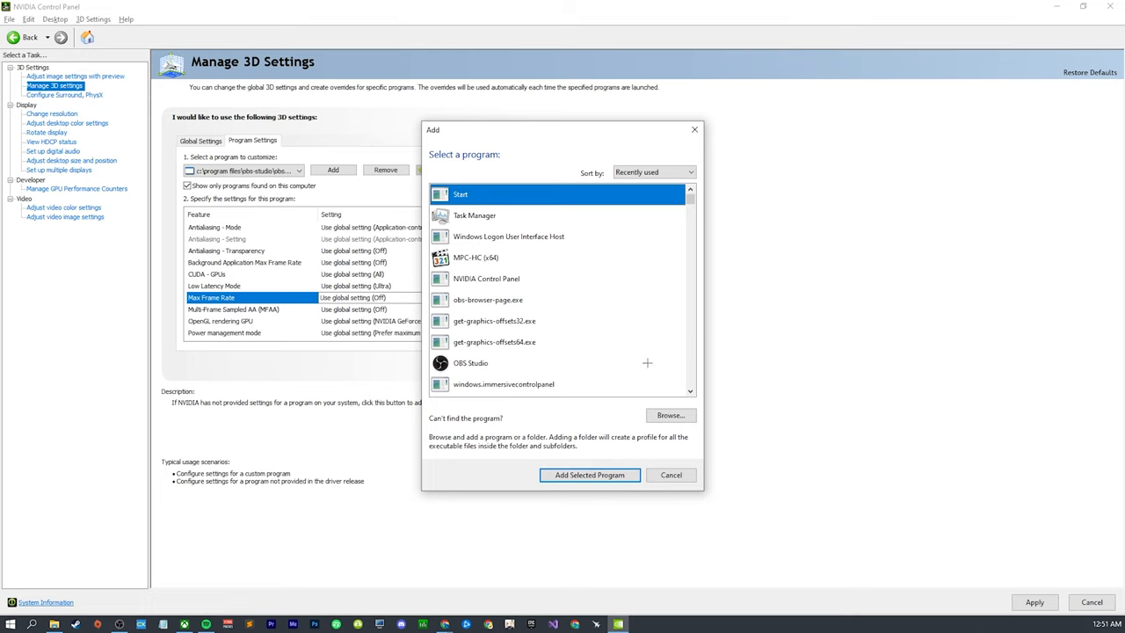
pyautogui.moveTo(504, 194)
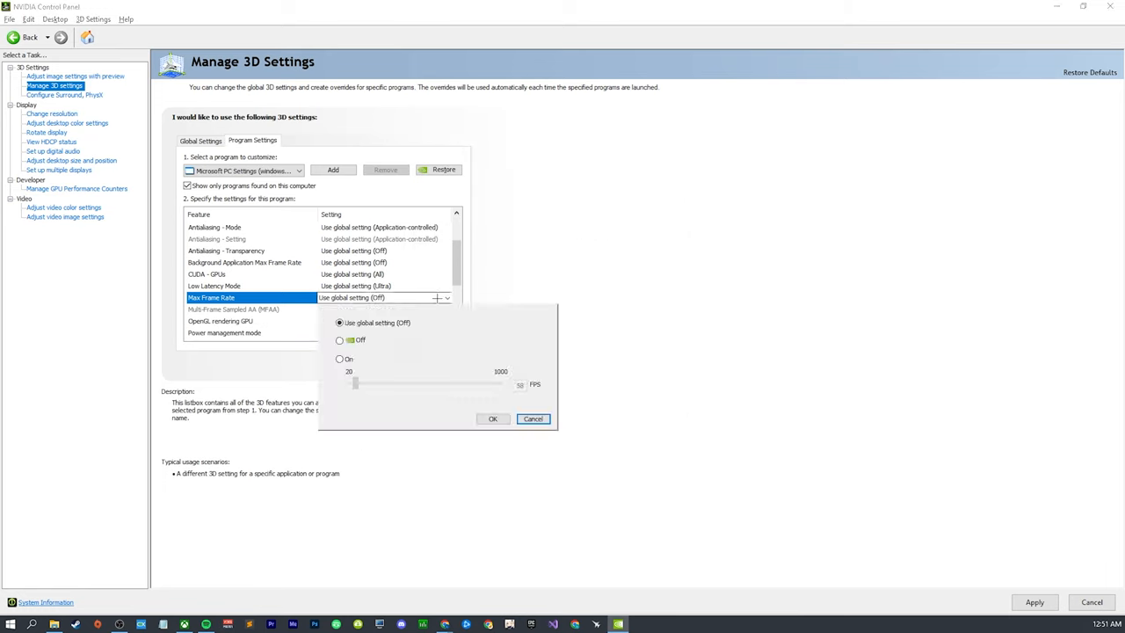
pyautogui.click(532, 419)
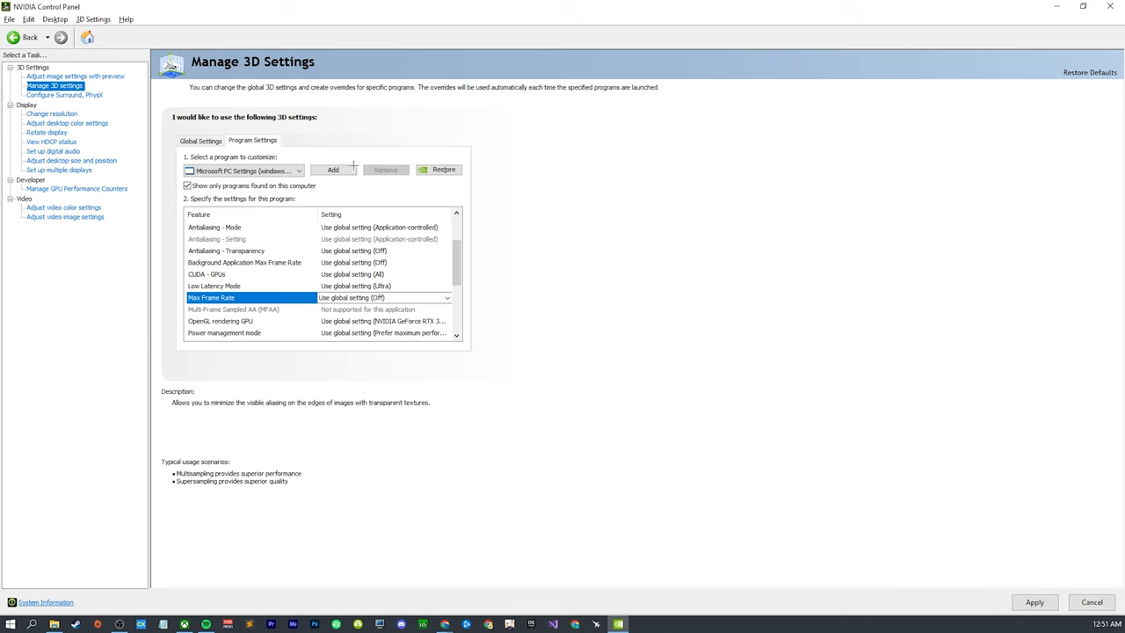
pyautogui.click(332, 170)
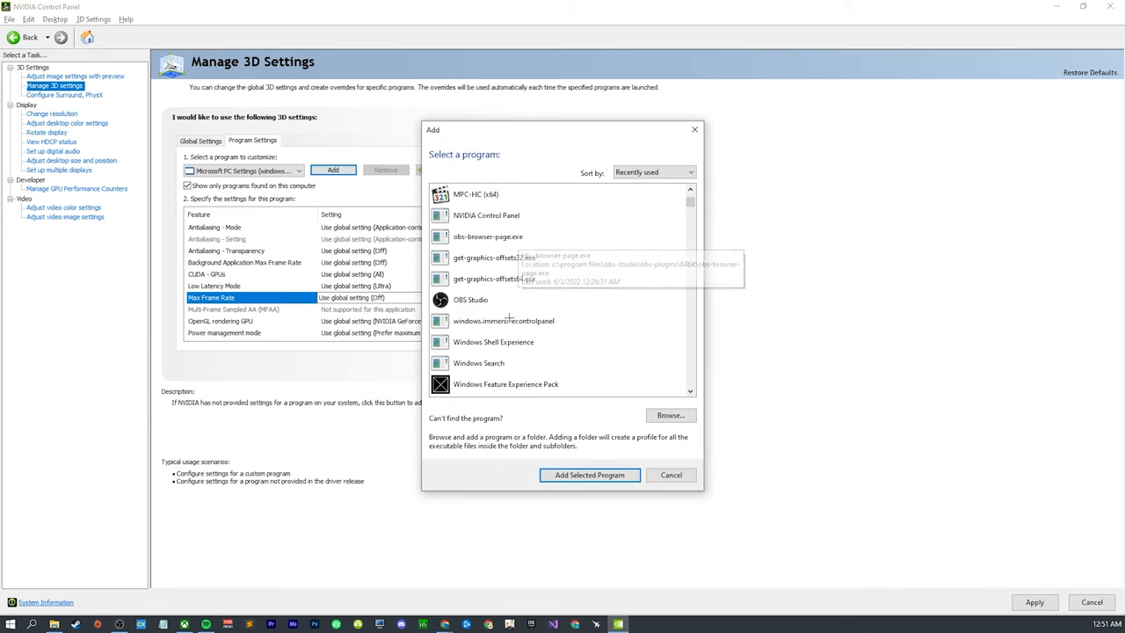
pyautogui.click(671, 475)
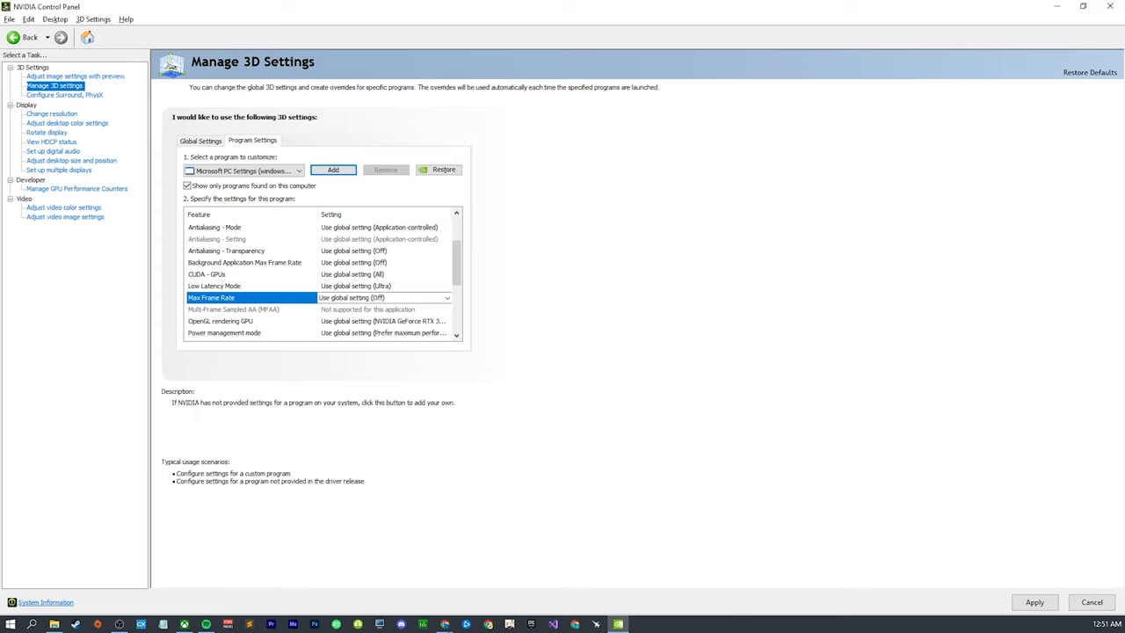
pyautogui.moveTo(900, 415)
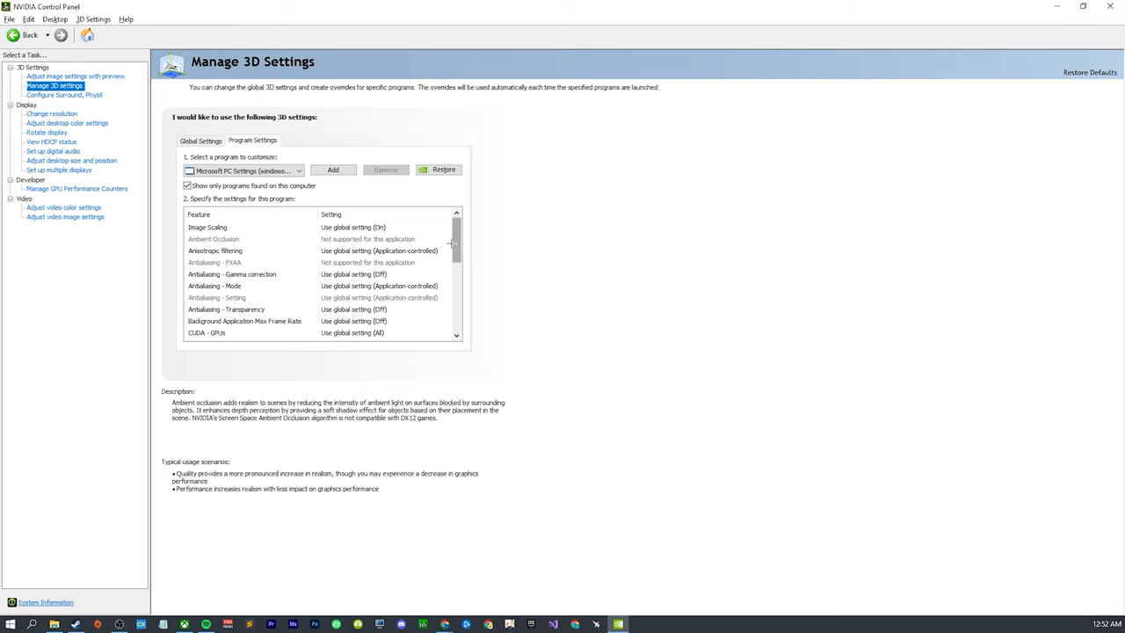
pyautogui.scroll(-3)
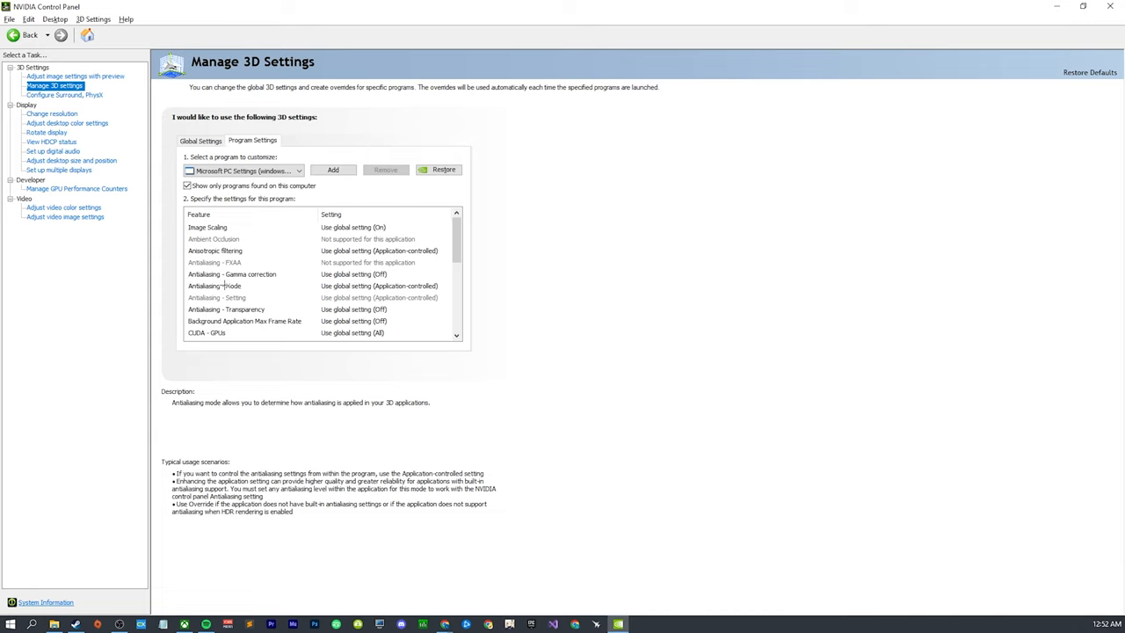
pyautogui.scroll(-3)
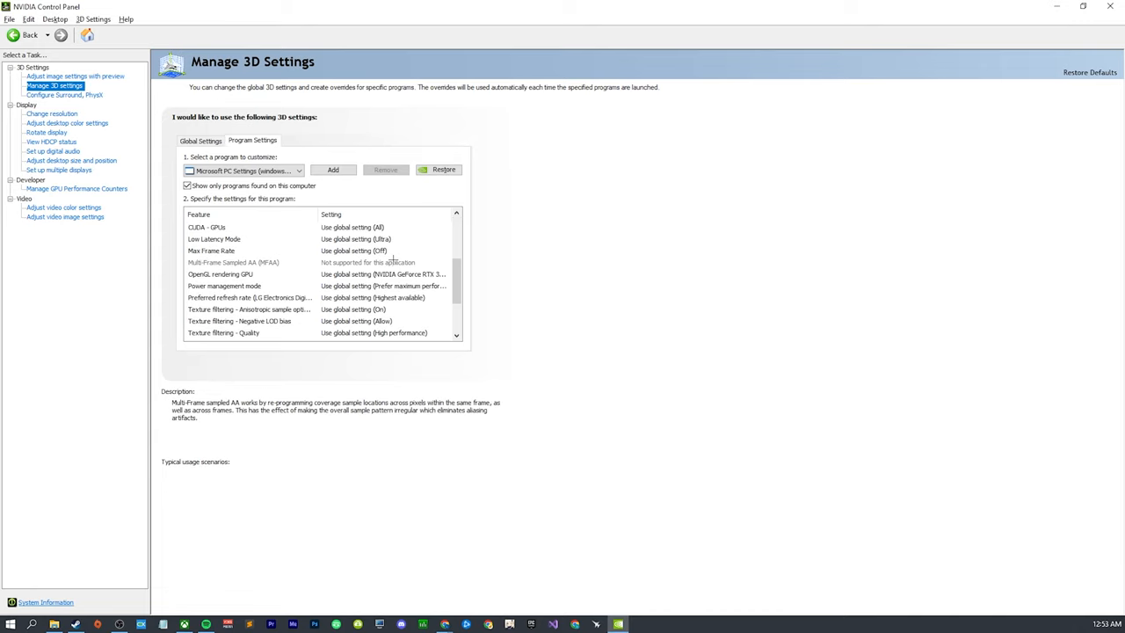
pyautogui.scroll(-3)
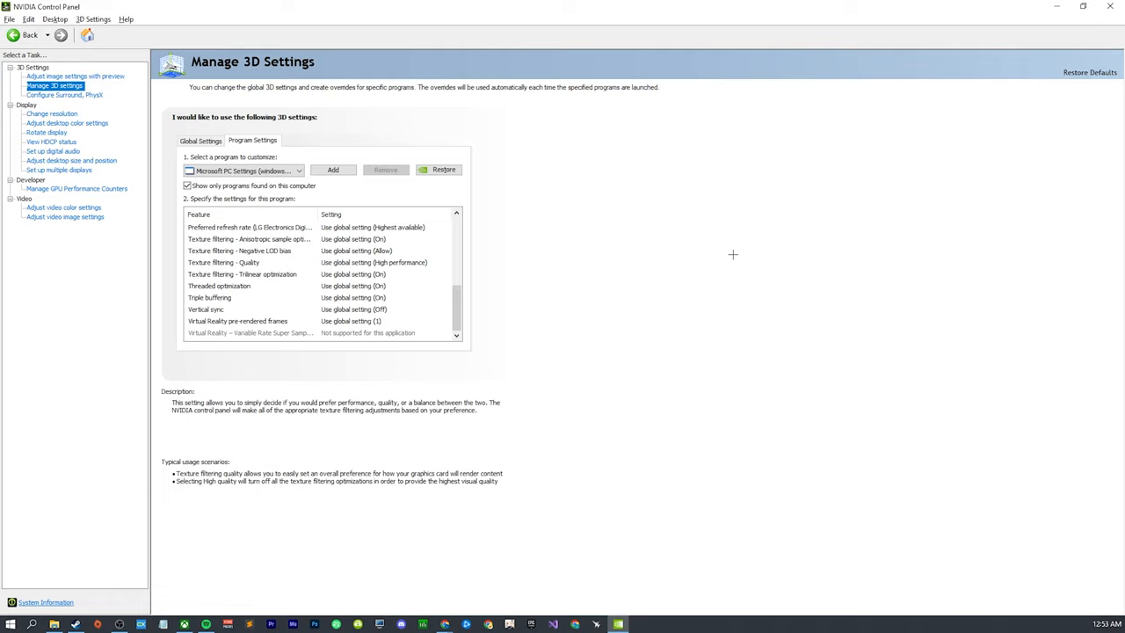